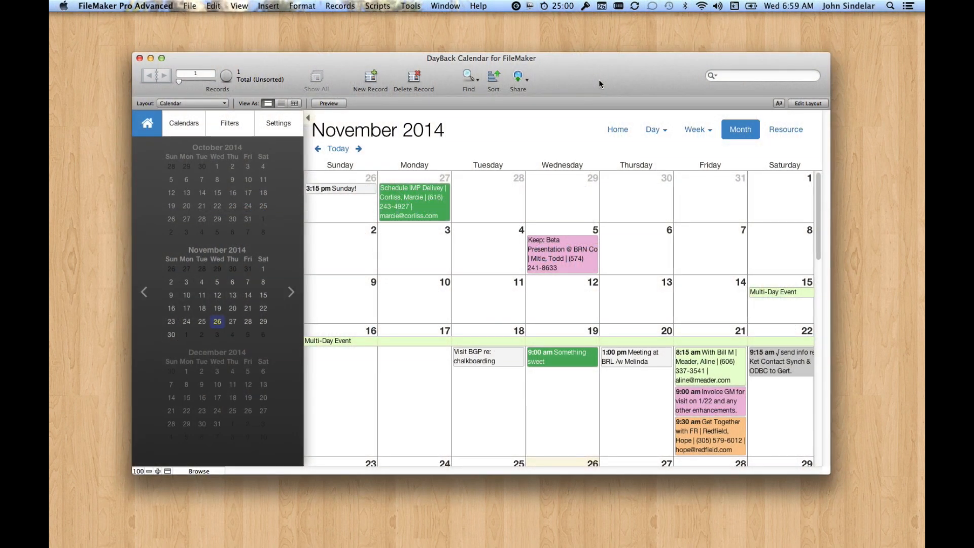
Review the Keep: Beta Presentation event's details and close them unchanged.
scroll("down", 3)
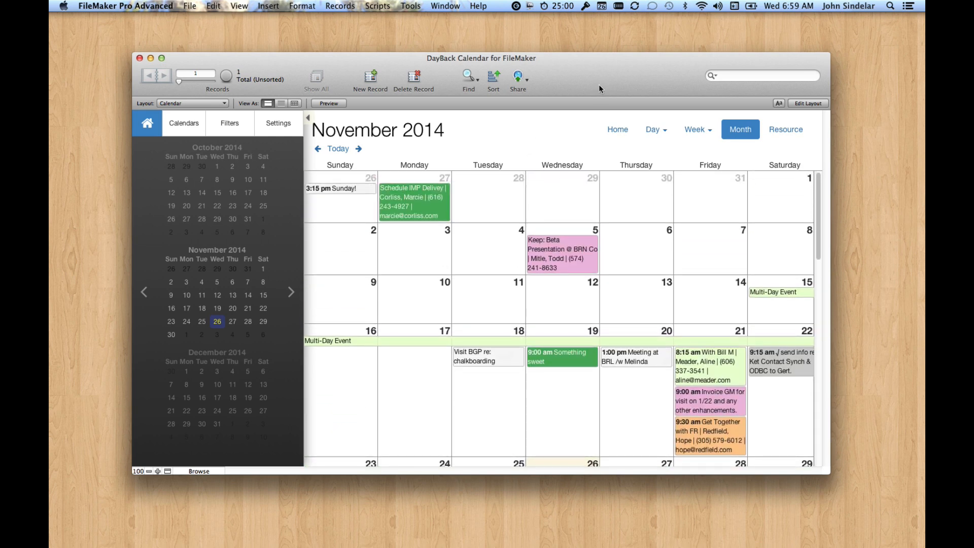
mouse_move(495, 233)
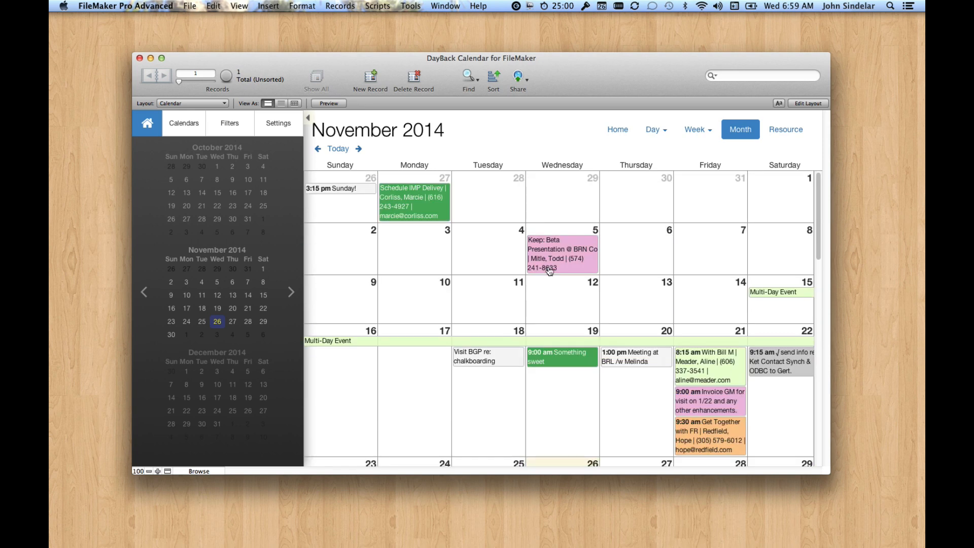
left_click(550, 266)
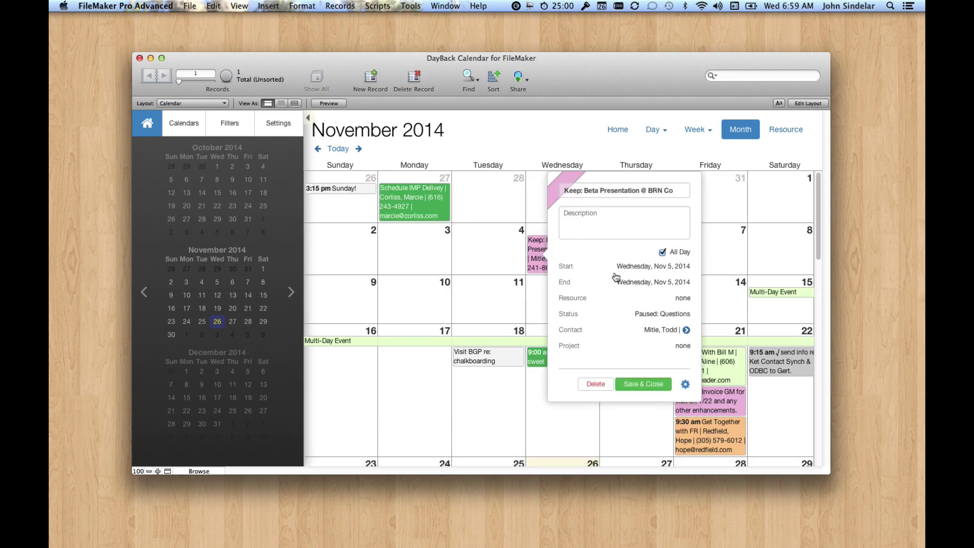
left_click(643, 384)
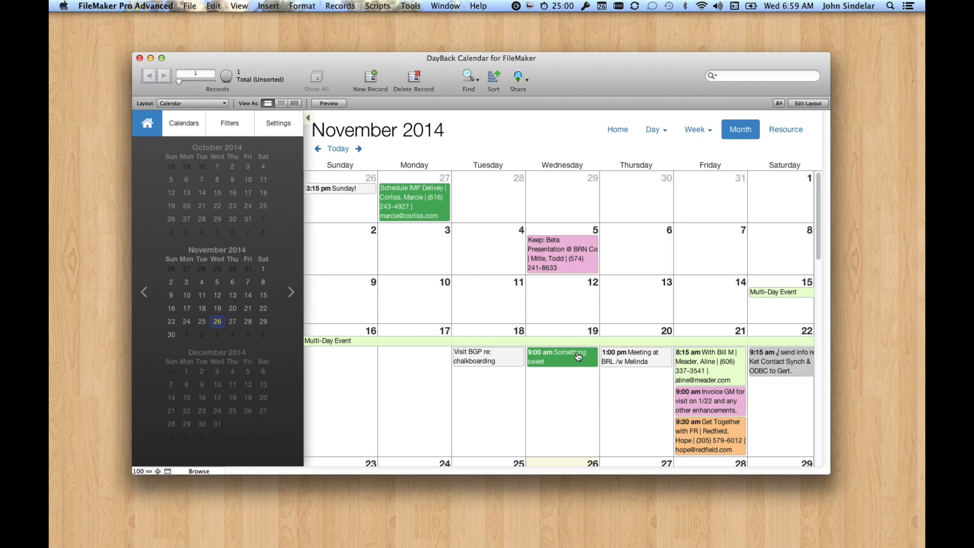
mouse_move(398, 263)
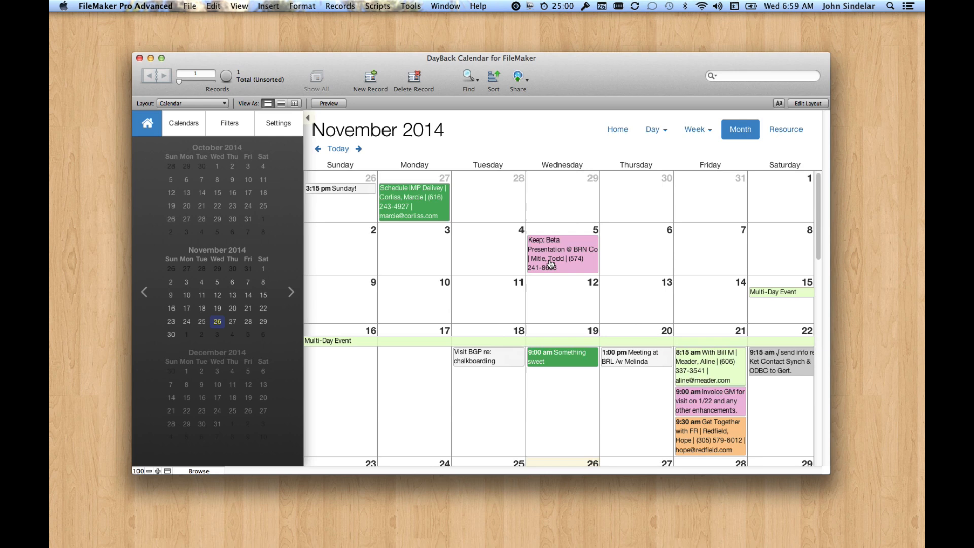
mouse_move(560, 262)
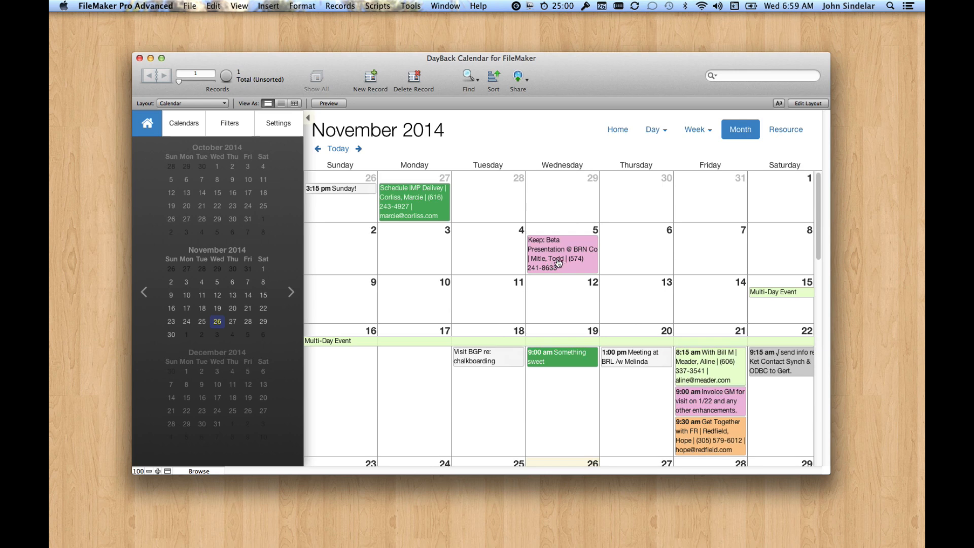
Switch to the November 23–29 week view, then return to the full November month.
scroll("down", 3)
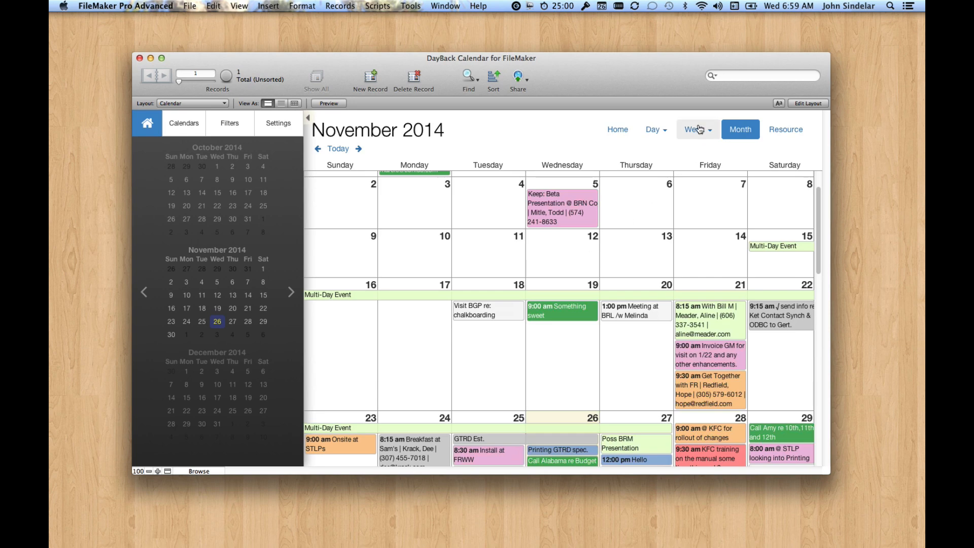
left_click(693, 130)
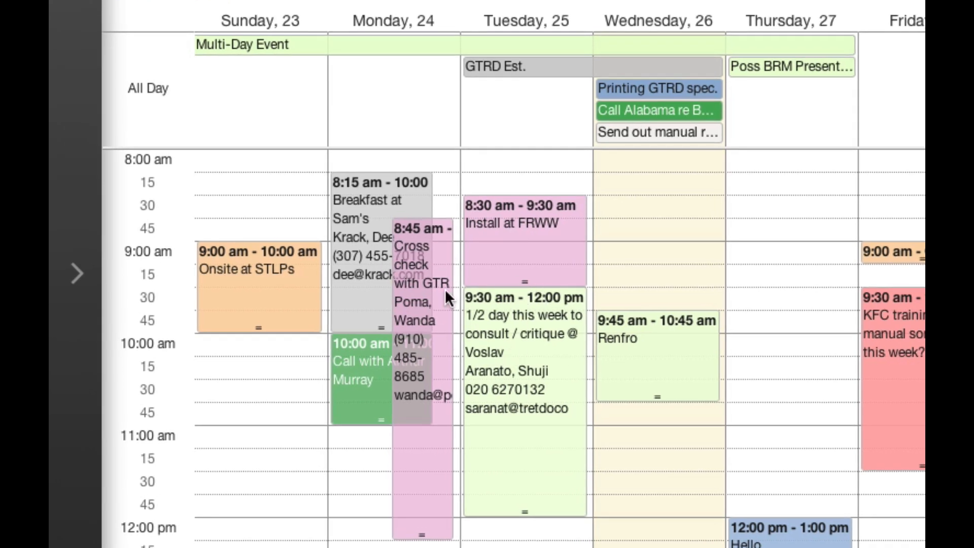
scroll("right", 3)
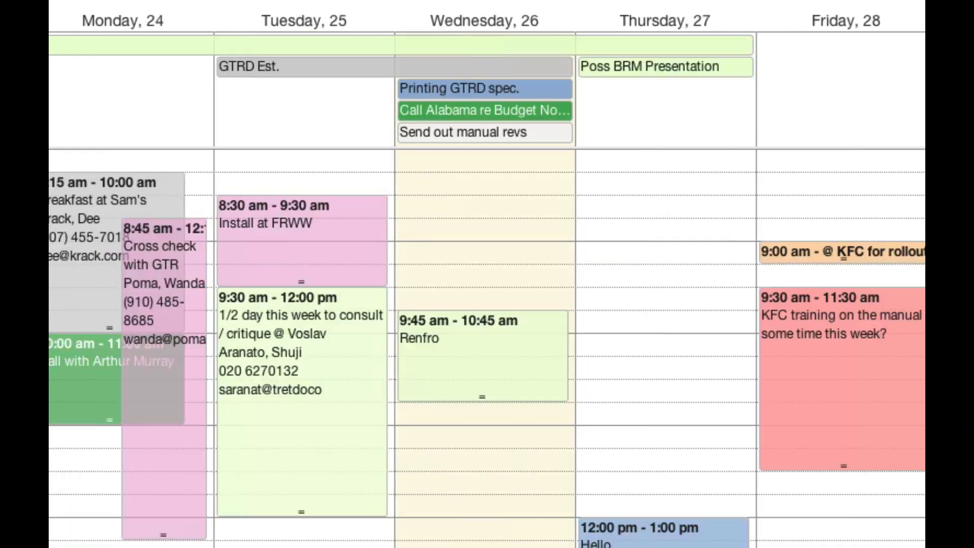
mouse_move(314, 365)
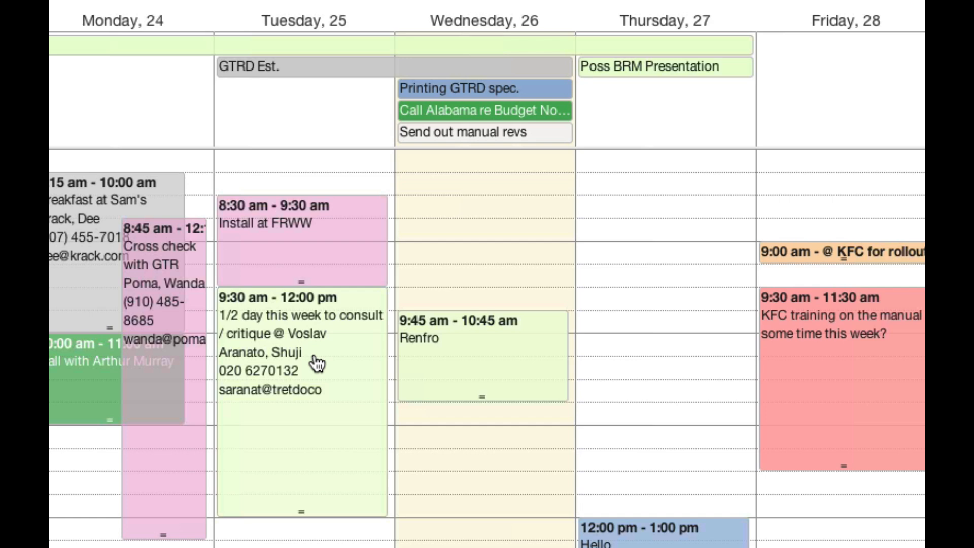
mouse_move(300, 369)
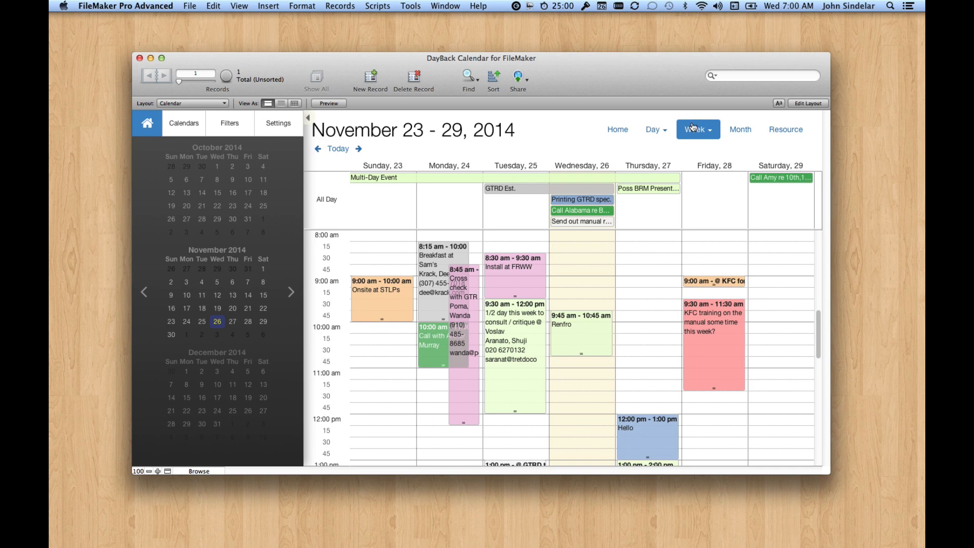
left_click(740, 130)
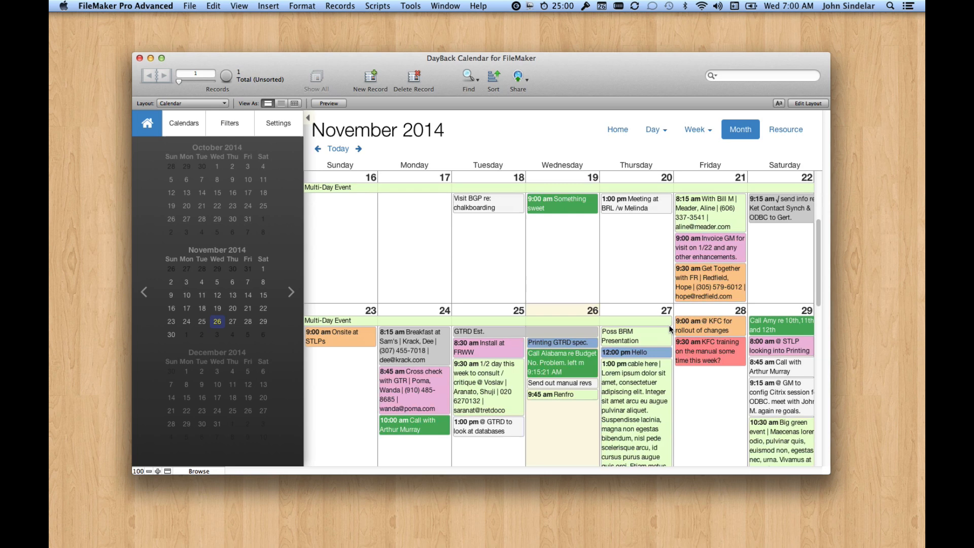
scroll("down", 3)
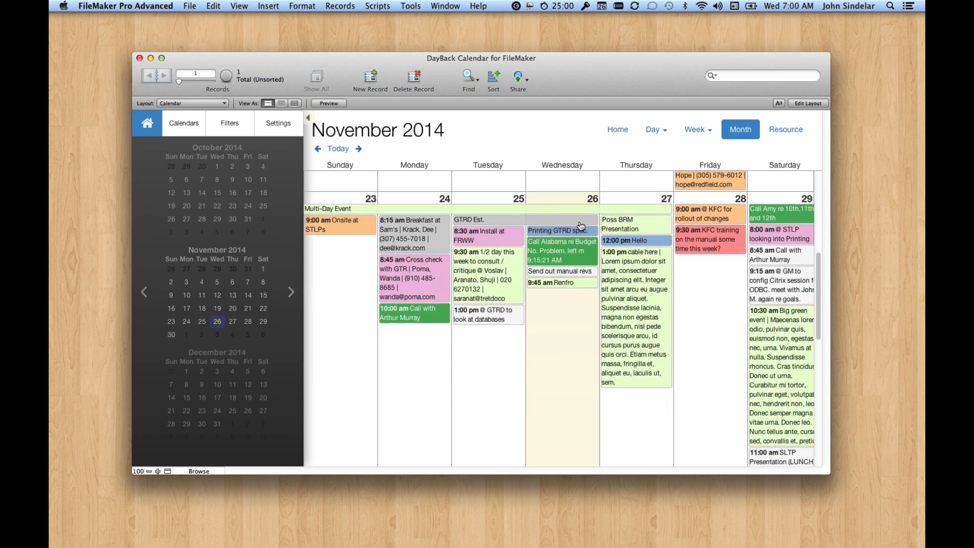
mouse_move(696, 205)
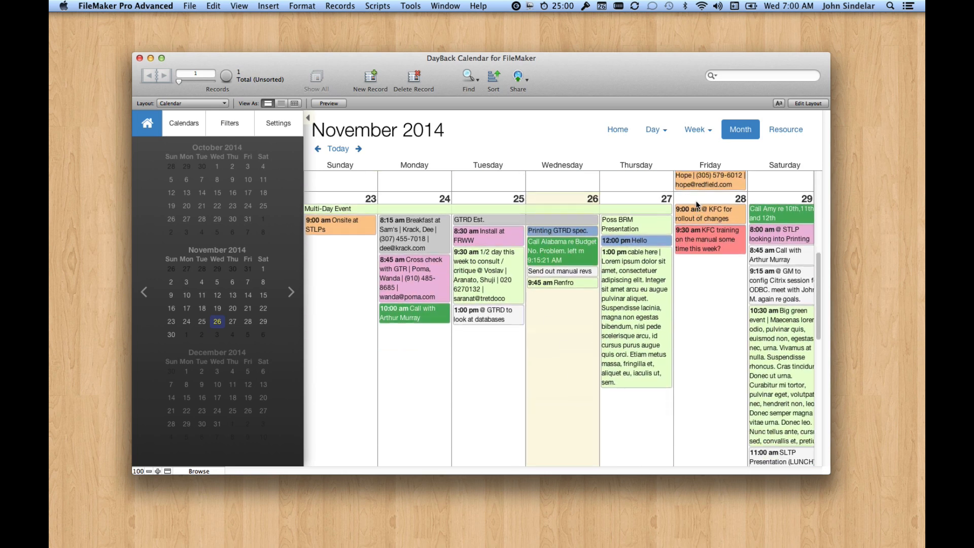
mouse_move(668, 364)
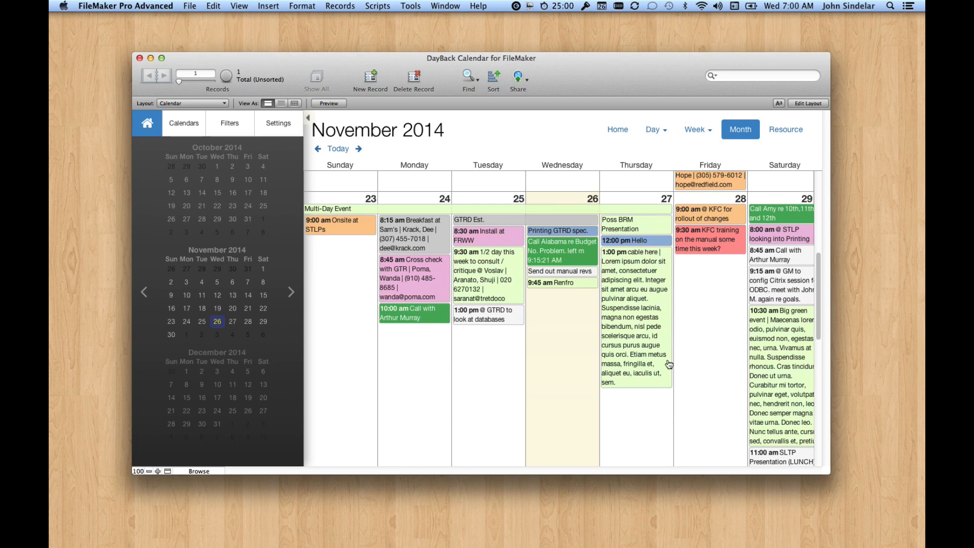
scroll("down", 3)
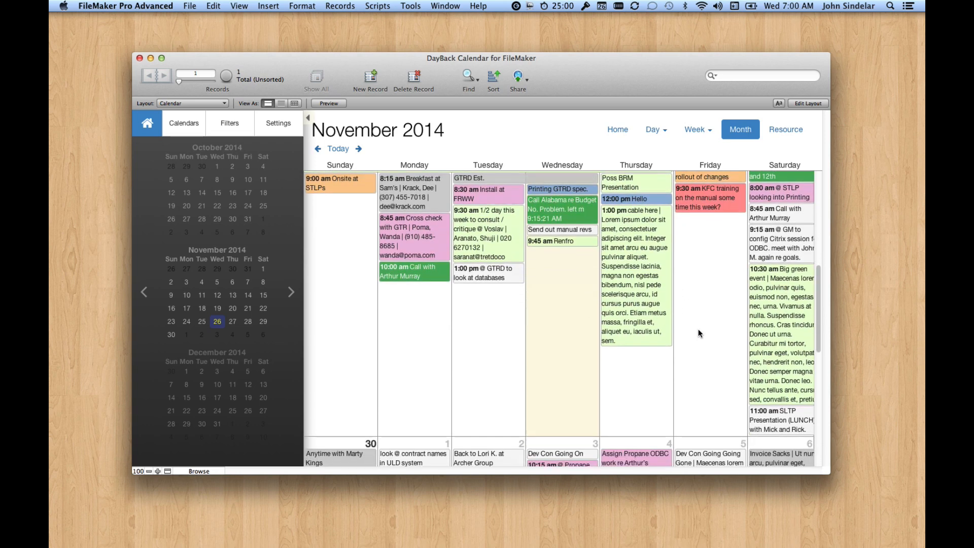
scroll("down", 3)
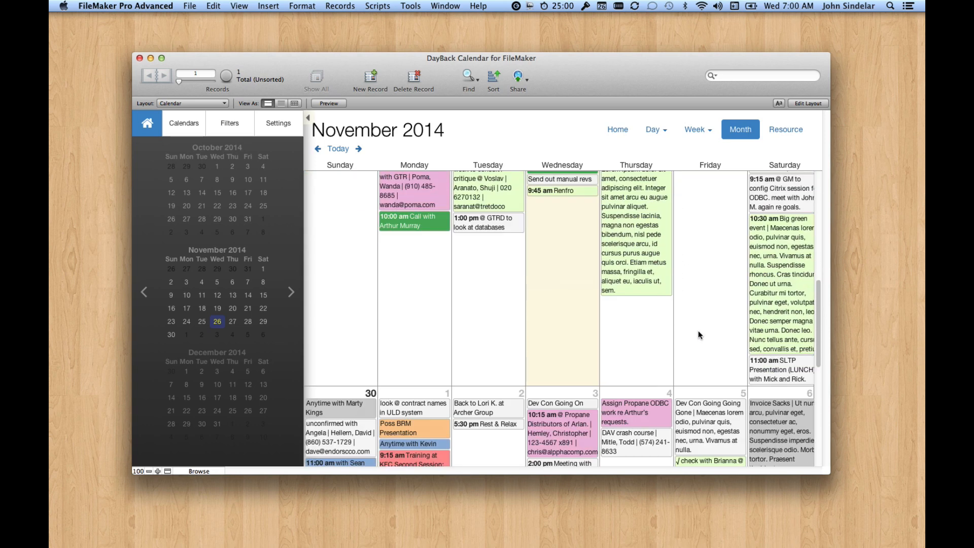
In the calendar's time and month settings, set Fluid Months to No.
left_click(278, 123)
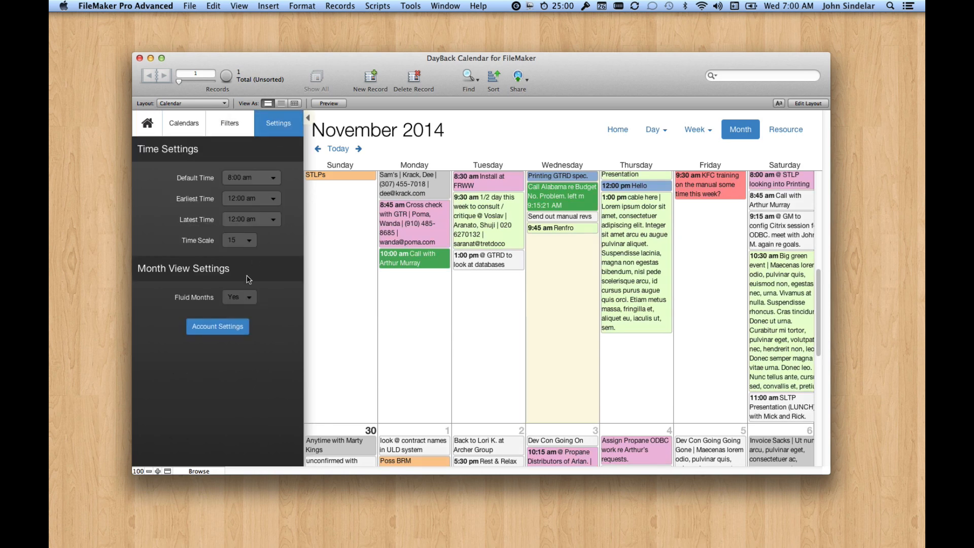
scroll("down", 3)
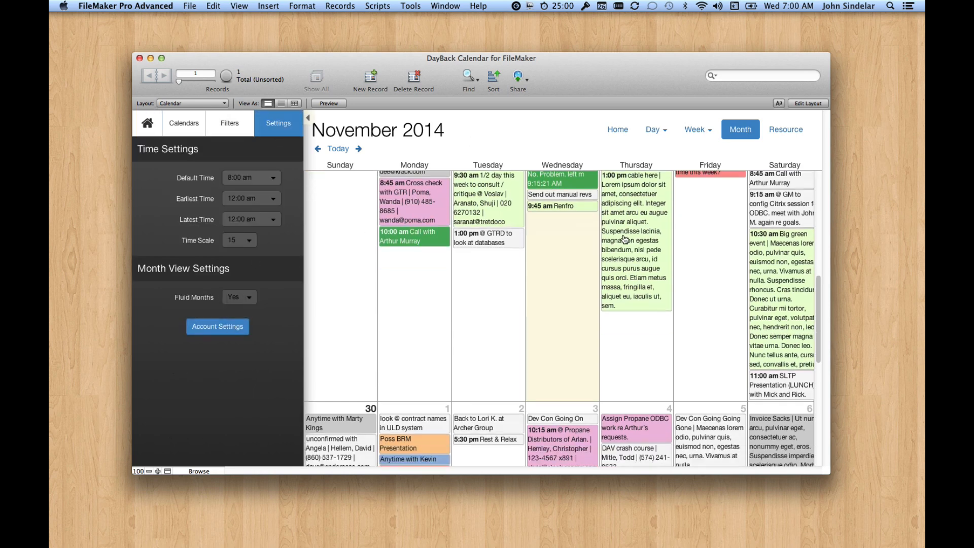
left_click(240, 296)
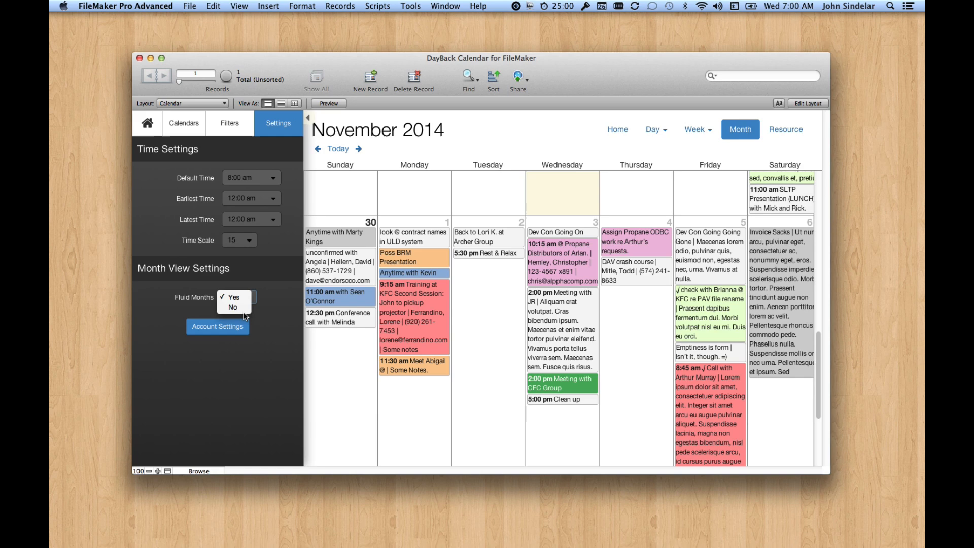
left_click(232, 306)
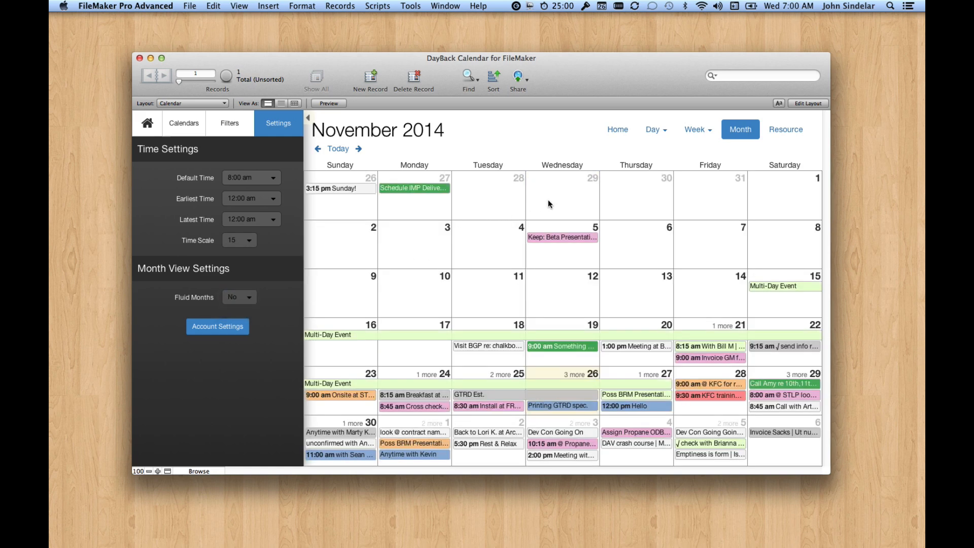
mouse_move(876, 474)
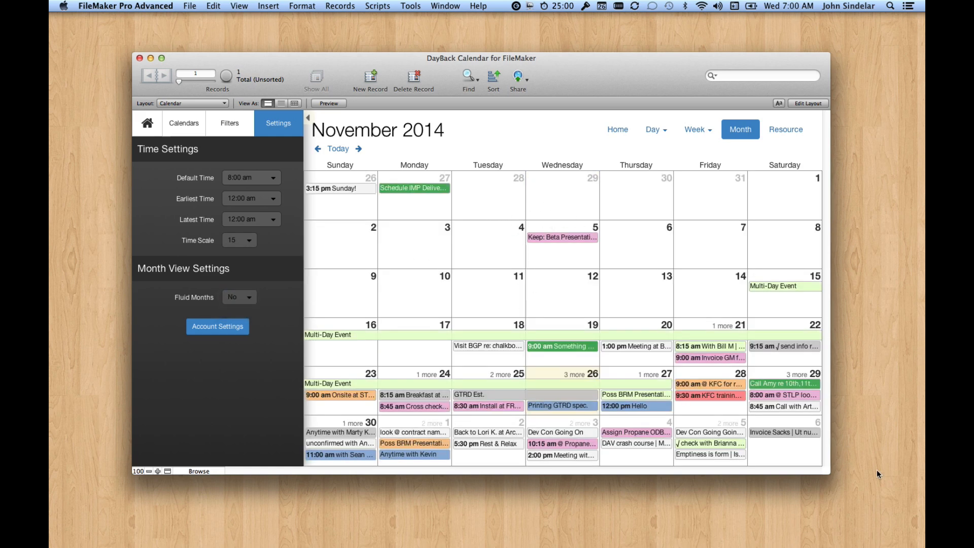
mouse_move(482, 279)
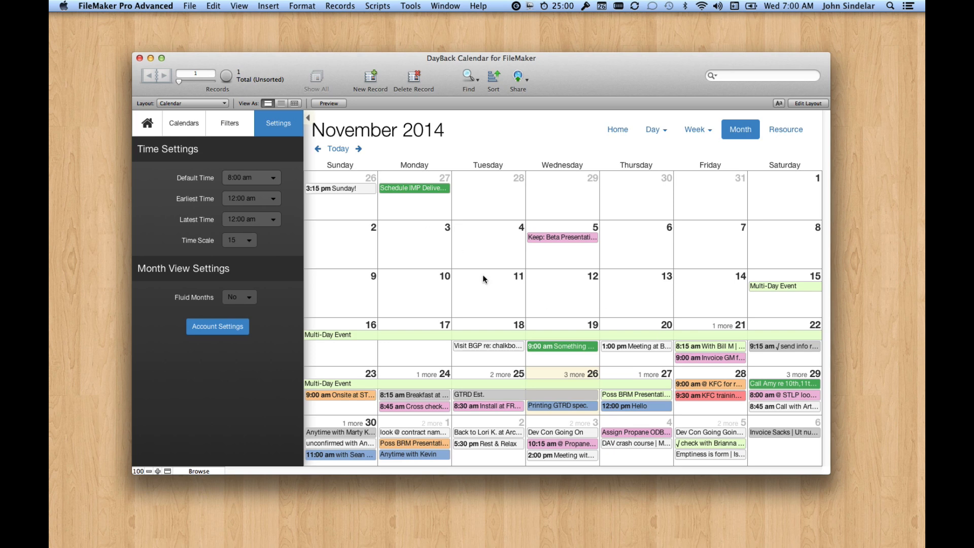
mouse_move(357, 150)
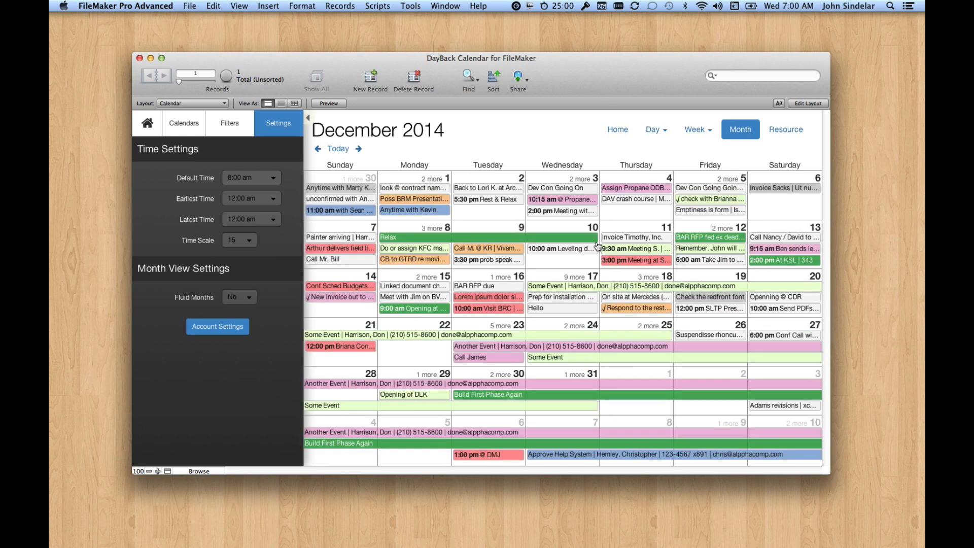
mouse_move(289, 150)
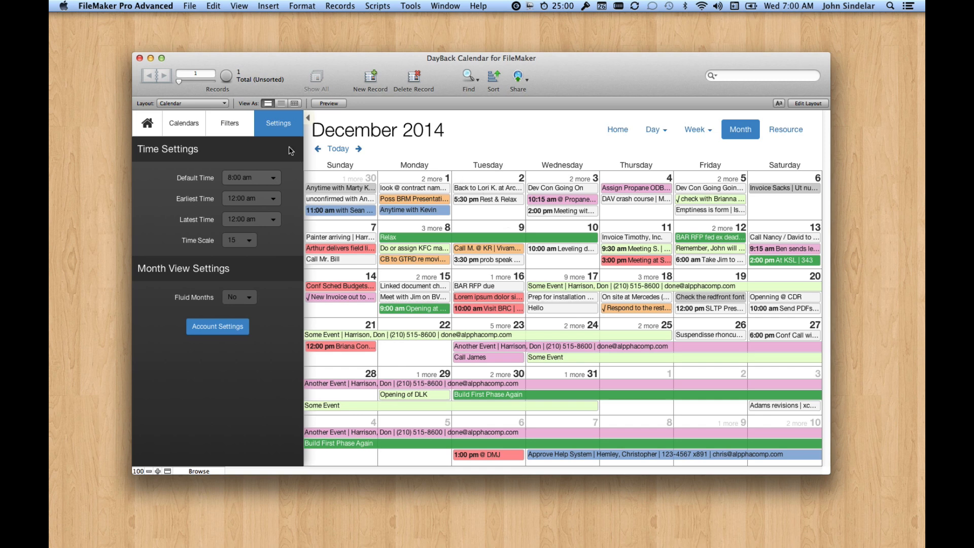
Turn fluid months back on and move the calendar to December 2014.
left_click(239, 296)
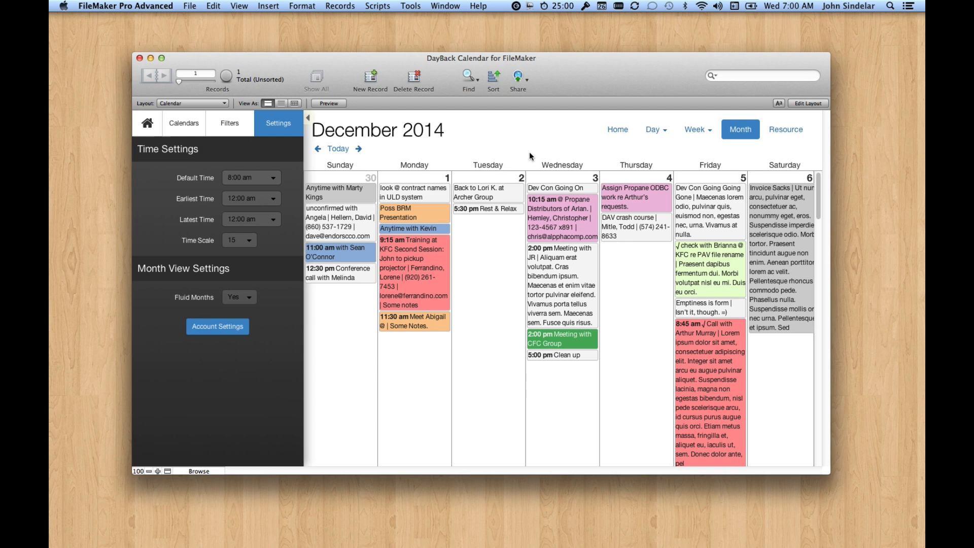
mouse_move(599, 81)
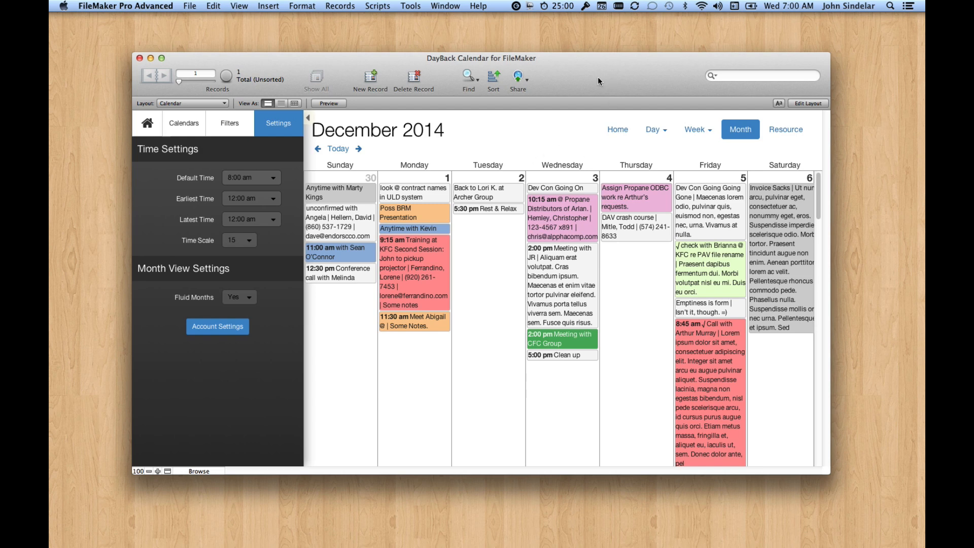
scroll("down", 3)
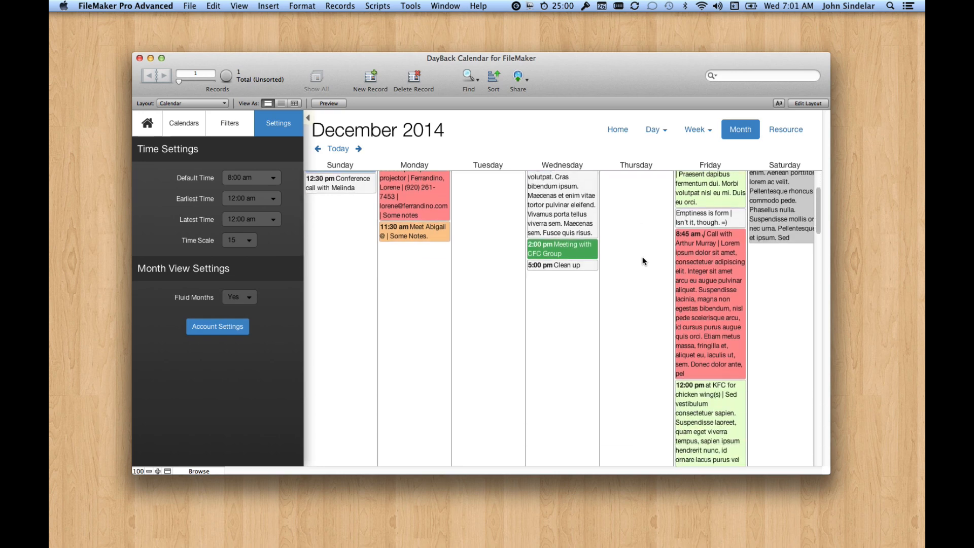
scroll("down", 3)
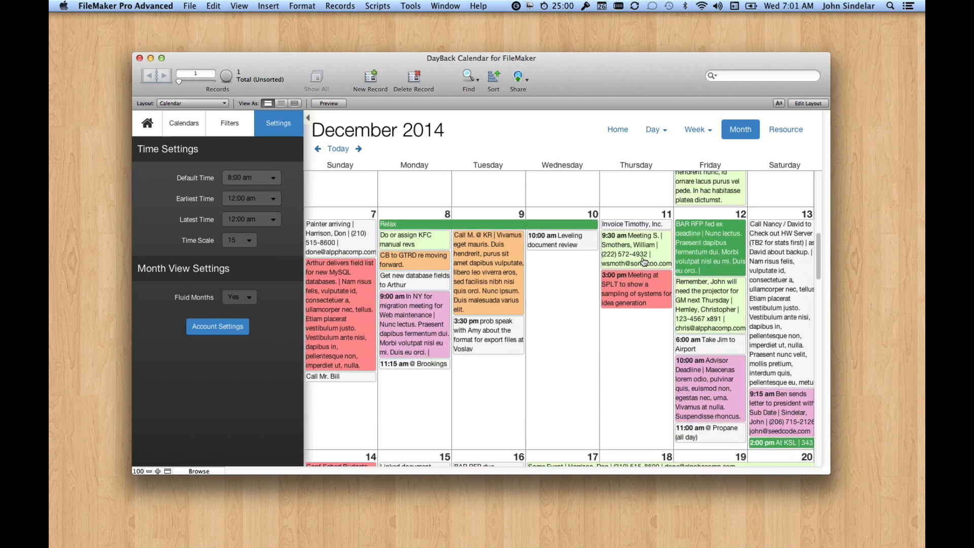
scroll("down", 3)
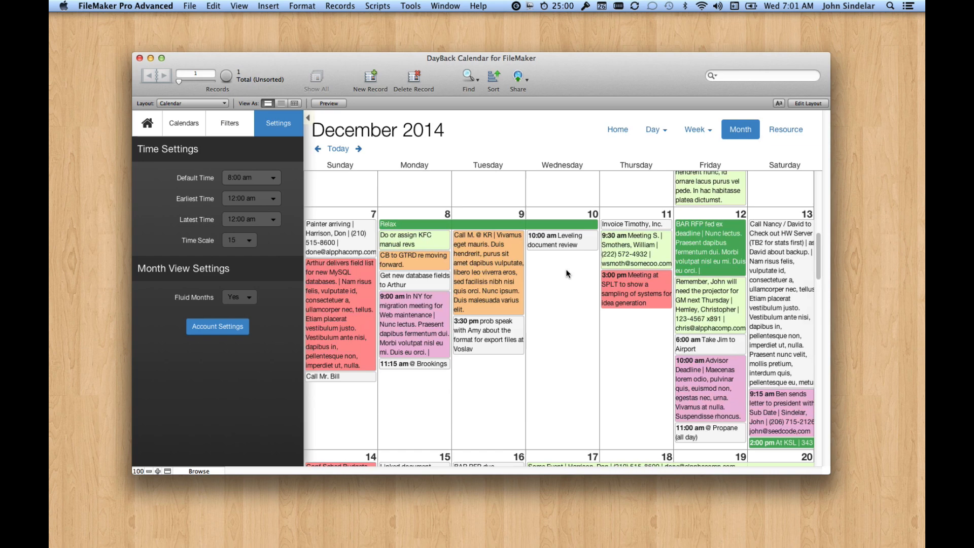
Bring up the Dec 9 Call M. @ KR event's details with its contact chooser.
left_click(484, 236)
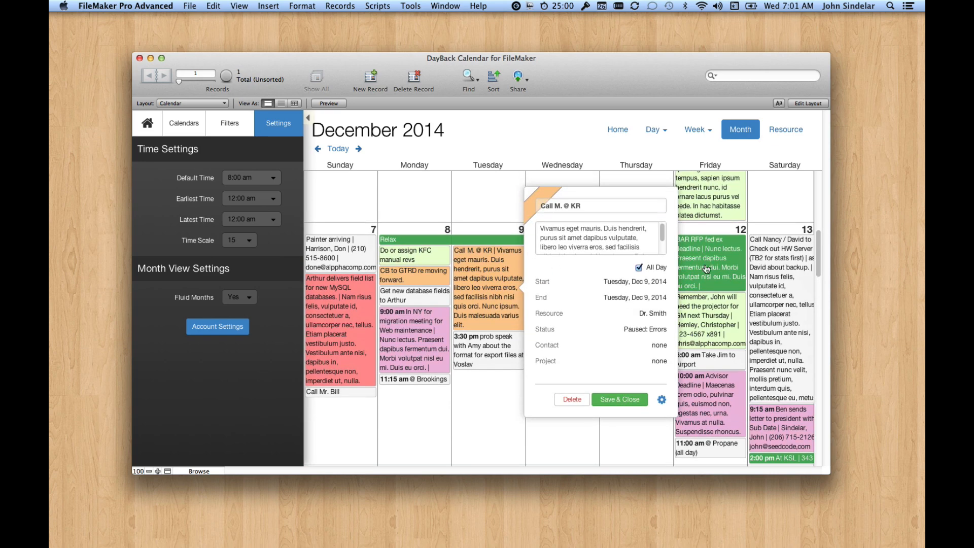
mouse_move(627, 313)
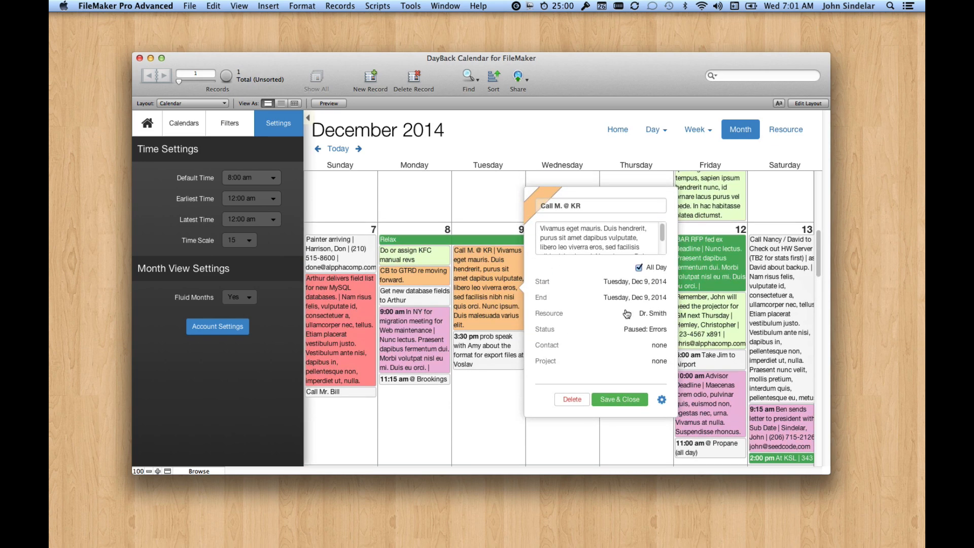
left_click(643, 313)
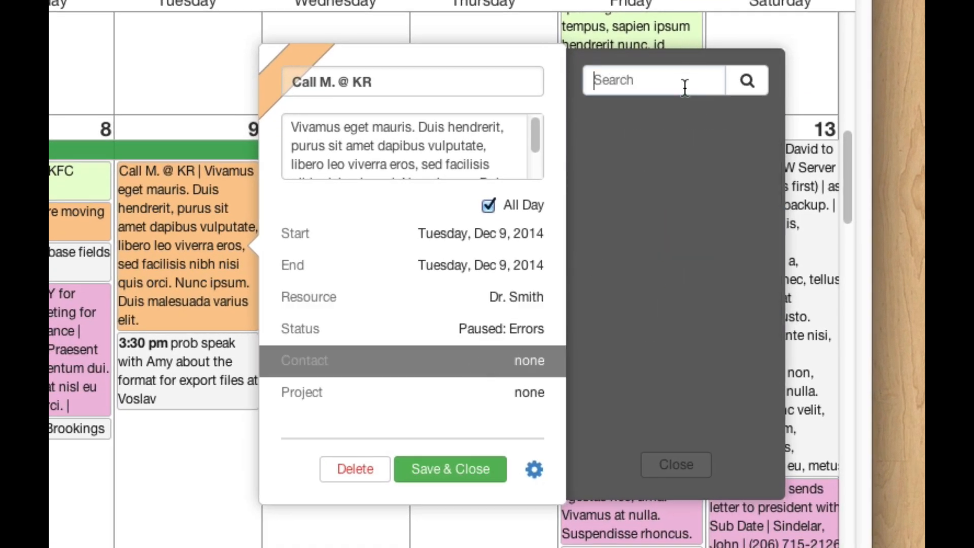
type("smi")
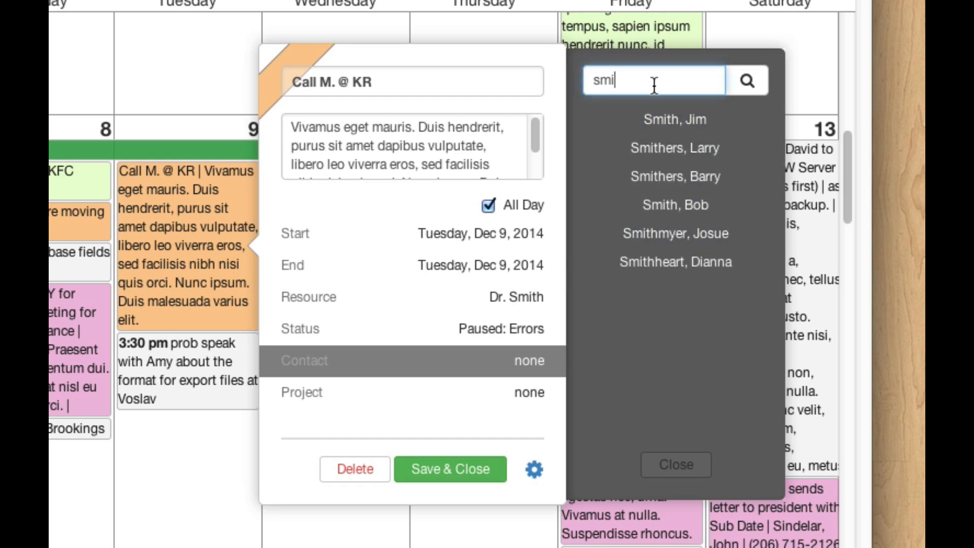
key("Backspace")
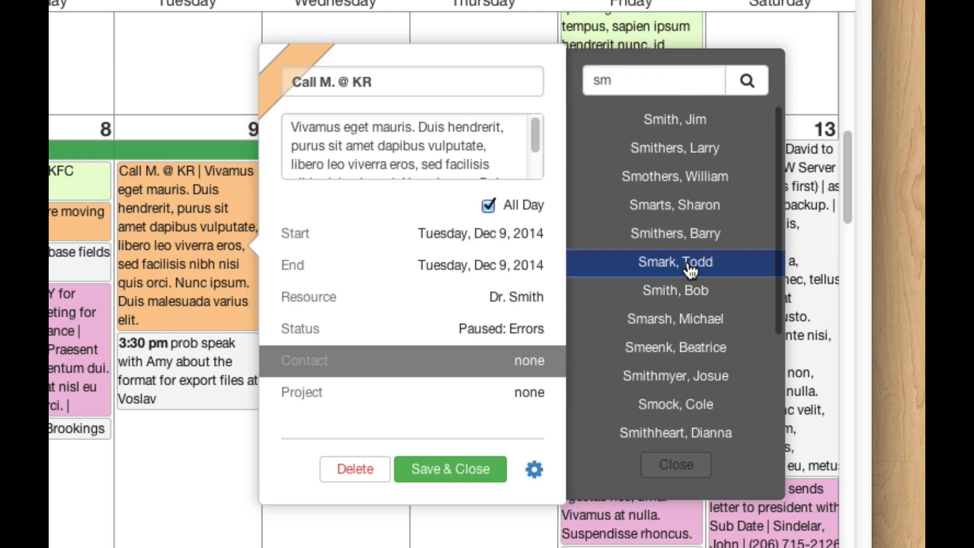
left_click(676, 261)
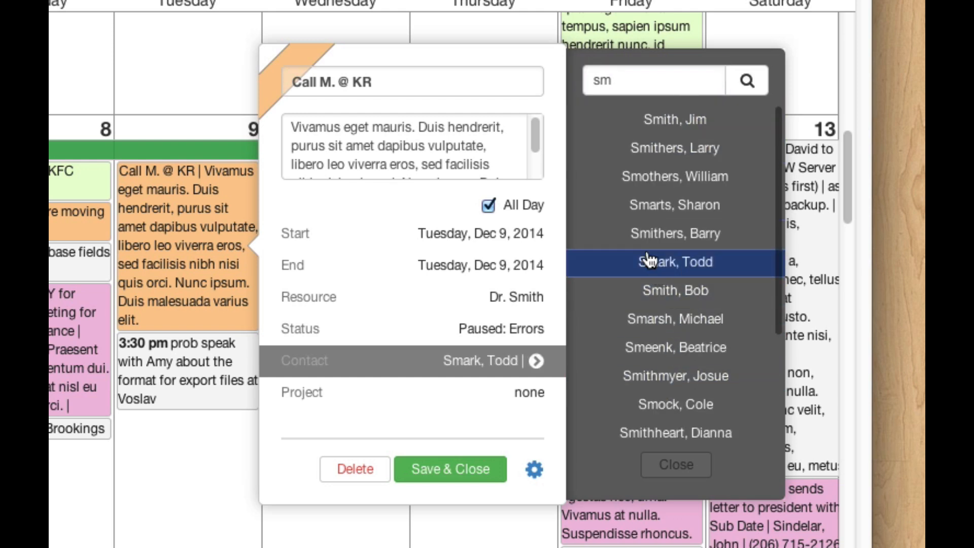
left_click(676, 262)
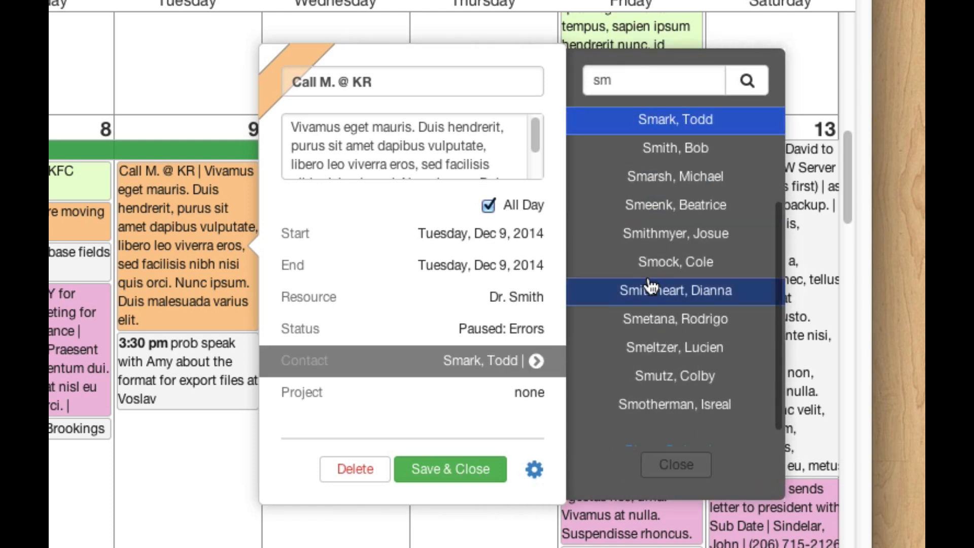
mouse_move(453, 324)
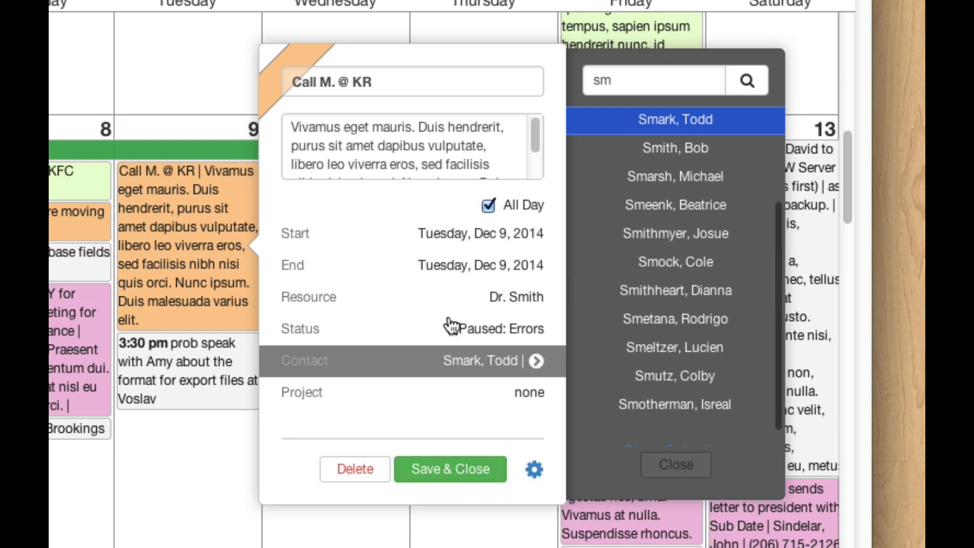
mouse_move(667, 469)
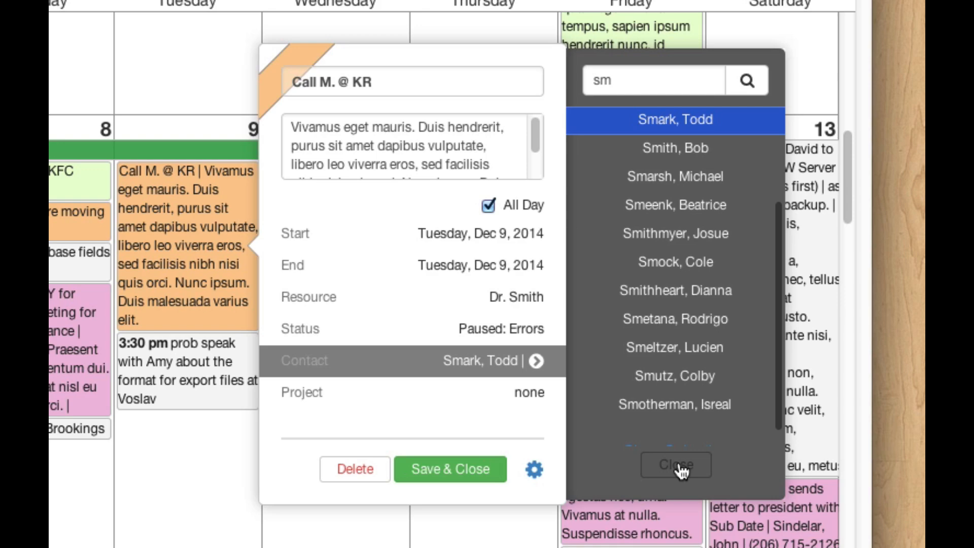
left_click(674, 464)
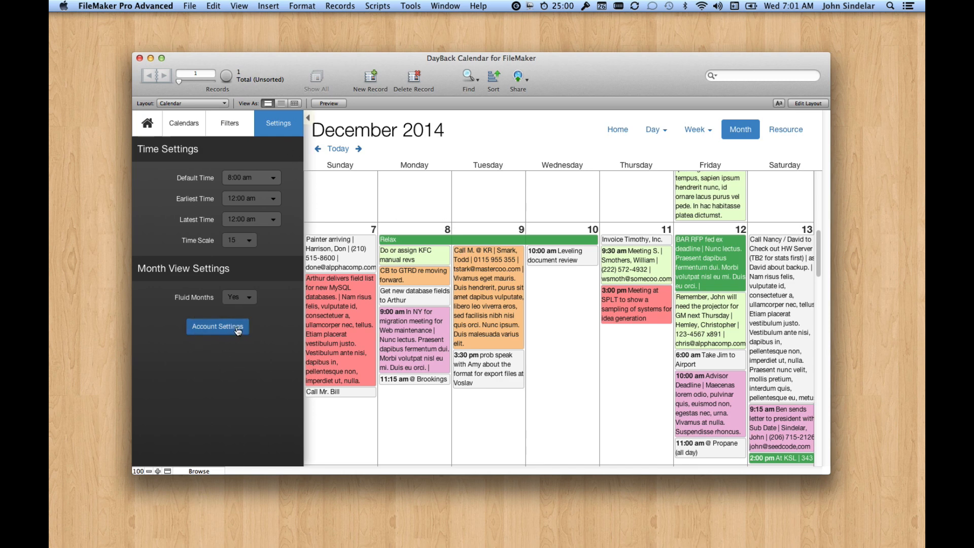
Check DayBack's account settings and close them.
left_click(217, 327)
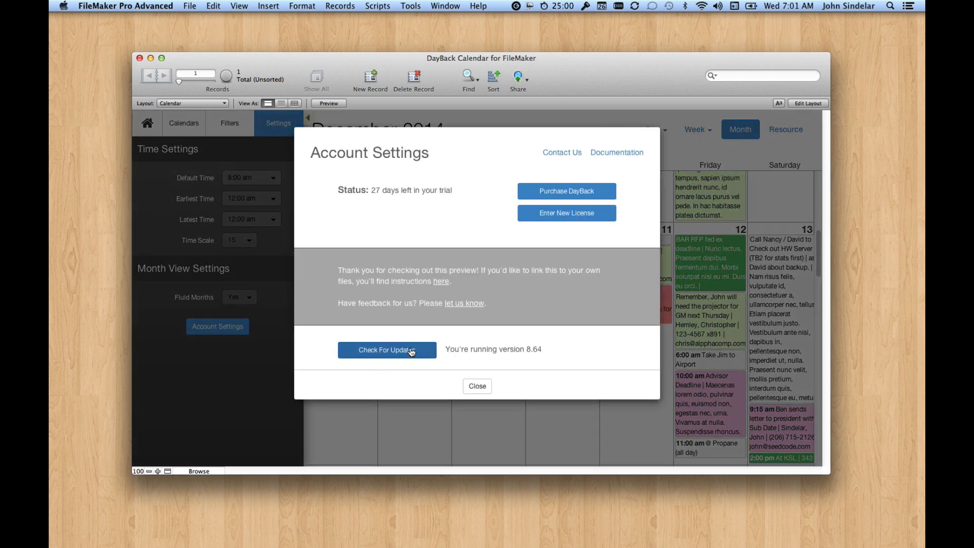
mouse_move(410, 234)
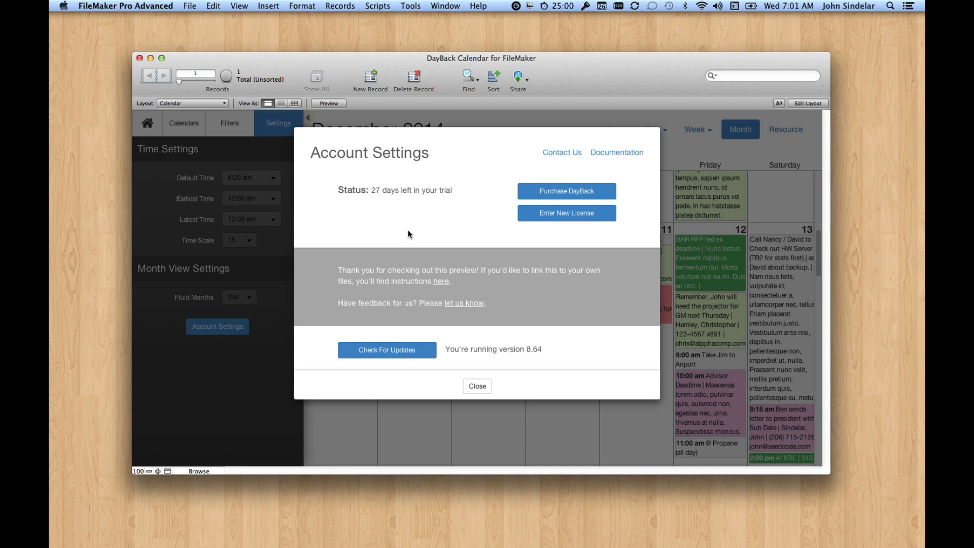
mouse_move(404, 234)
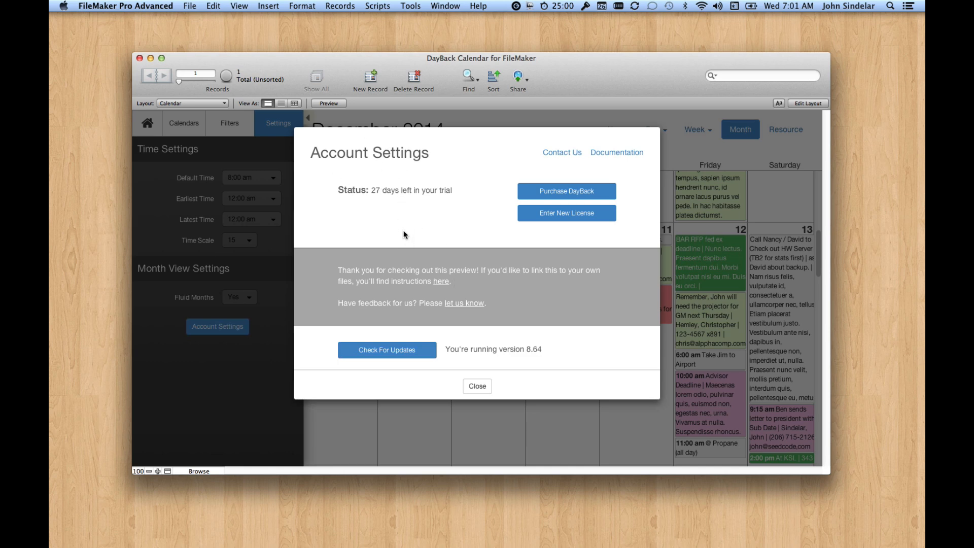
left_click(477, 385)
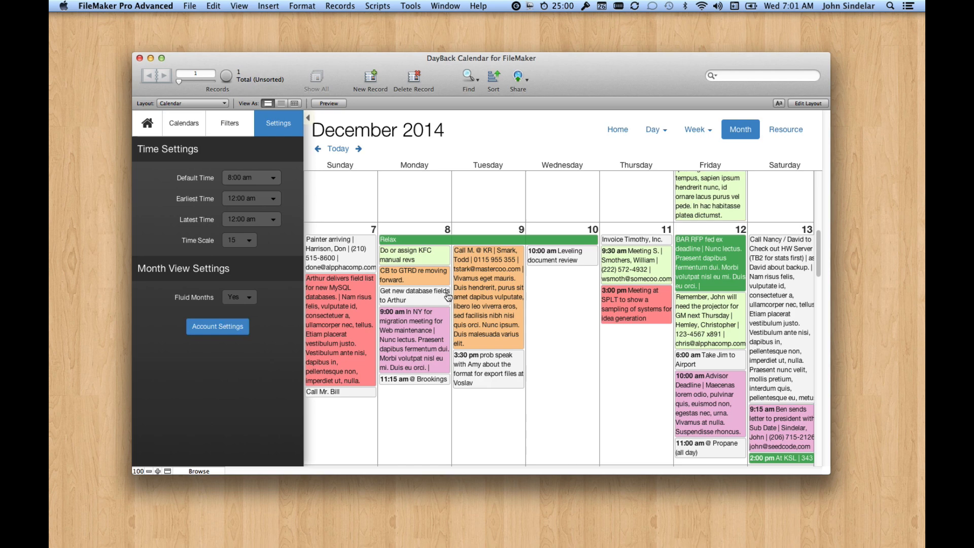
mouse_move(566, 86)
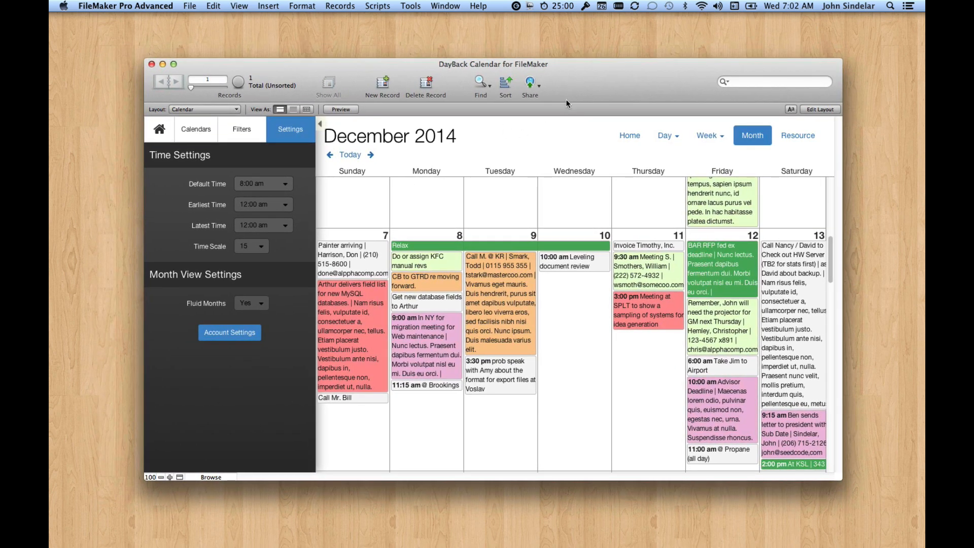
mouse_move(467, 181)
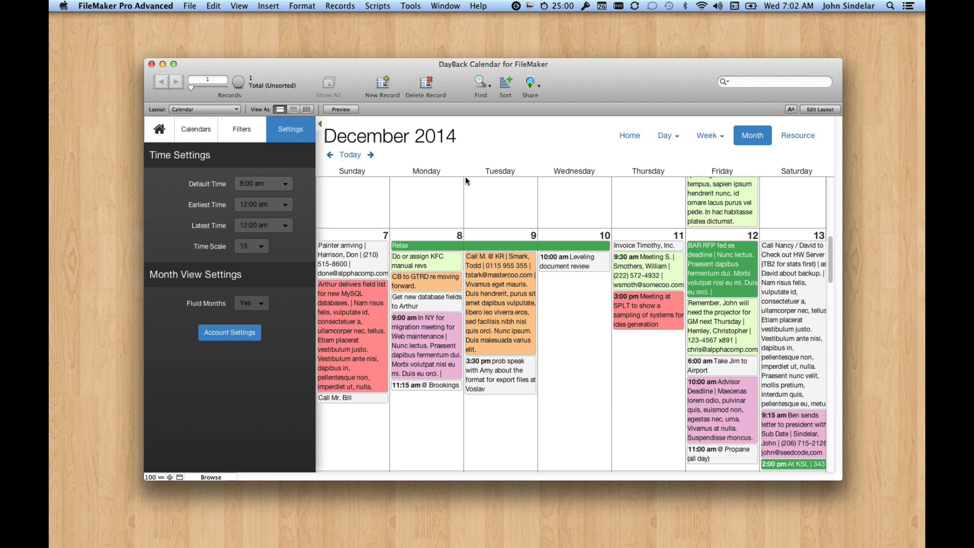
mouse_move(487, 167)
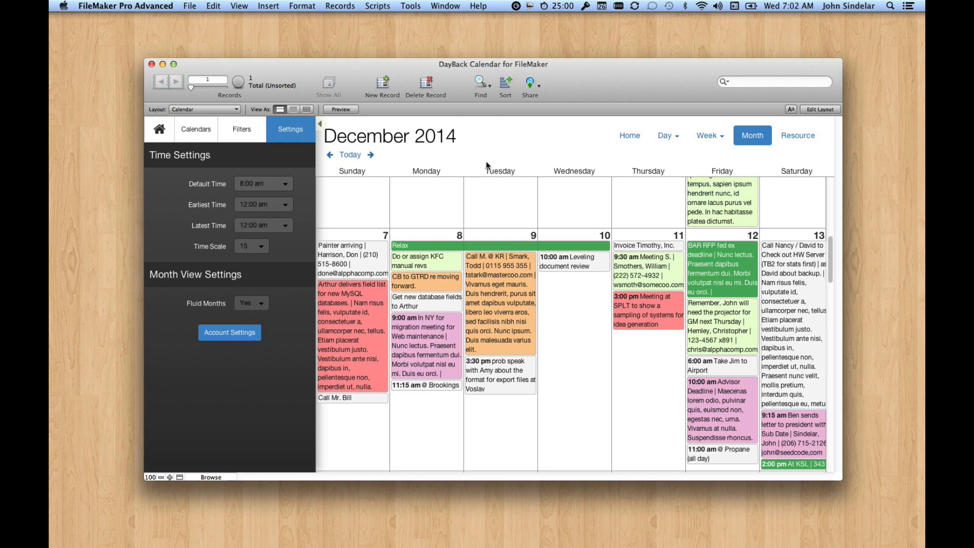
left_click(377, 5)
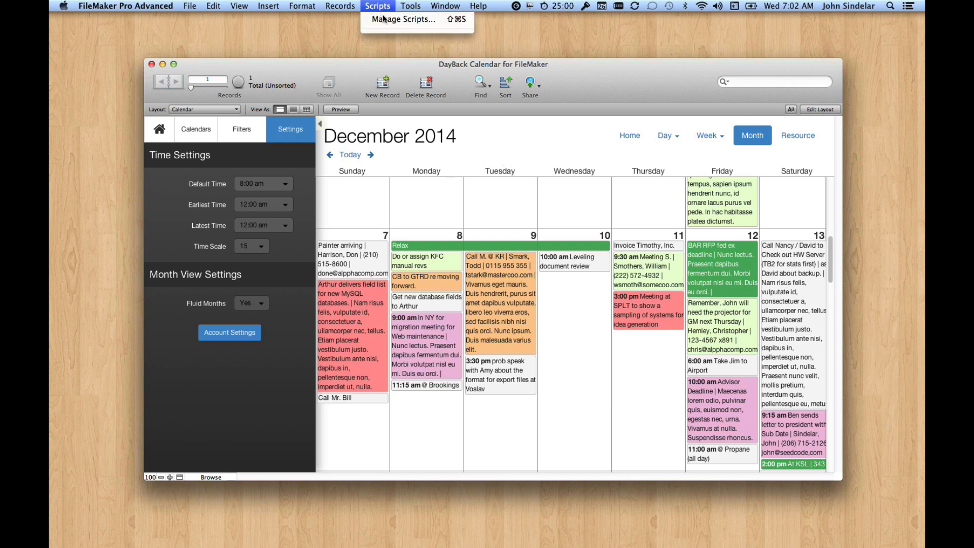
left_click(404, 19)
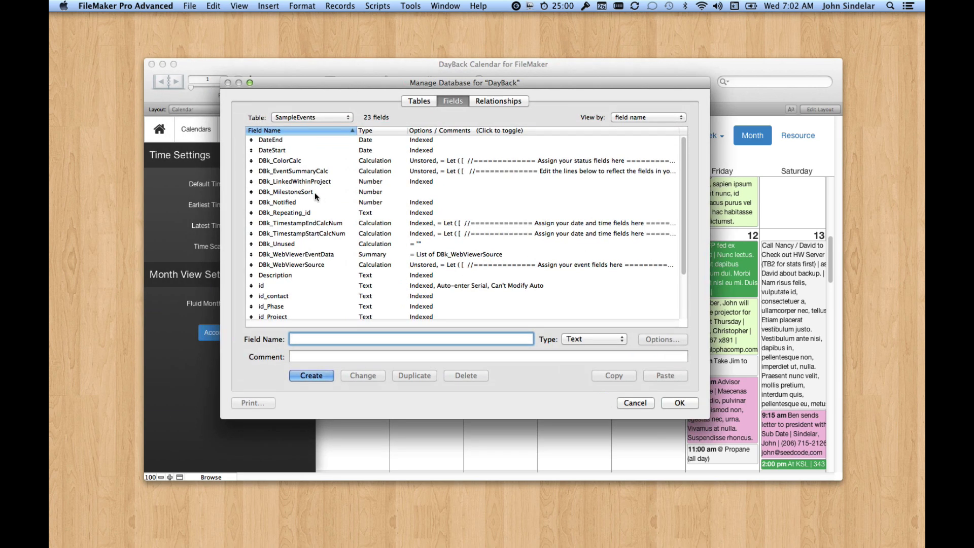
left_click(294, 181)
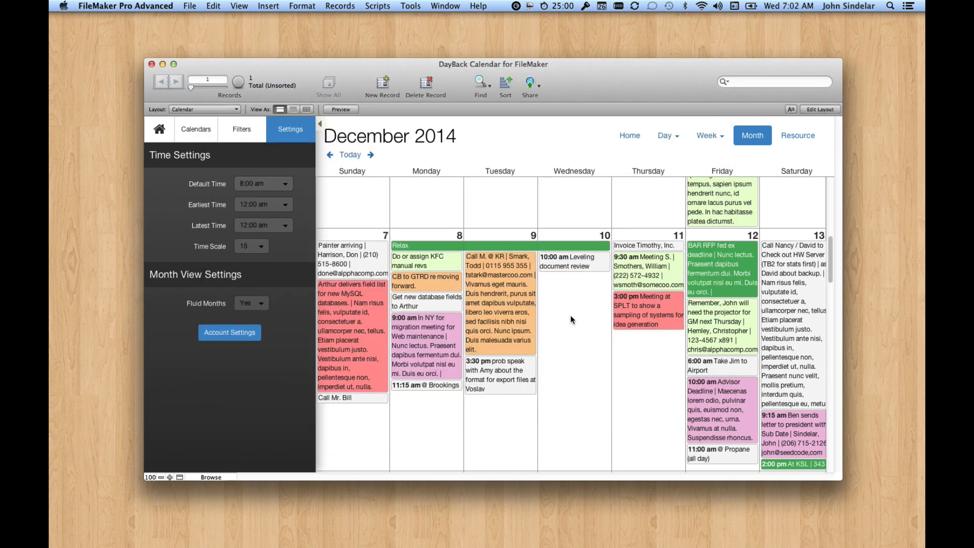
mouse_move(602, 96)
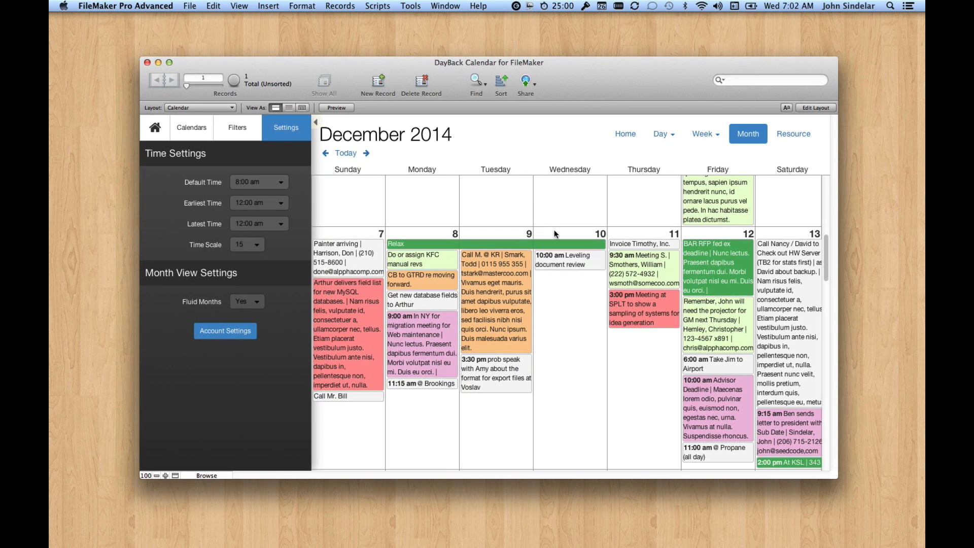
left_click(225, 331)
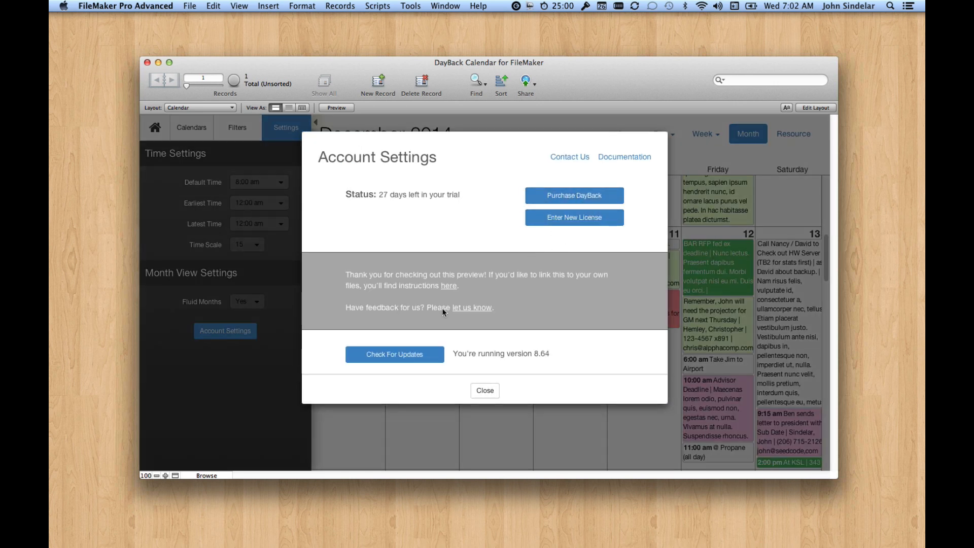
left_click(485, 389)
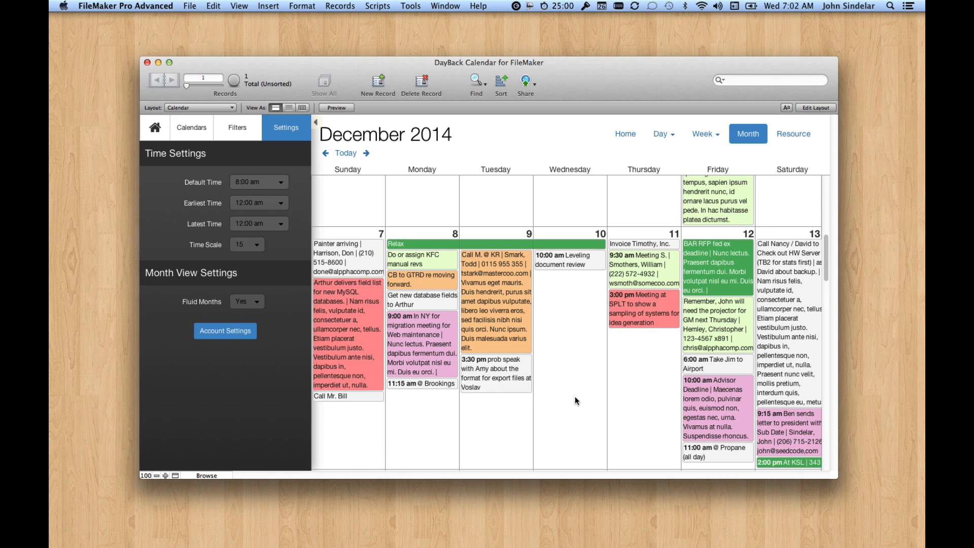
scroll("down", 3)
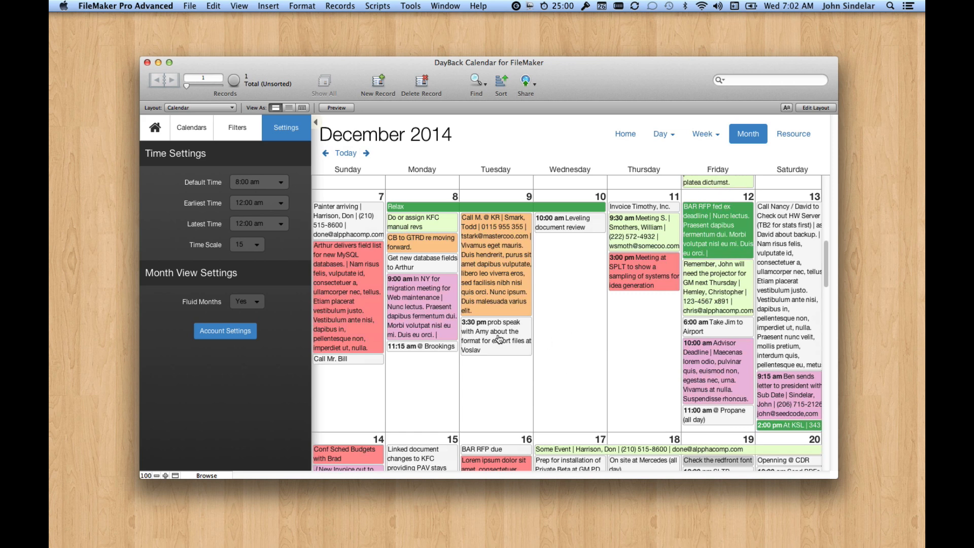
mouse_move(404, 109)
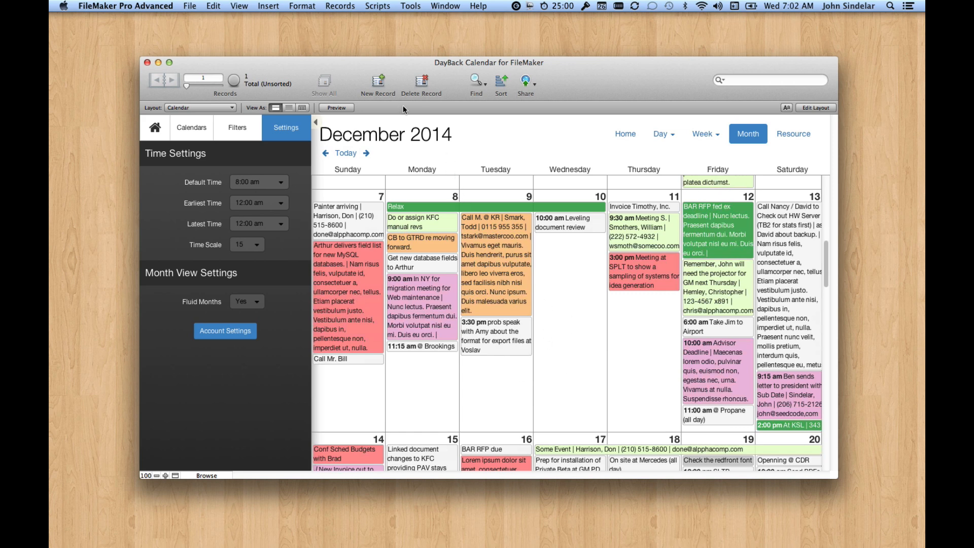
mouse_move(492, 120)
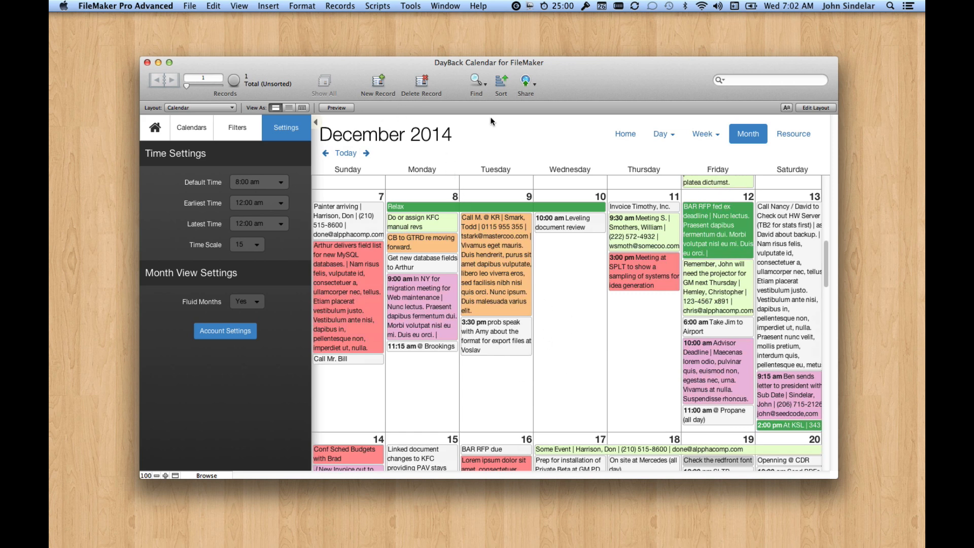
mouse_move(579, 86)
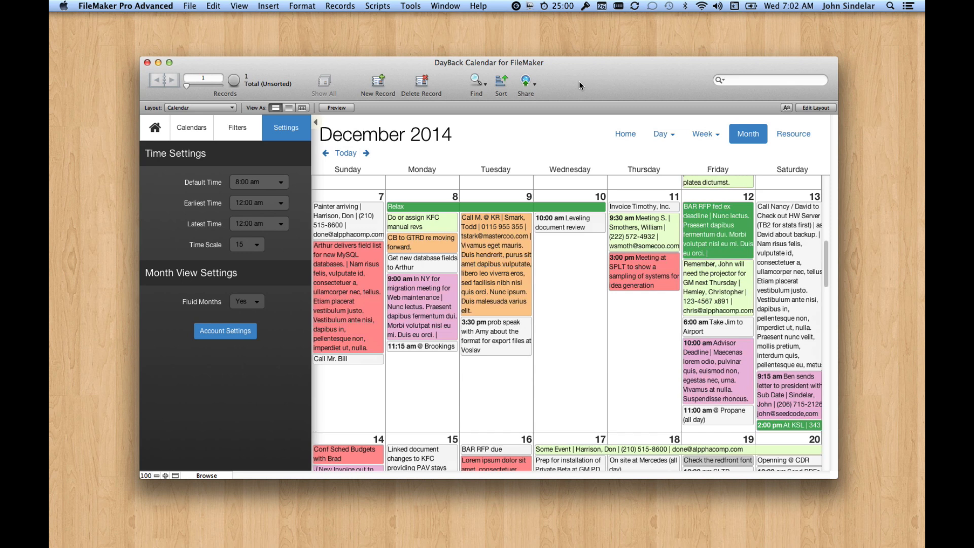
mouse_move(591, 65)
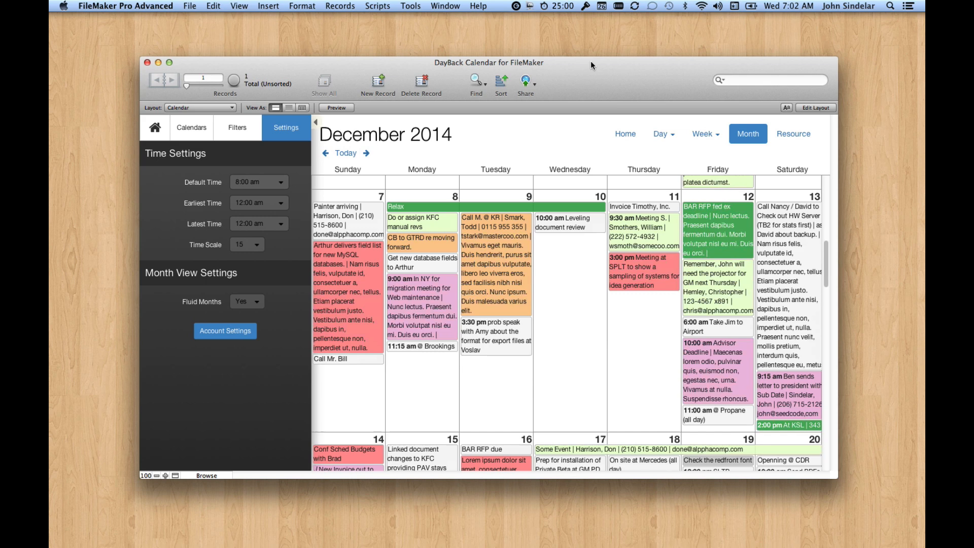
mouse_move(545, 146)
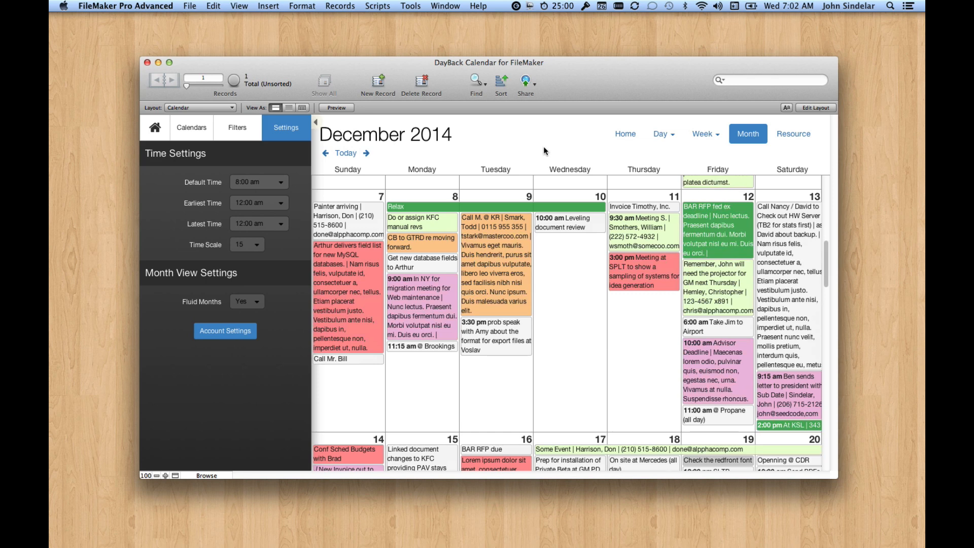
mouse_move(425, 217)
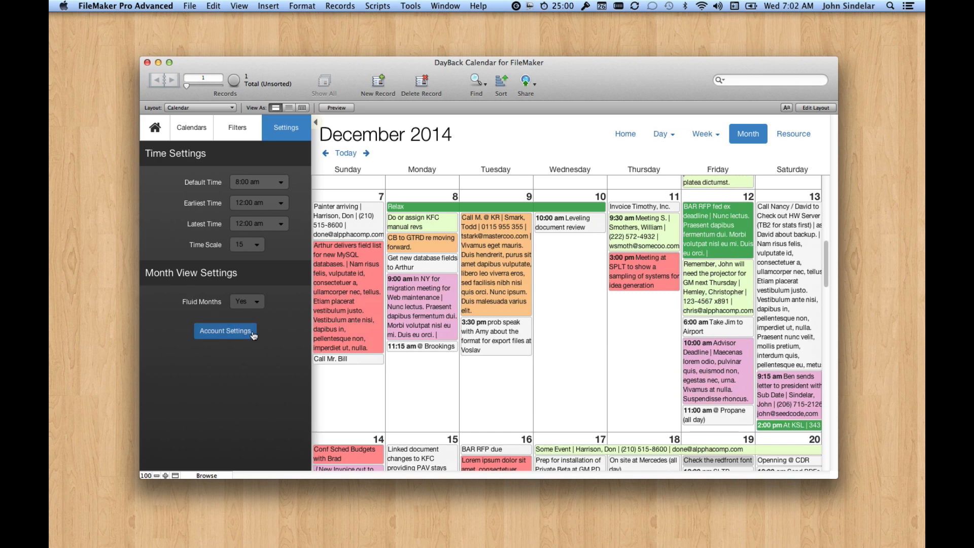
Run Check For Updates in account settings, finding version 8.70 available, then close.
left_click(225, 331)
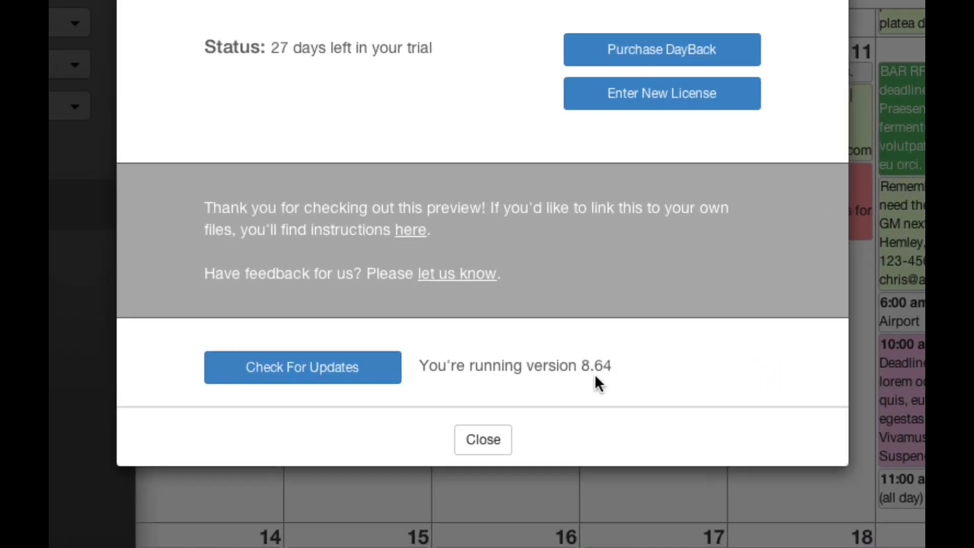
left_click(302, 367)
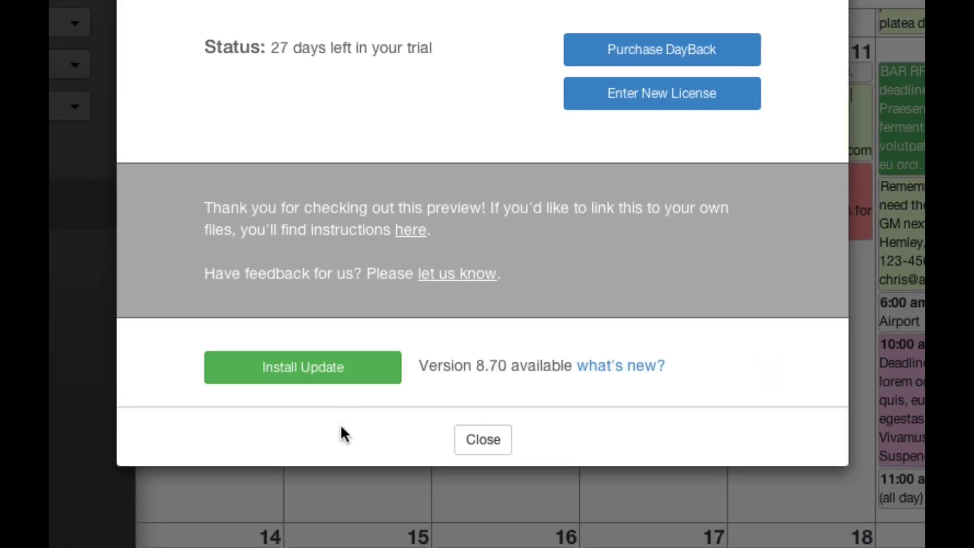
mouse_move(296, 435)
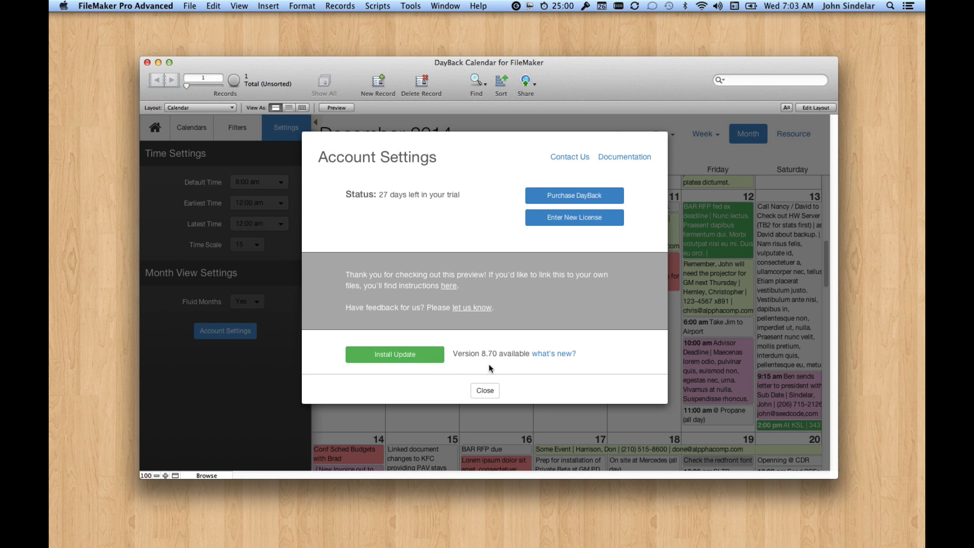
mouse_move(416, 385)
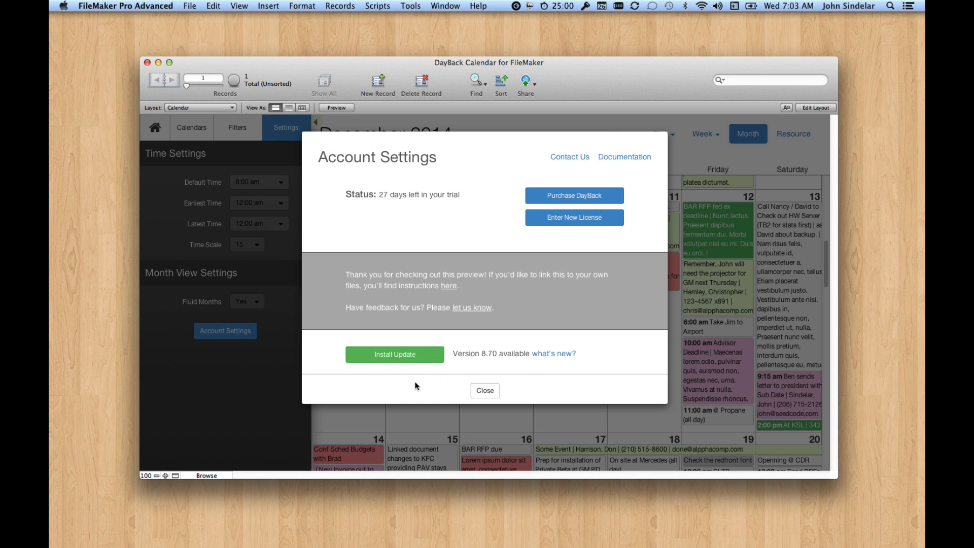
mouse_move(497, 400)
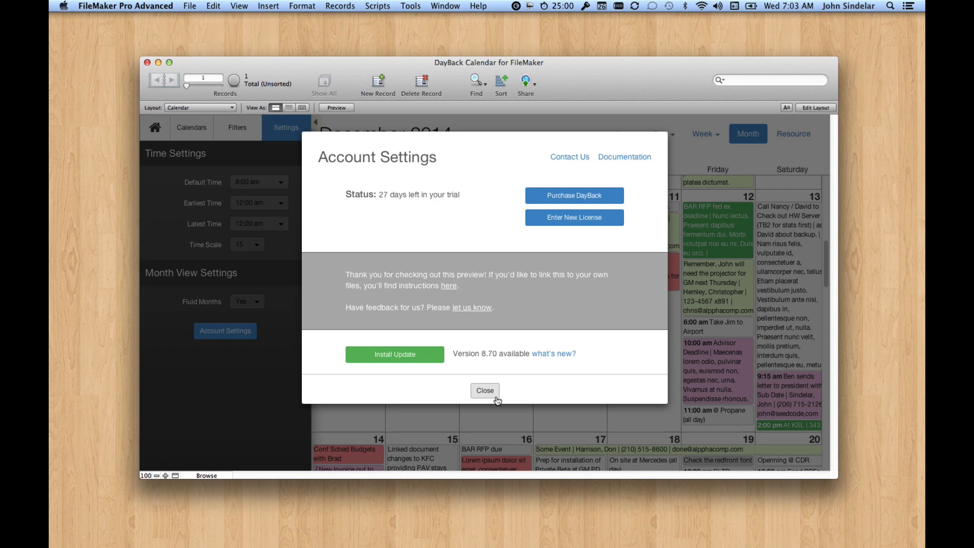
mouse_move(649, 219)
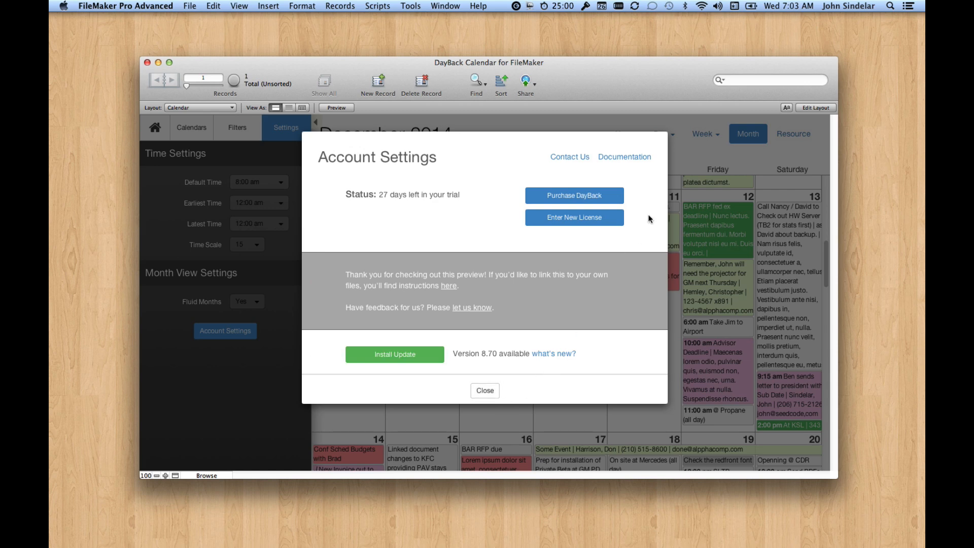
mouse_move(485, 390)
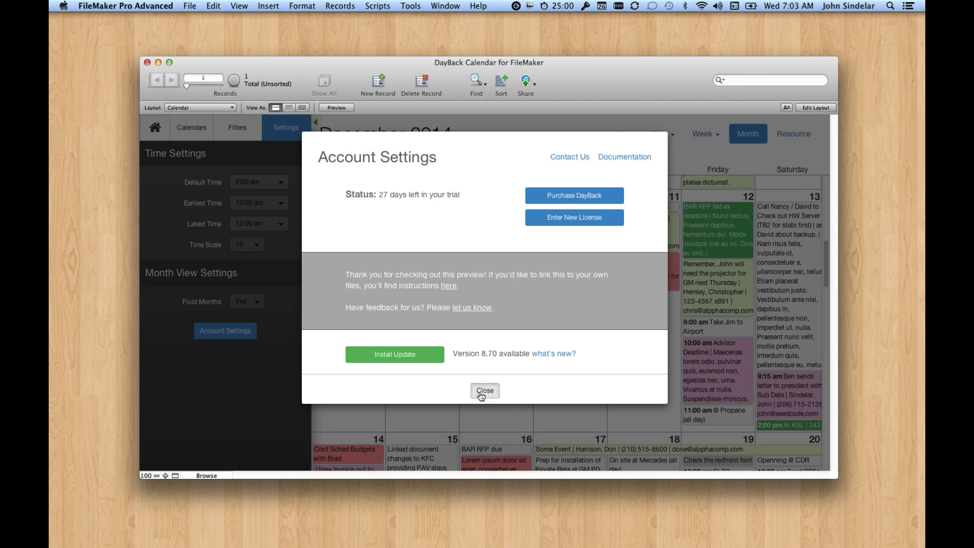
left_click(485, 390)
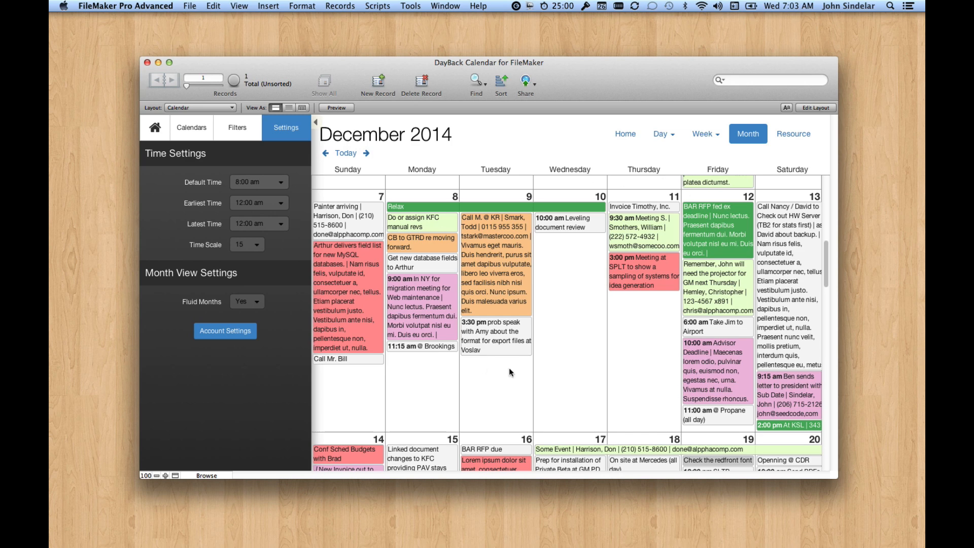
mouse_move(743, 156)
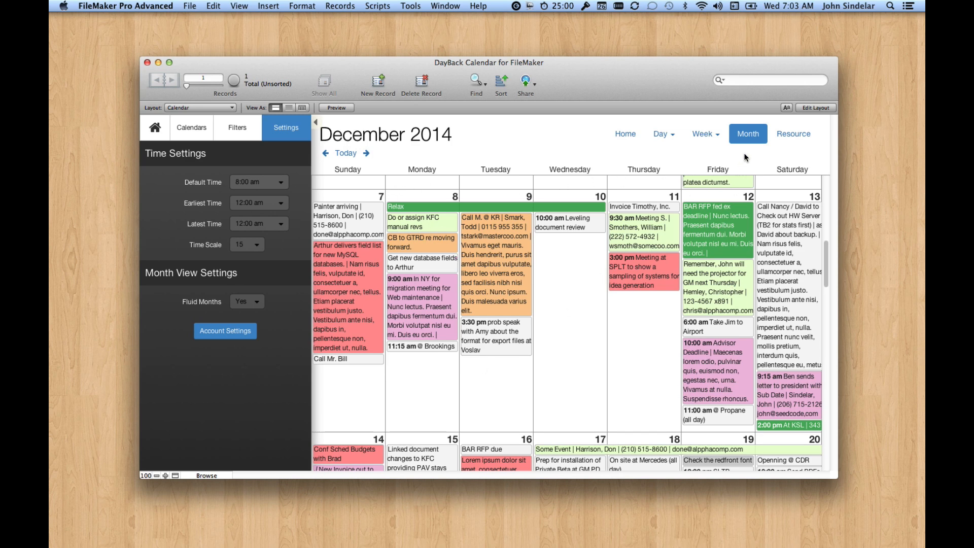
mouse_move(291, 266)
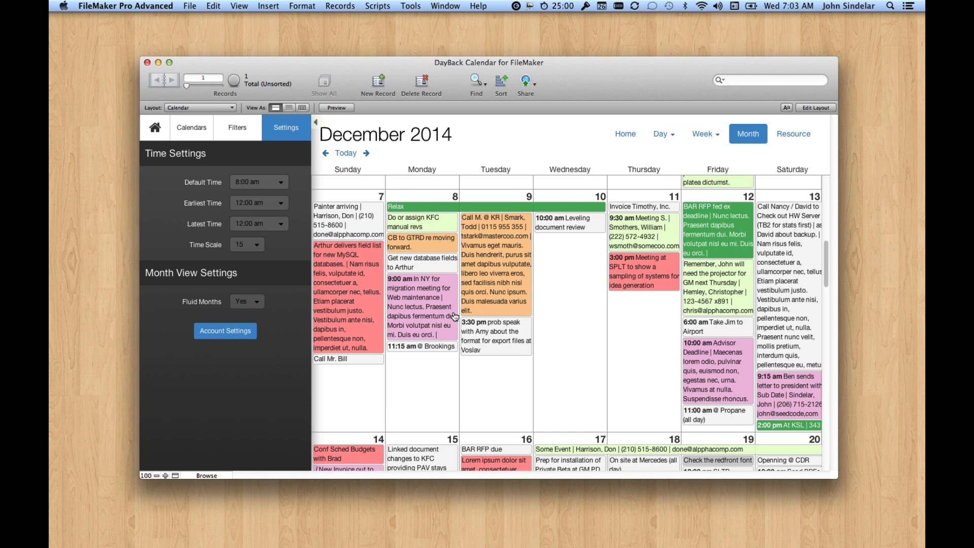
mouse_move(446, 318)
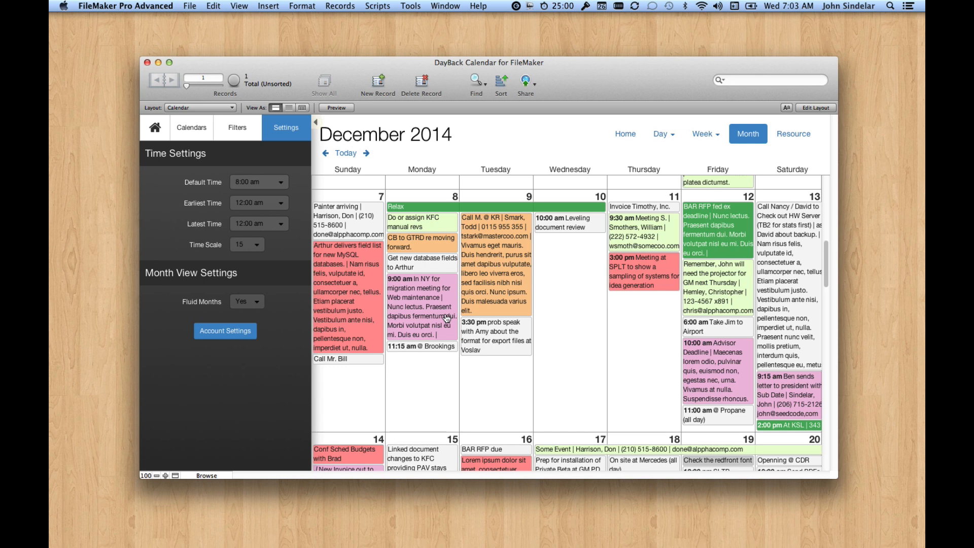
mouse_move(522, 290)
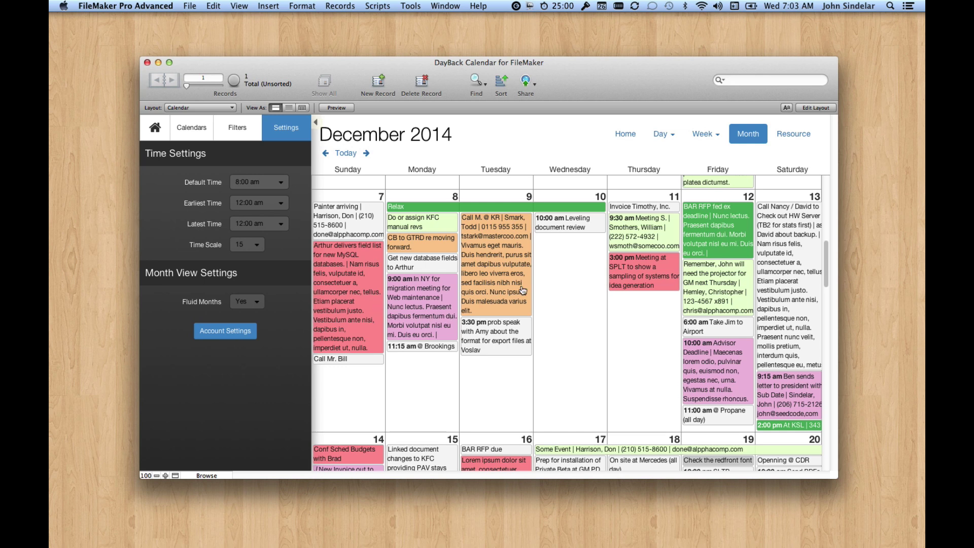
mouse_move(734, 147)
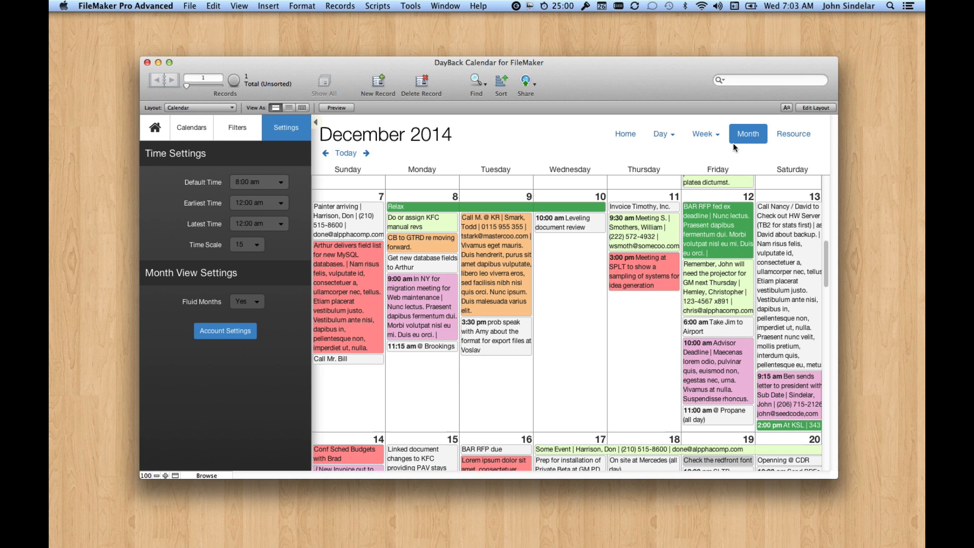
mouse_move(794, 134)
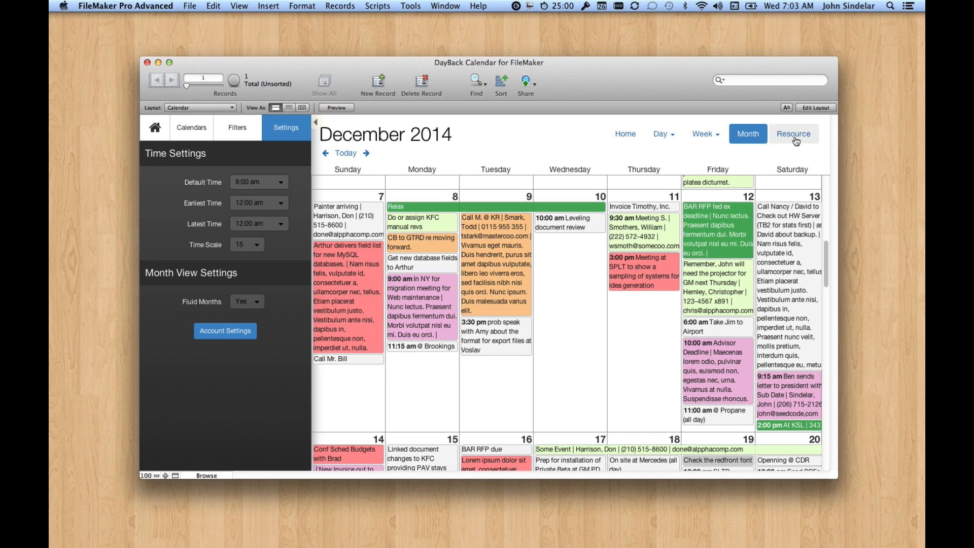
mouse_move(655, 134)
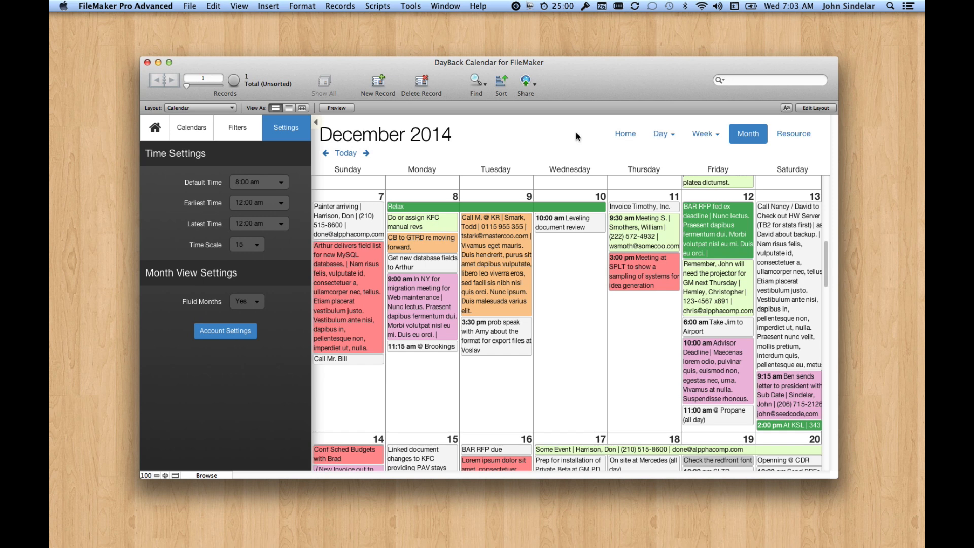
mouse_move(541, 151)
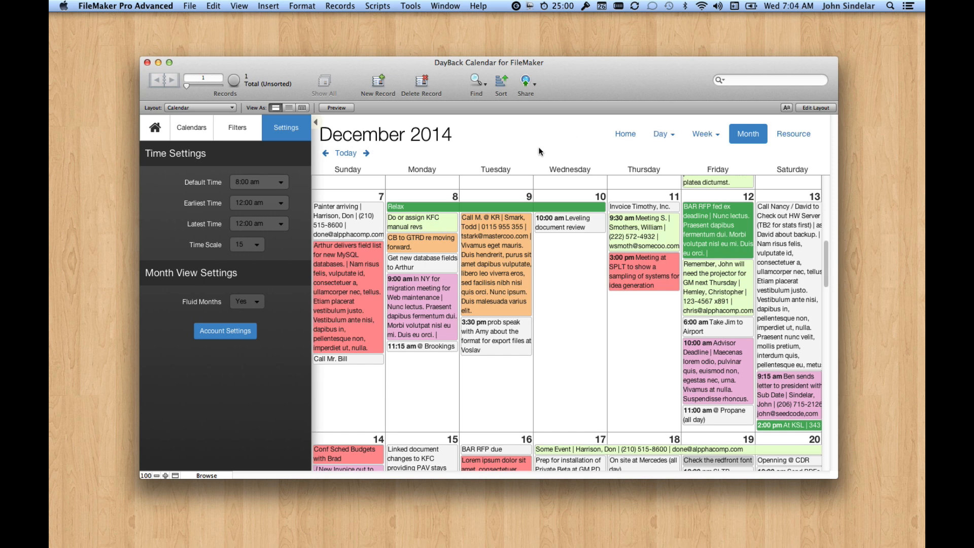
mouse_move(225, 345)
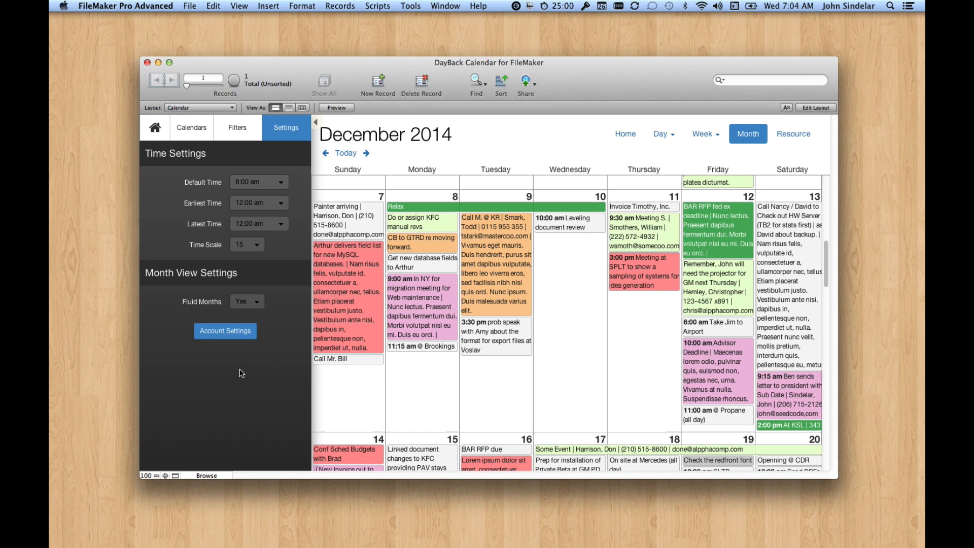
mouse_move(472, 213)
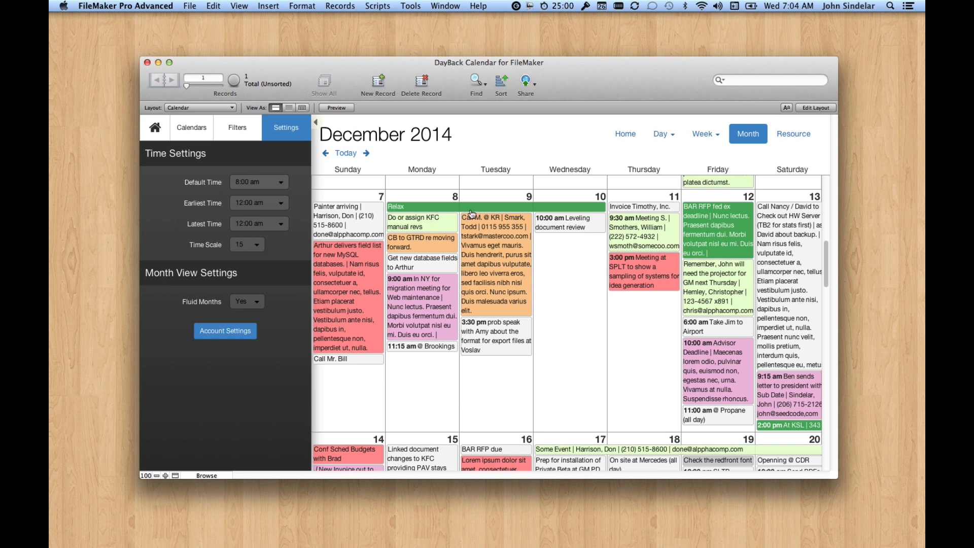
left_click(377, 5)
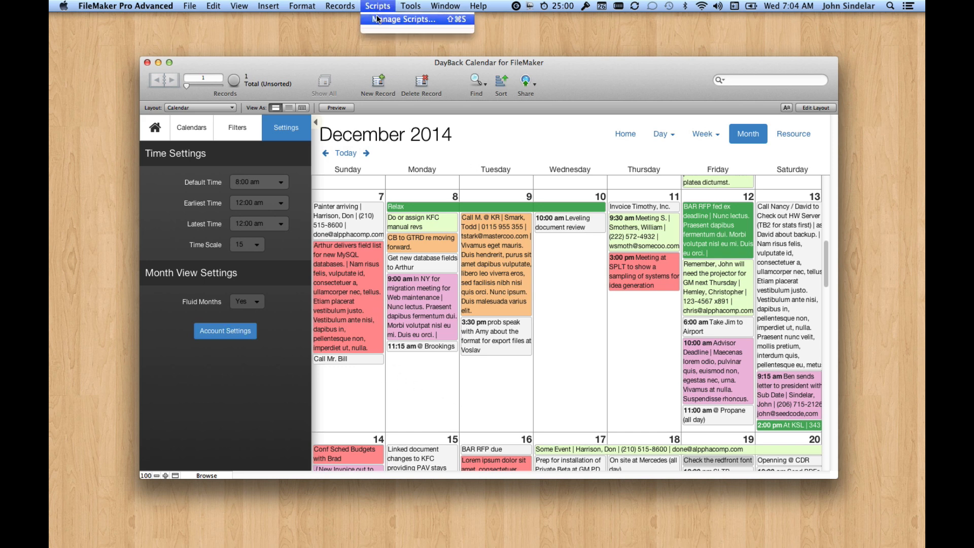
left_click(401, 19)
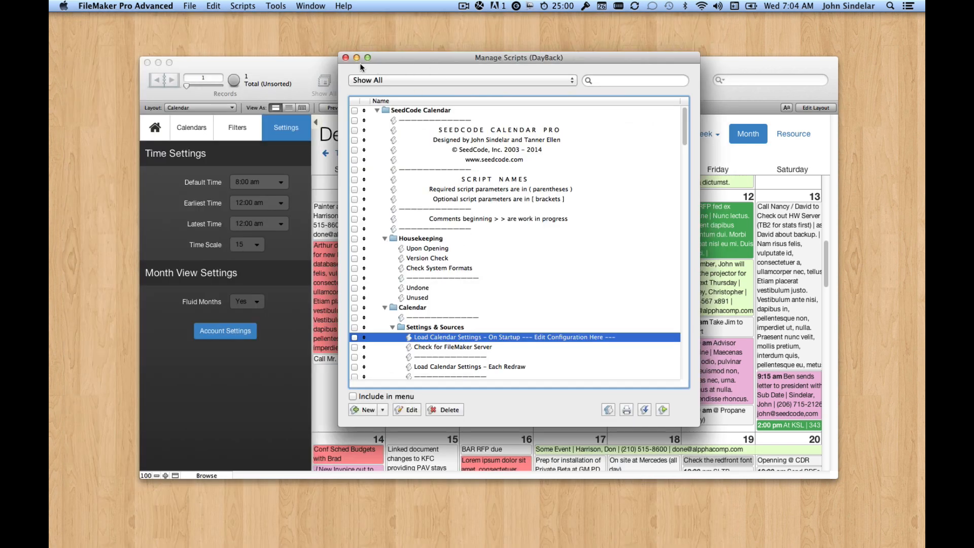
left_click(352, 57)
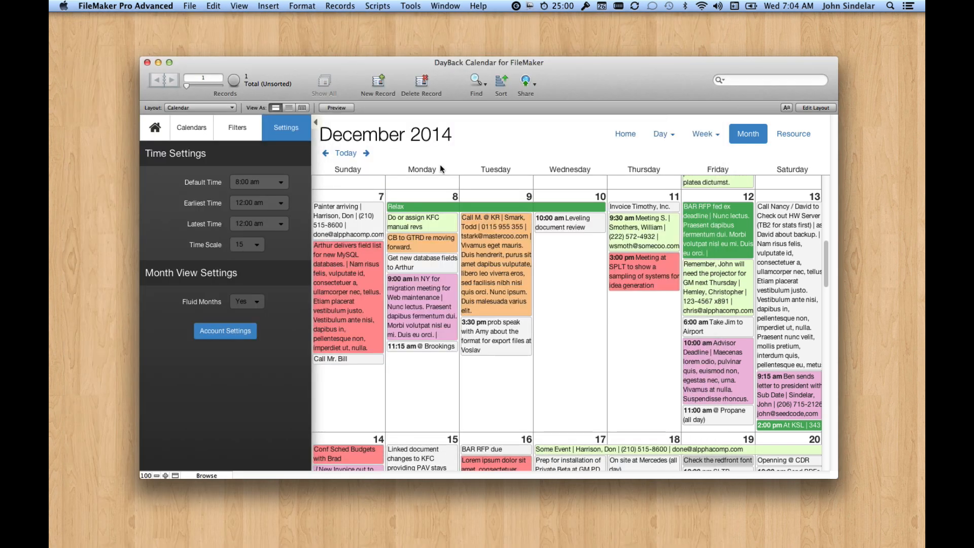
mouse_move(355, 352)
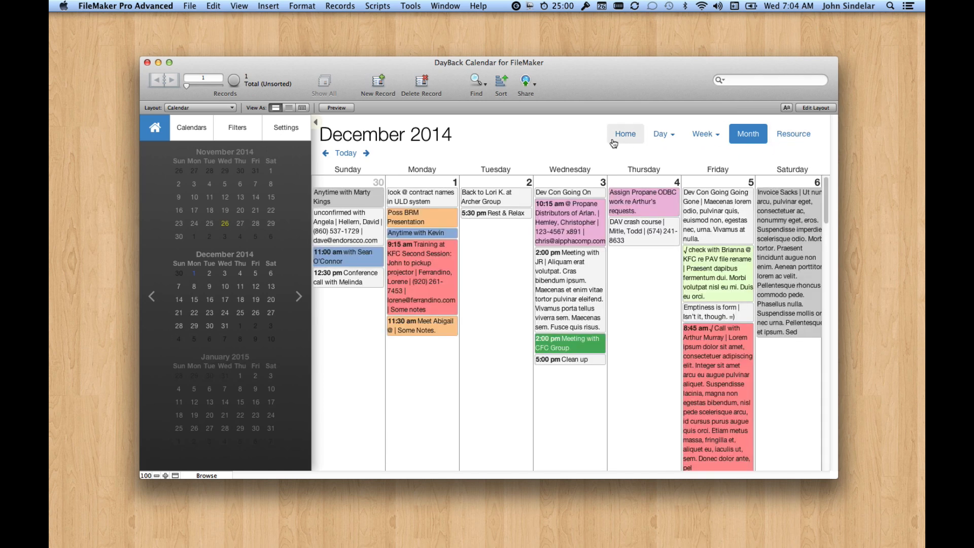
mouse_move(242, 119)
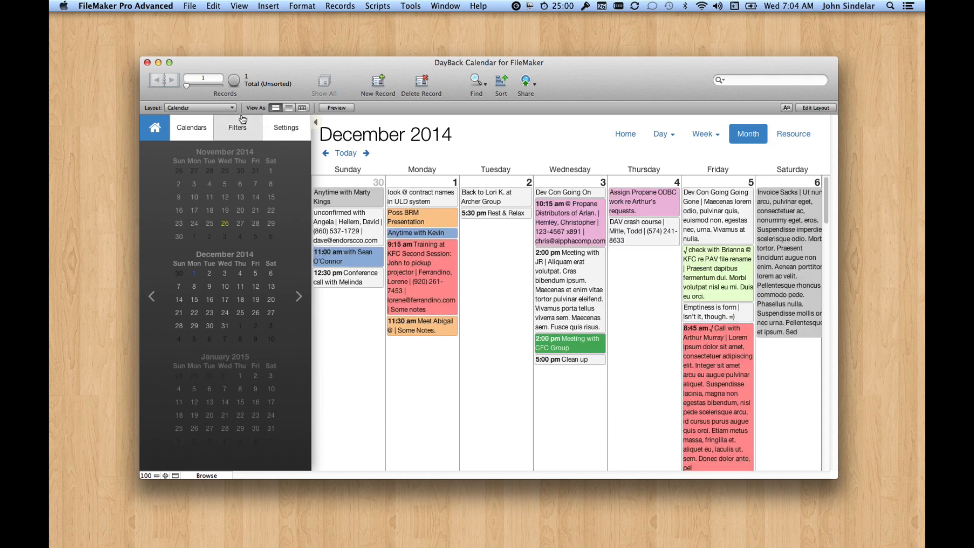
Go to Calendar Developer > WebViewer: Under The Hood and start editing dbk-translations.js.
left_click(199, 108)
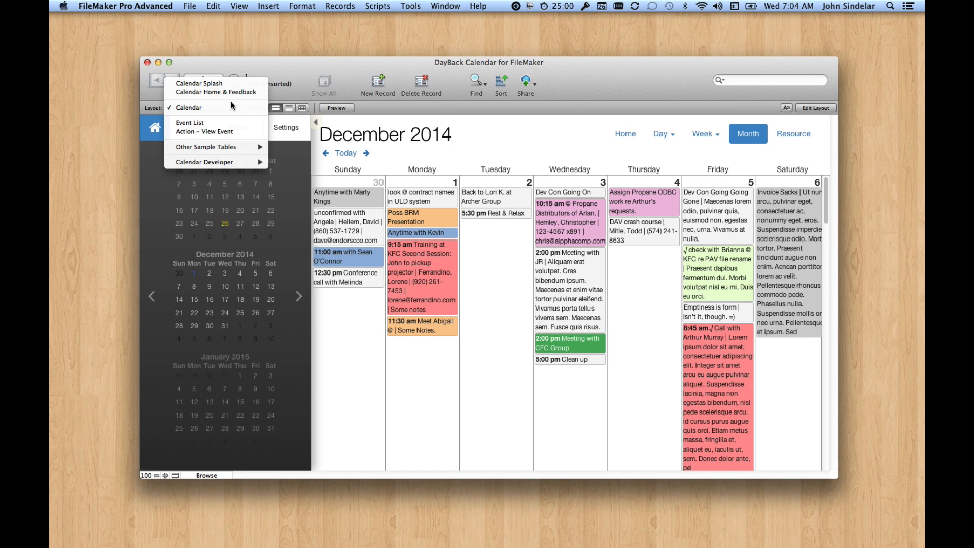
mouse_move(203, 161)
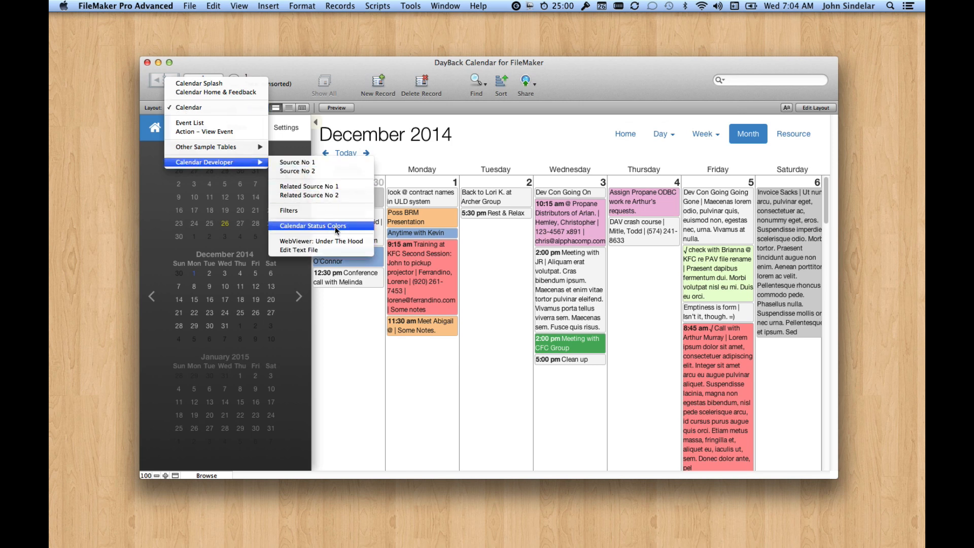
left_click(311, 242)
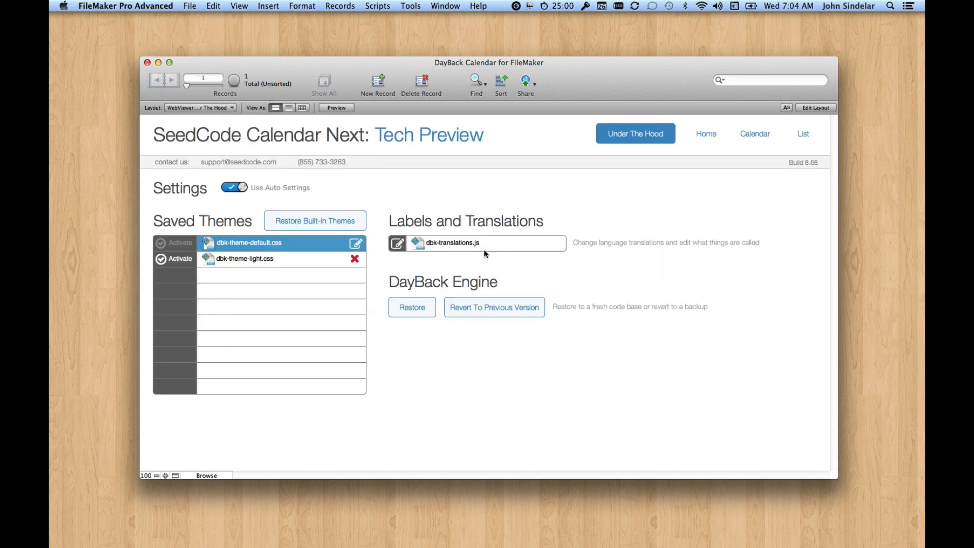
left_click(399, 243)
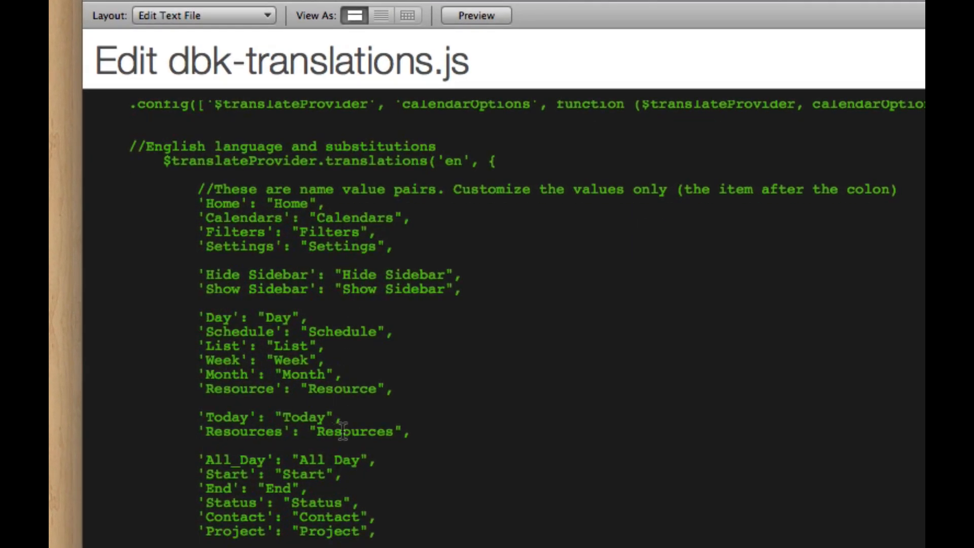
mouse_move(359, 432)
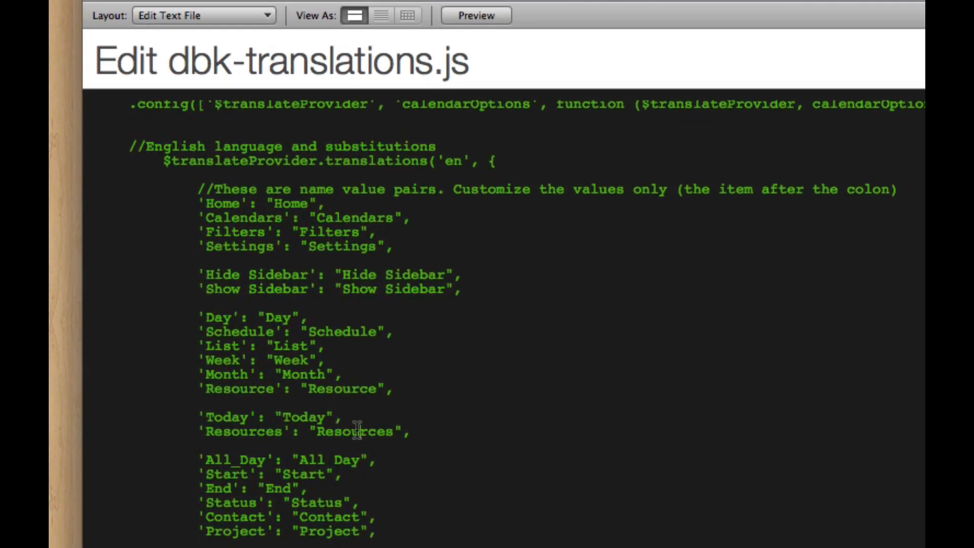
Replace the Resource label value with 'Trucks' and save and apply the translations.
double_click(355, 432)
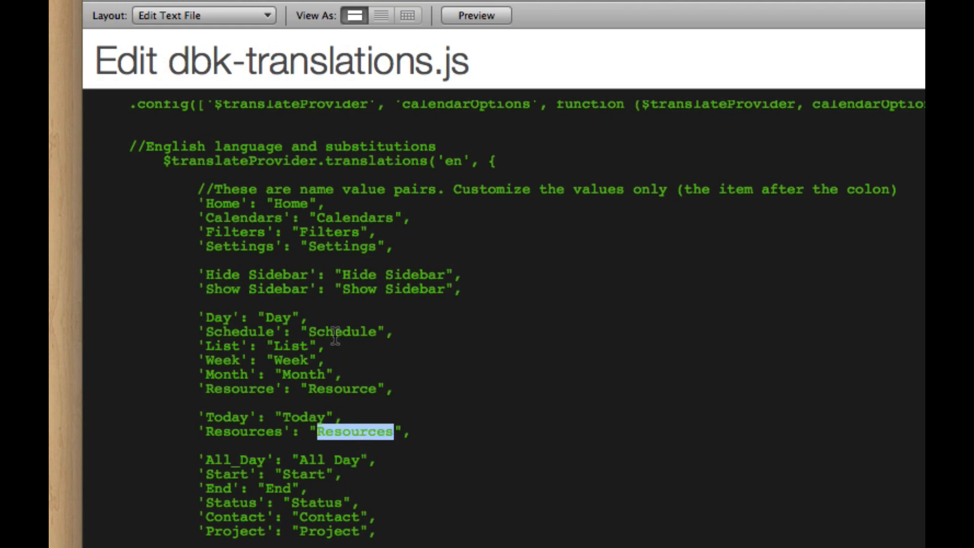
double_click(340, 390)
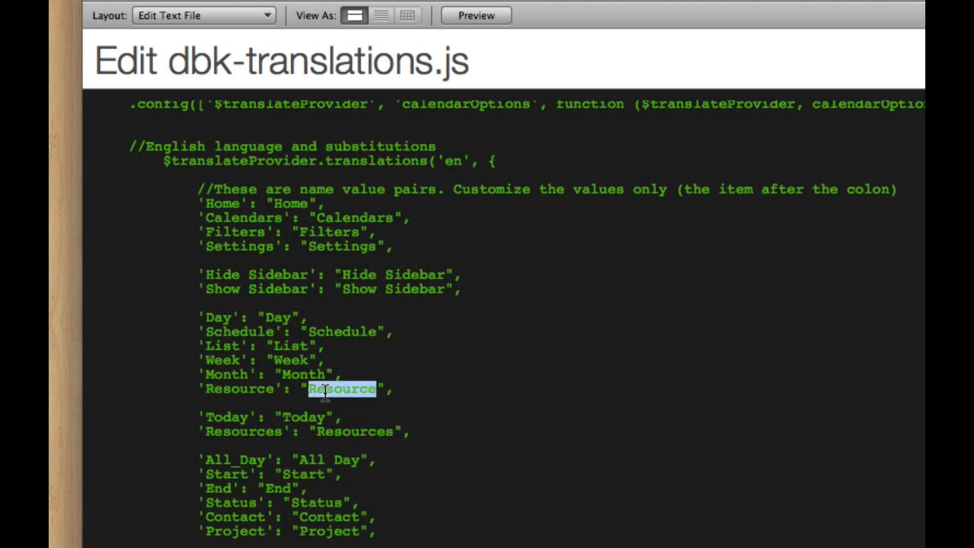
type("Truck")
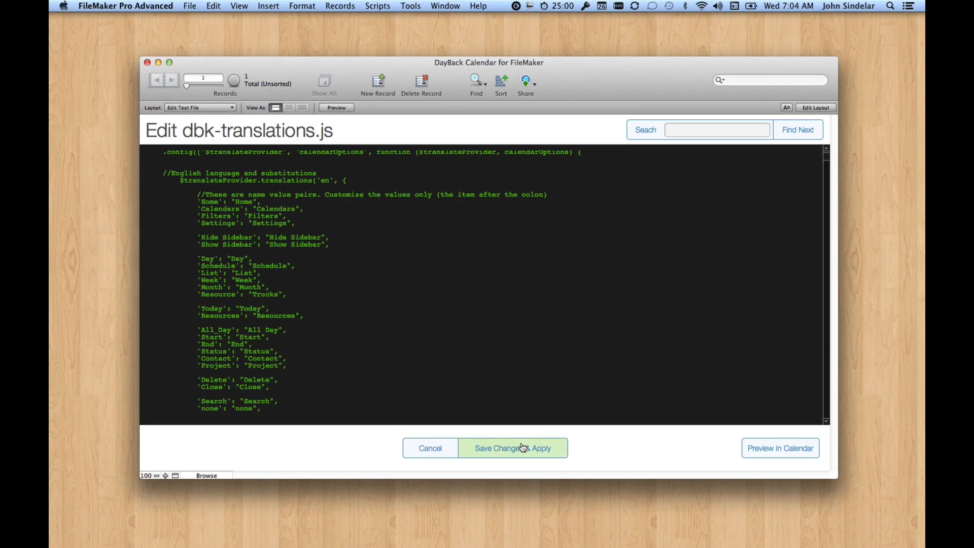
left_click(512, 449)
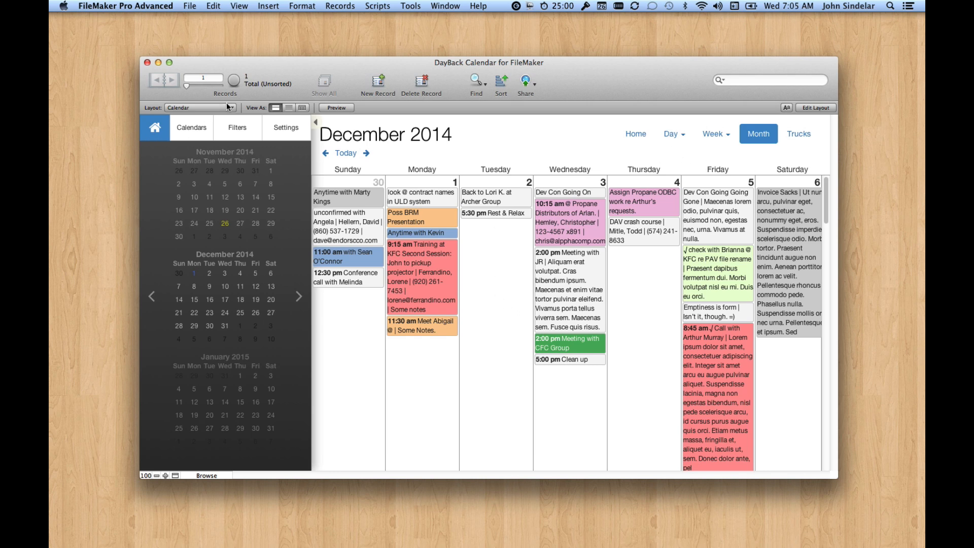
Return to the WebViewer: Under The Hood settings layout after the Trucks label applied.
left_click(199, 107)
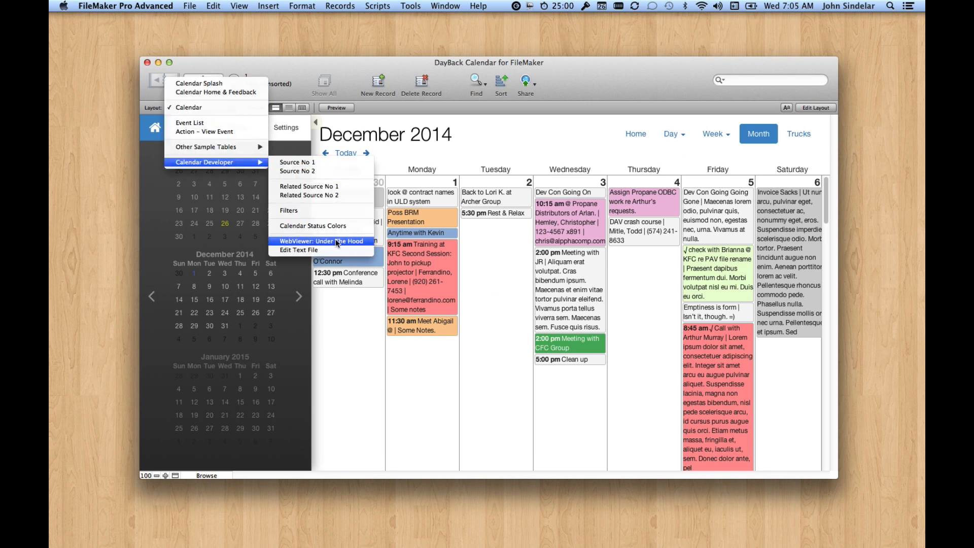
left_click(327, 241)
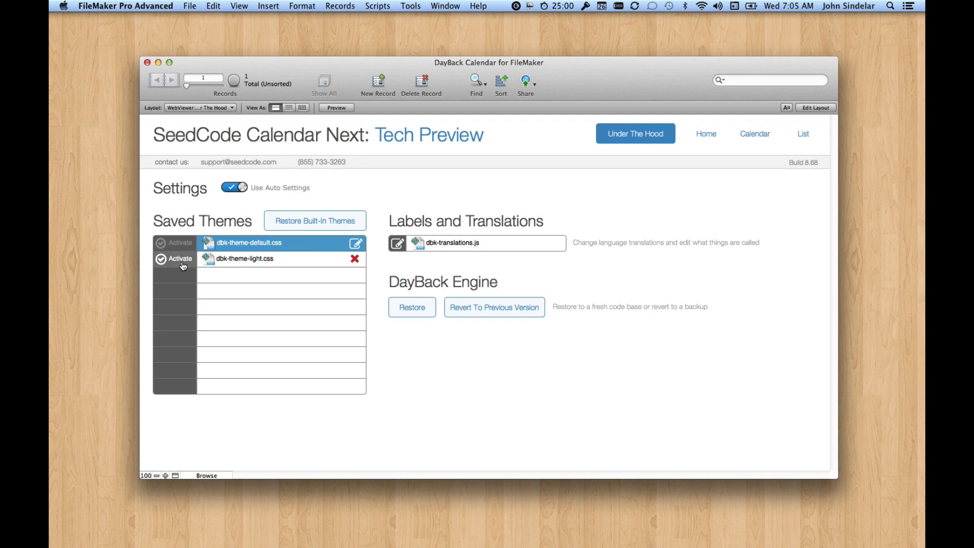
Activate dbk-theme-light.css and come back to the Under The Hood layout.
left_click(184, 243)
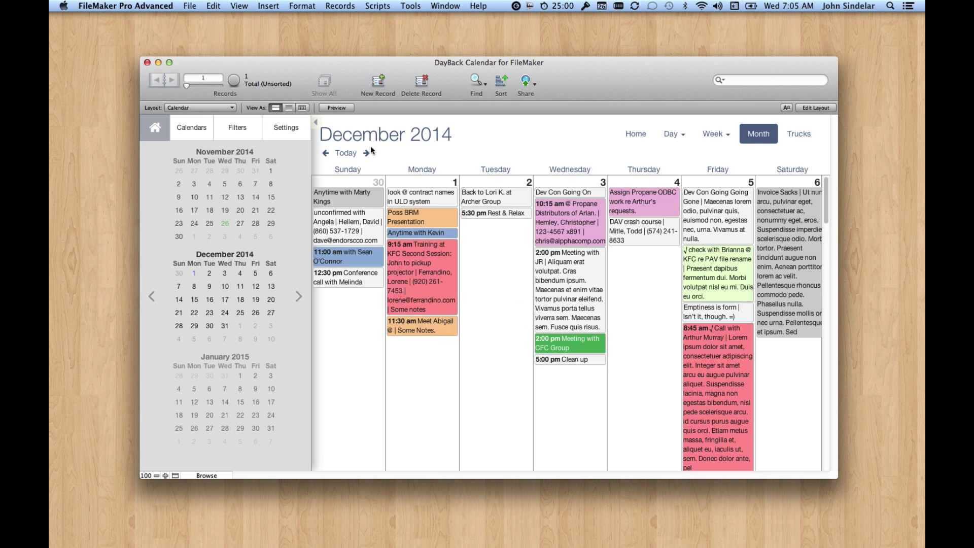
left_click(200, 108)
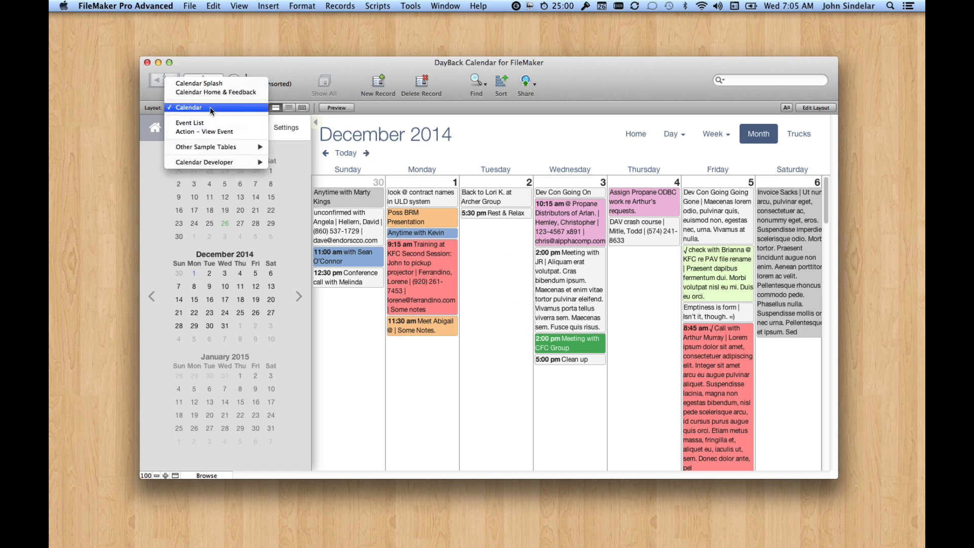
mouse_move(215, 161)
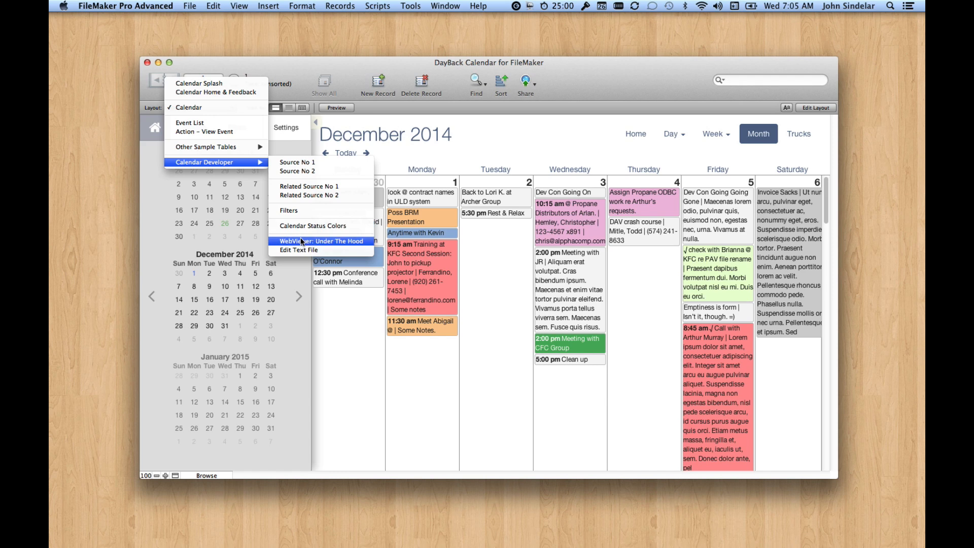
left_click(320, 242)
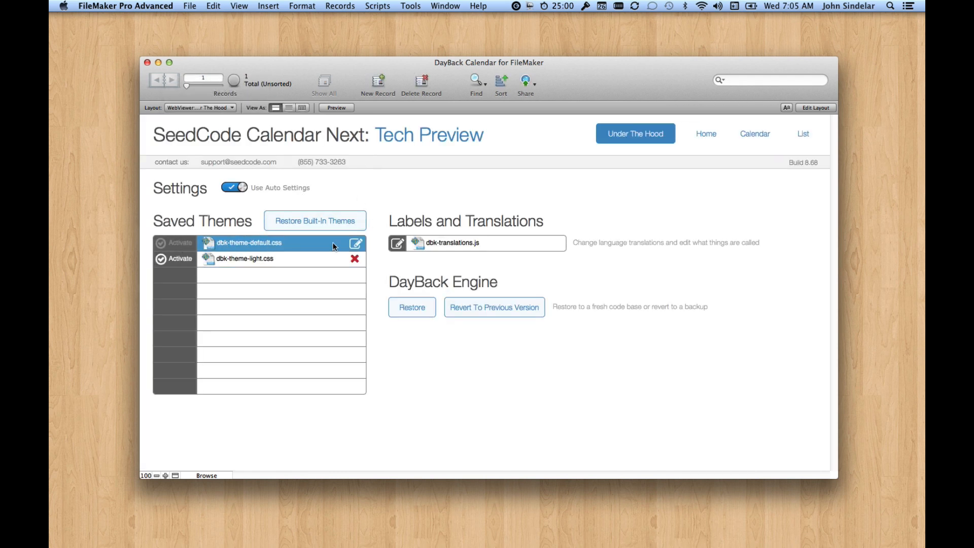
Search dbk-theme-default.css for 'sidebar', then cancel without saving changes.
left_click(356, 244)
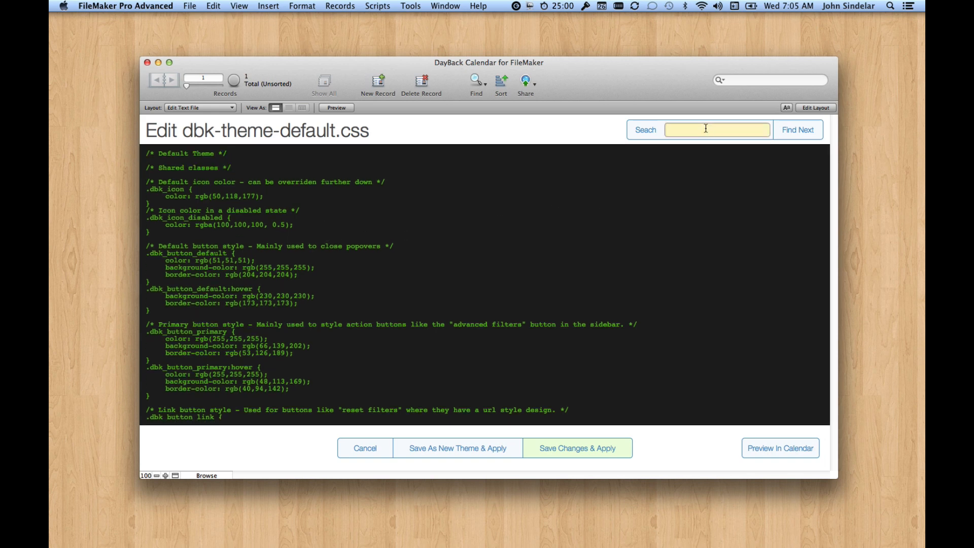
type("sidebar")
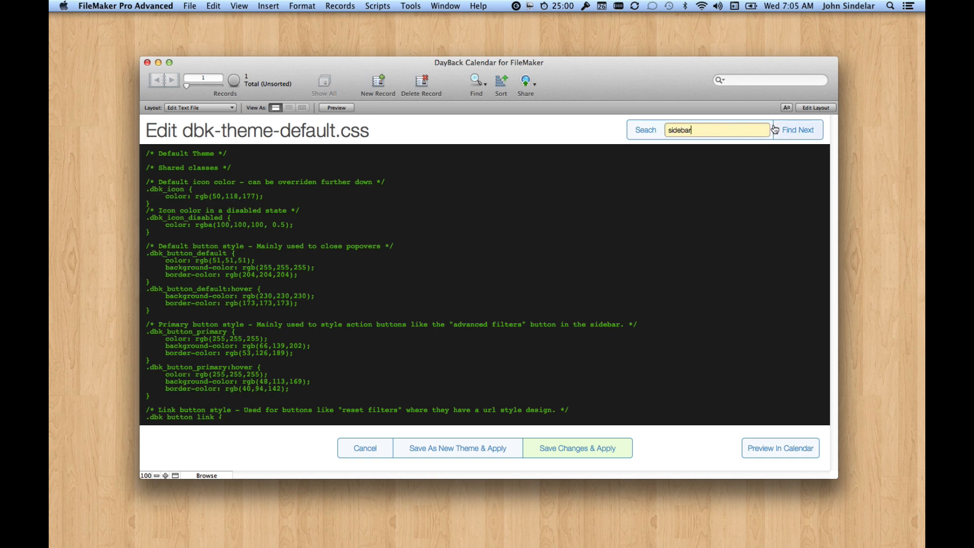
left_click(799, 130)
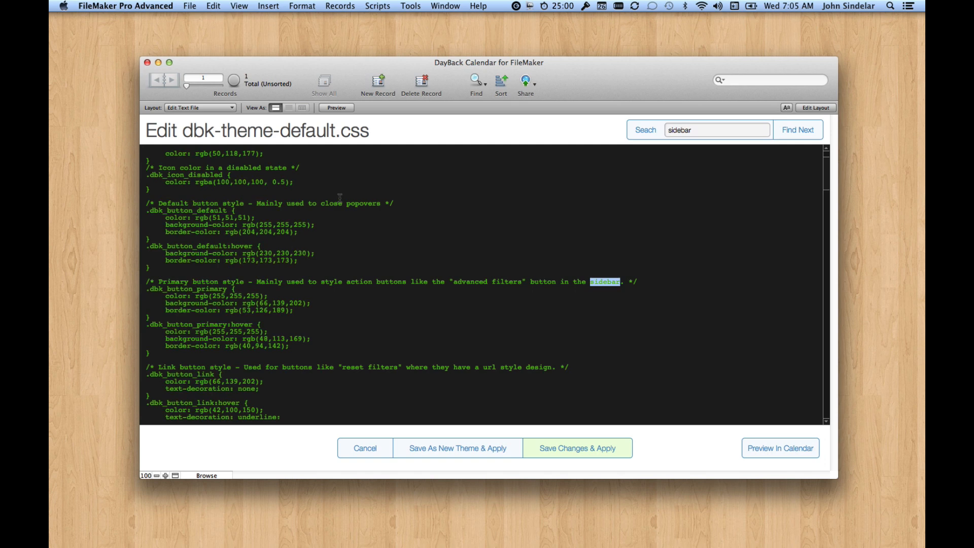
mouse_move(594, 436)
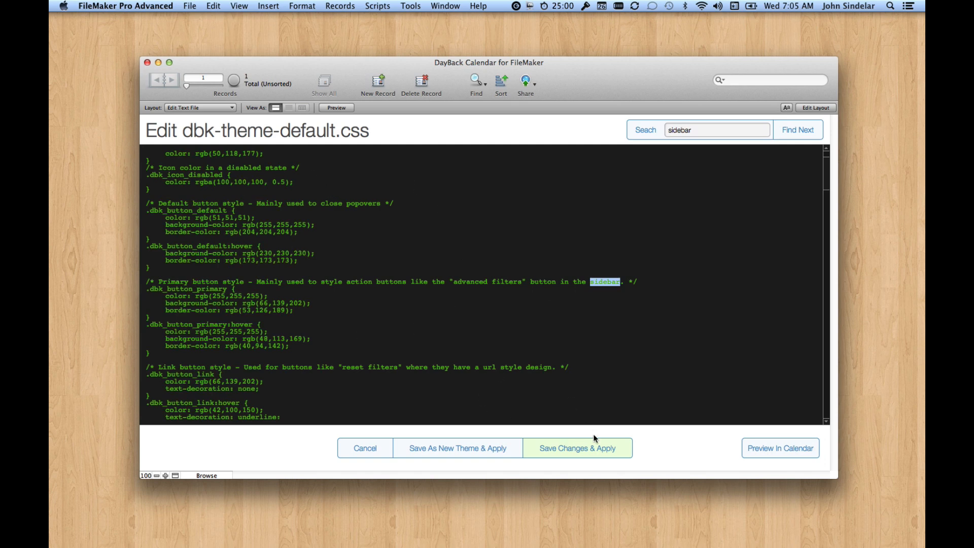
mouse_move(476, 450)
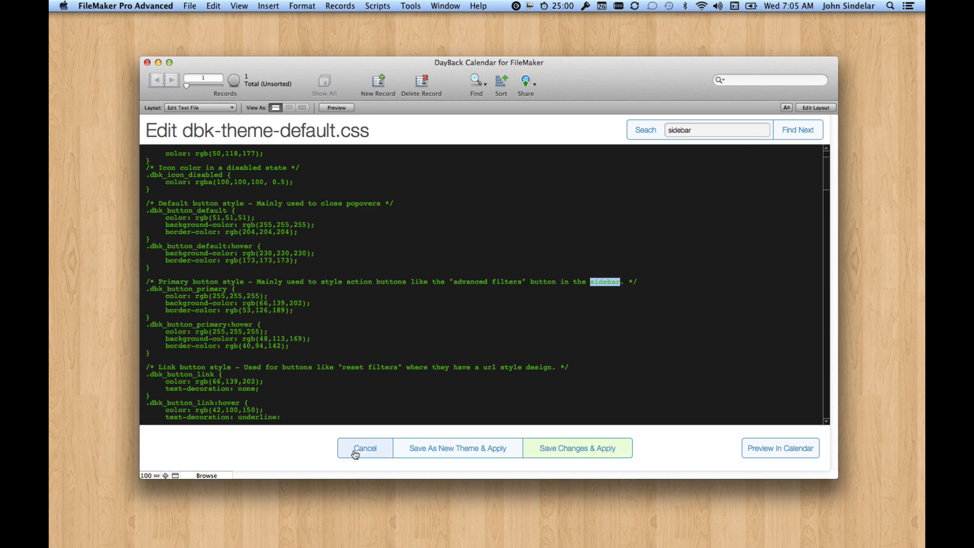
left_click(365, 448)
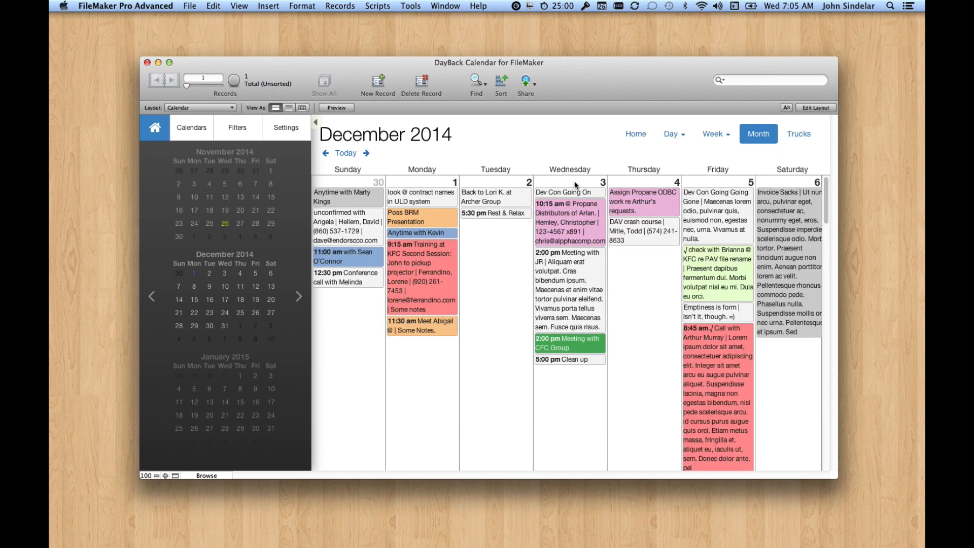
mouse_move(509, 132)
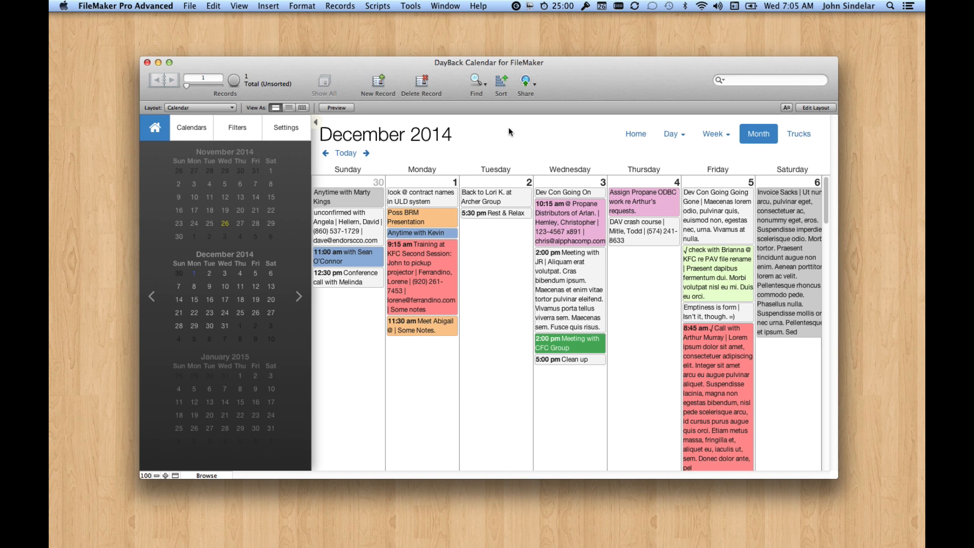
mouse_move(497, 154)
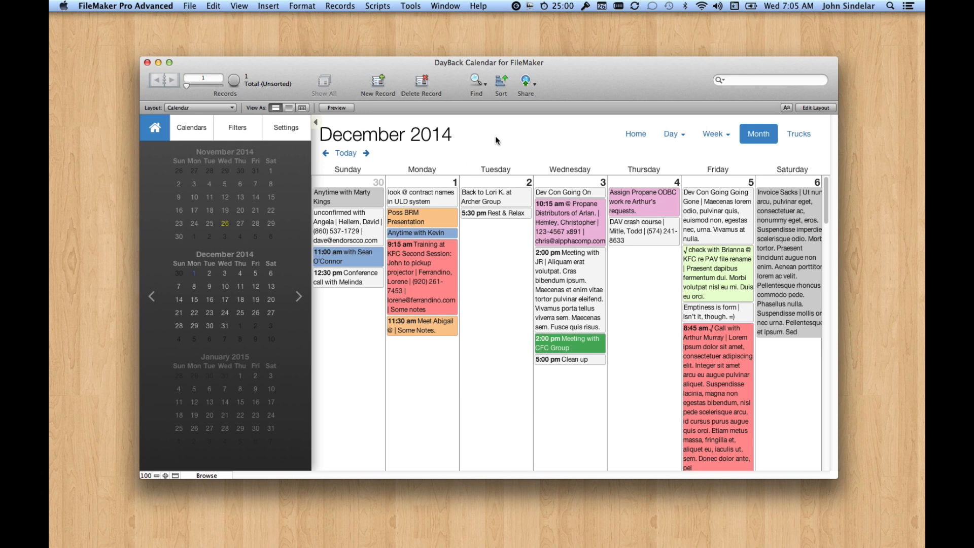
mouse_move(533, 160)
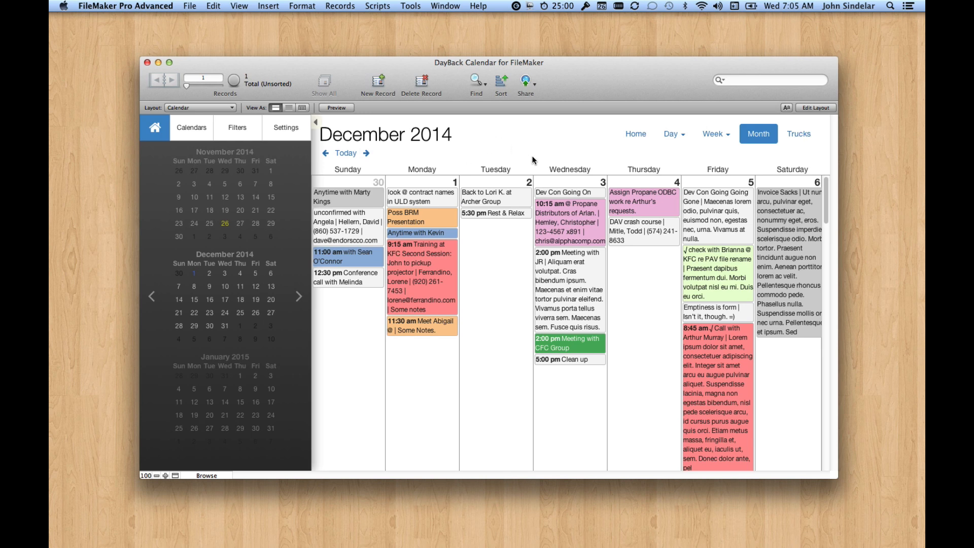
scroll("down", 3)
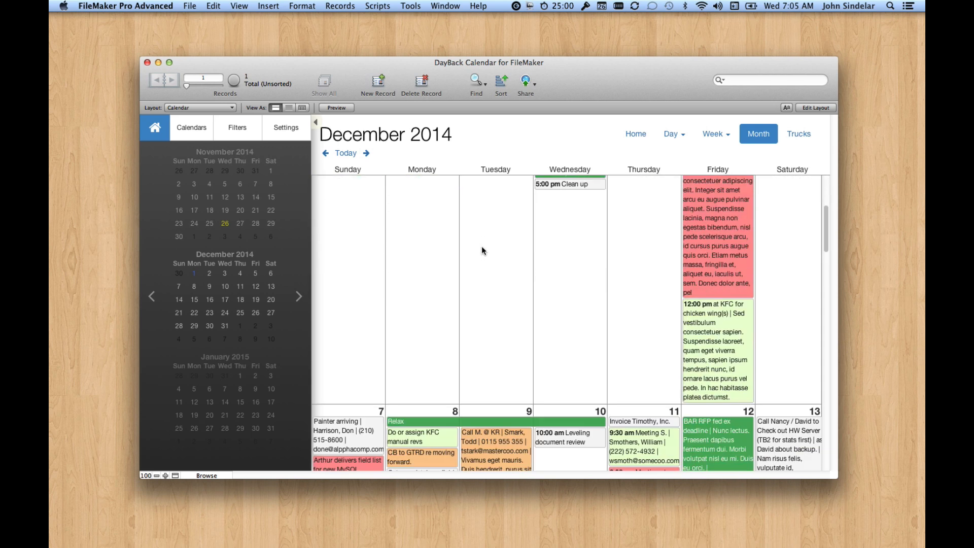
scroll("down", 3)
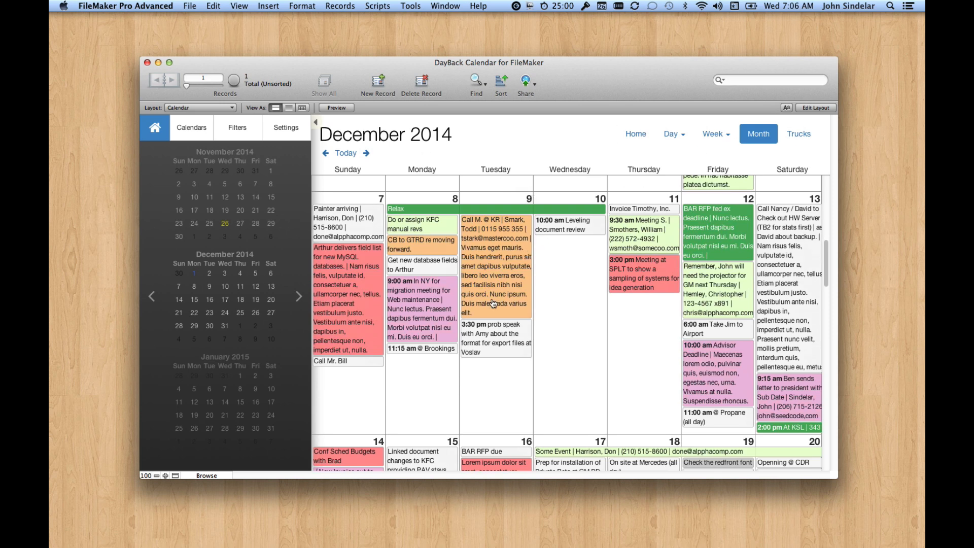
mouse_move(558, 168)
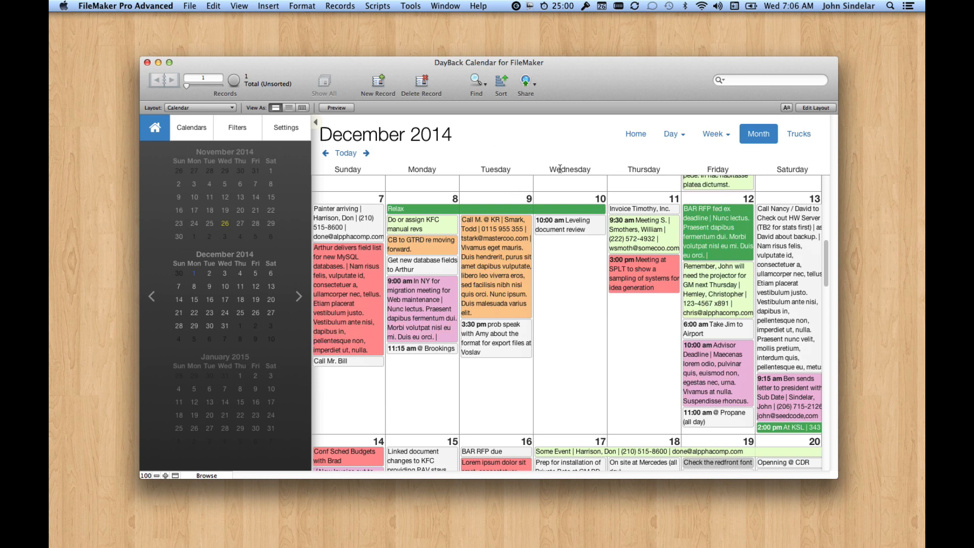
mouse_move(547, 173)
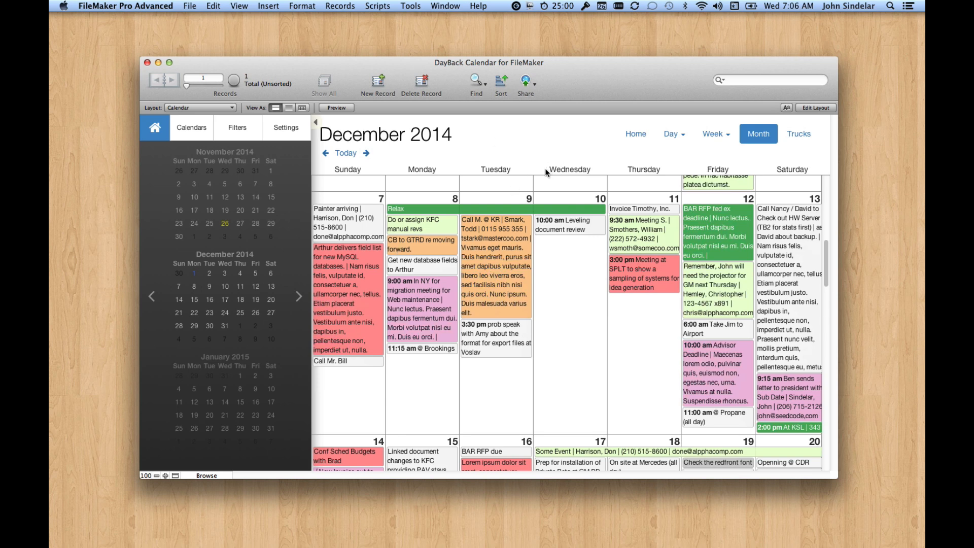
mouse_move(513, 201)
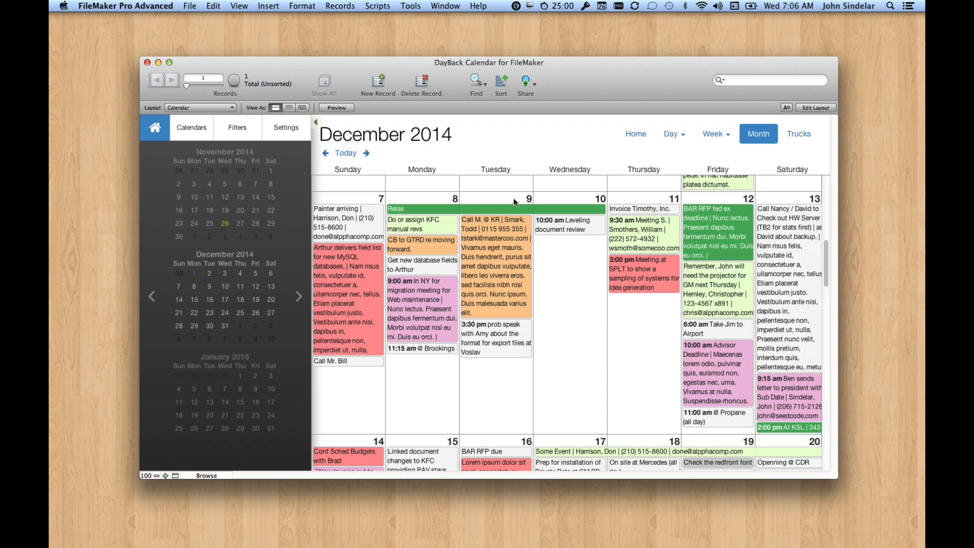
mouse_move(553, 295)
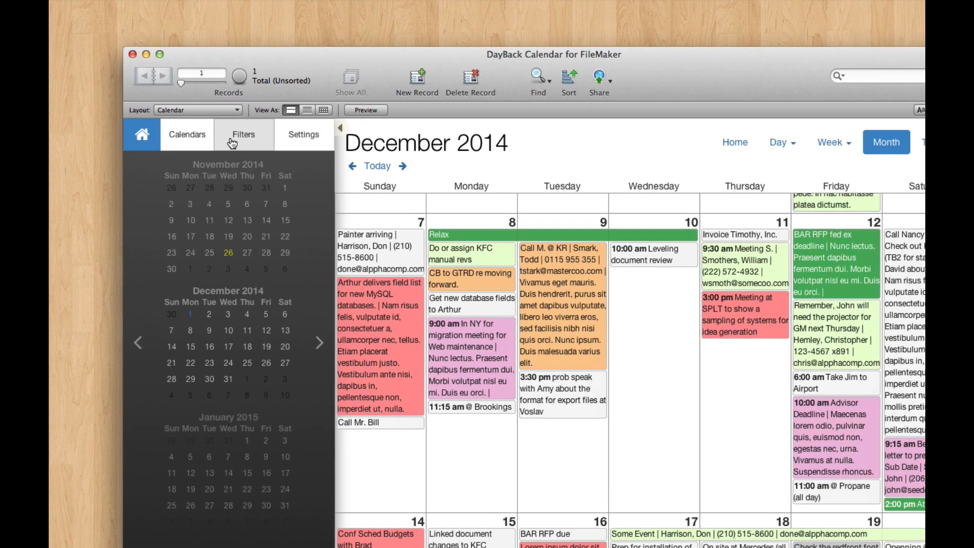
In status filters, set Ready's colour to purple rgba(153,44,163,0.87) and save.
left_click(243, 134)
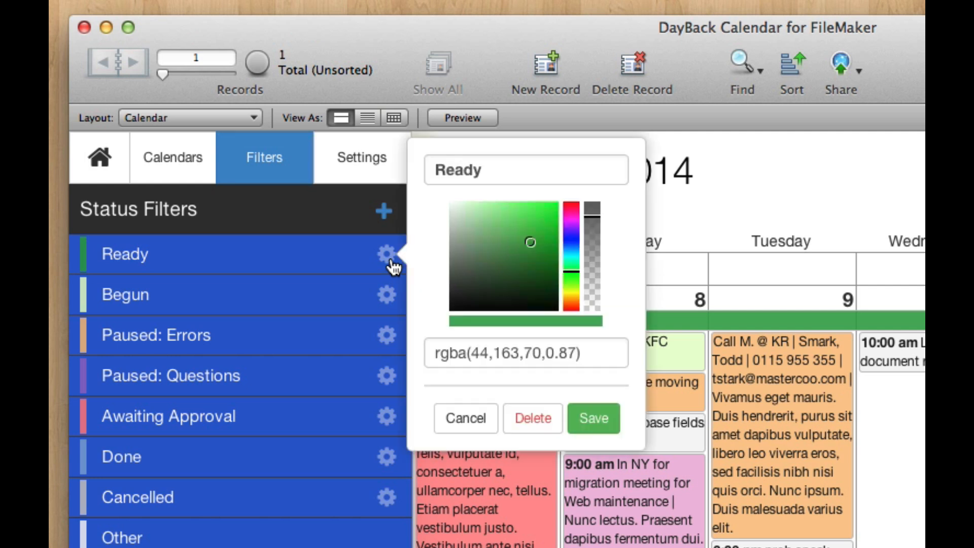
mouse_move(540, 254)
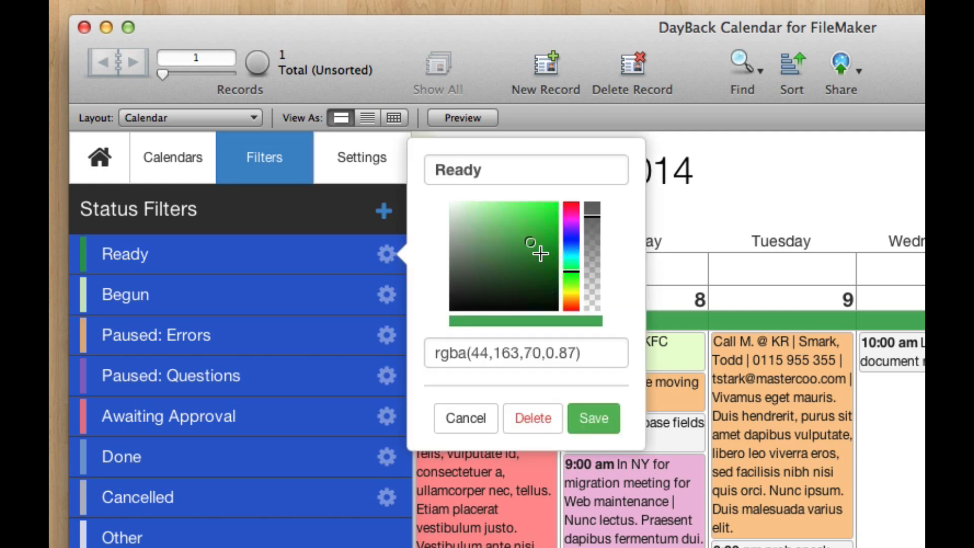
left_click(525, 353)
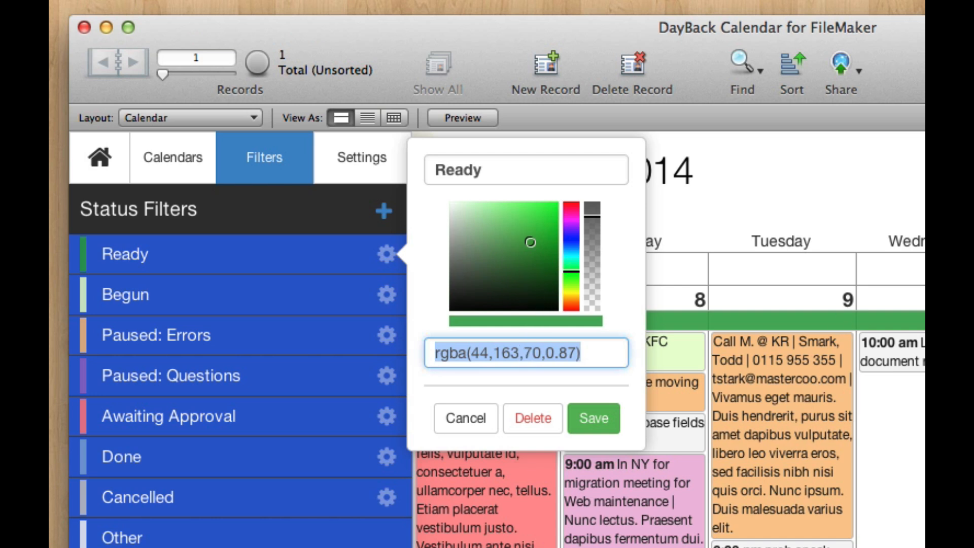
mouse_move(806, 538)
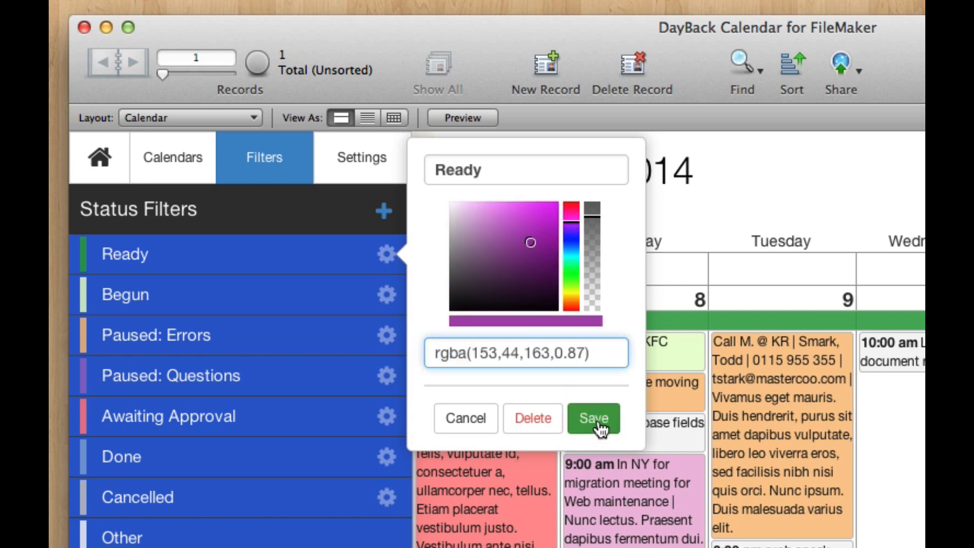
left_click(594, 418)
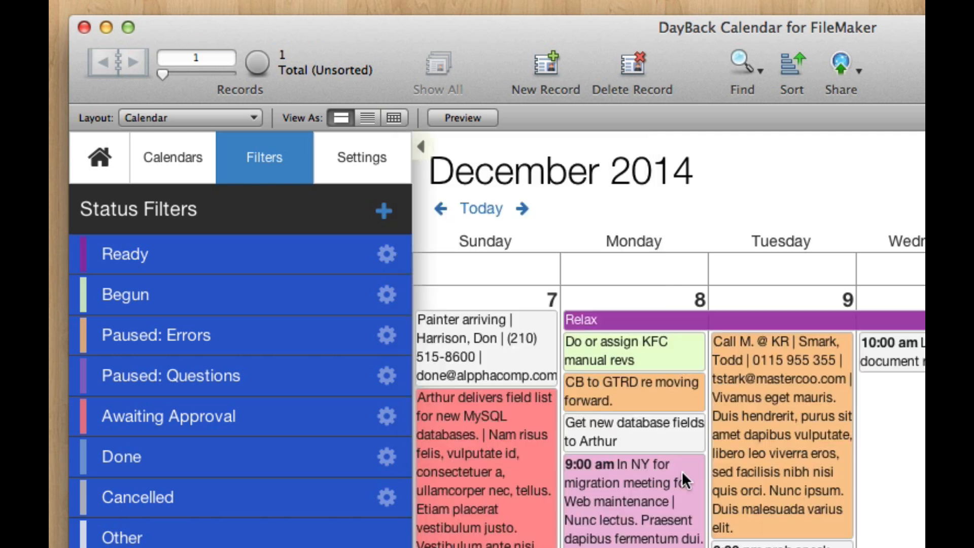
mouse_move(424, 282)
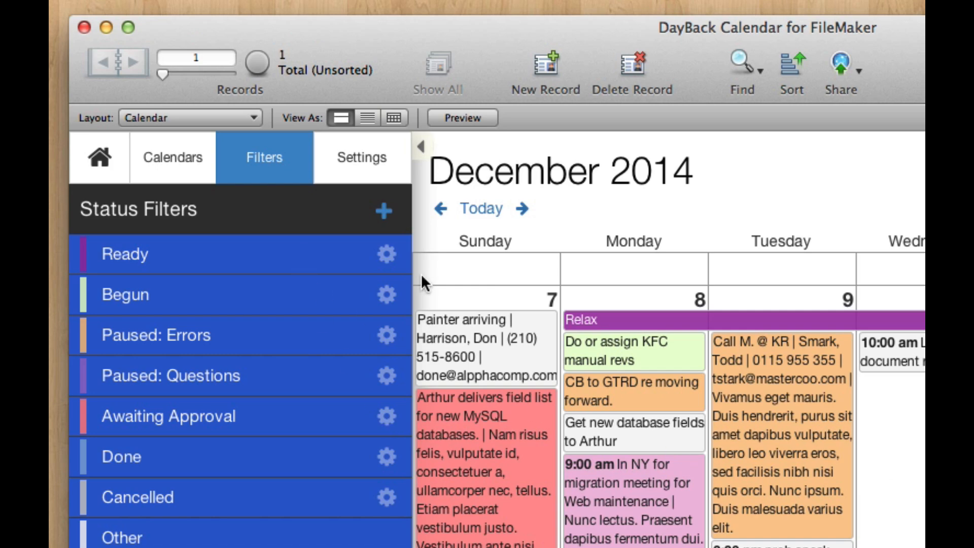
left_click(383, 254)
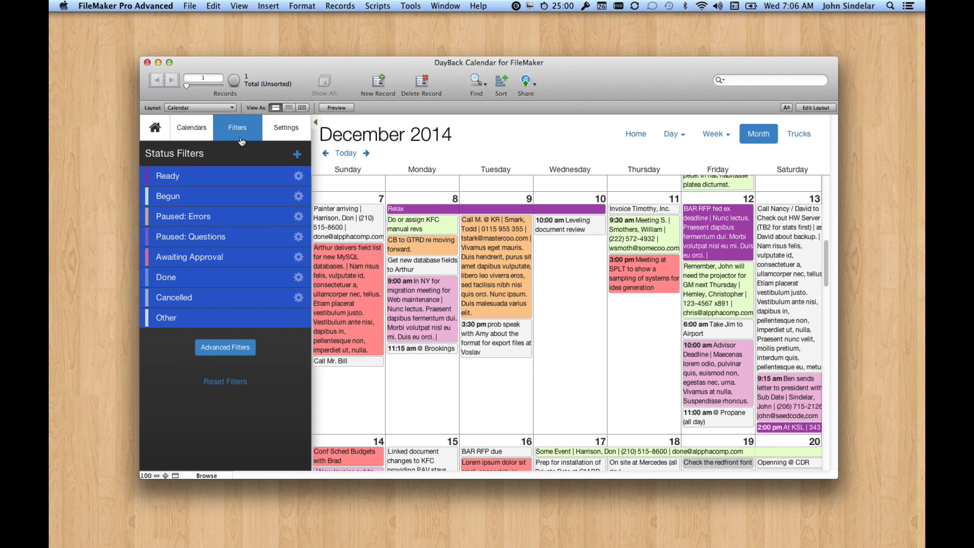
Show the sidebar mini calendars, switch to Week view and step back to November 23–29, 2014.
left_click(154, 128)
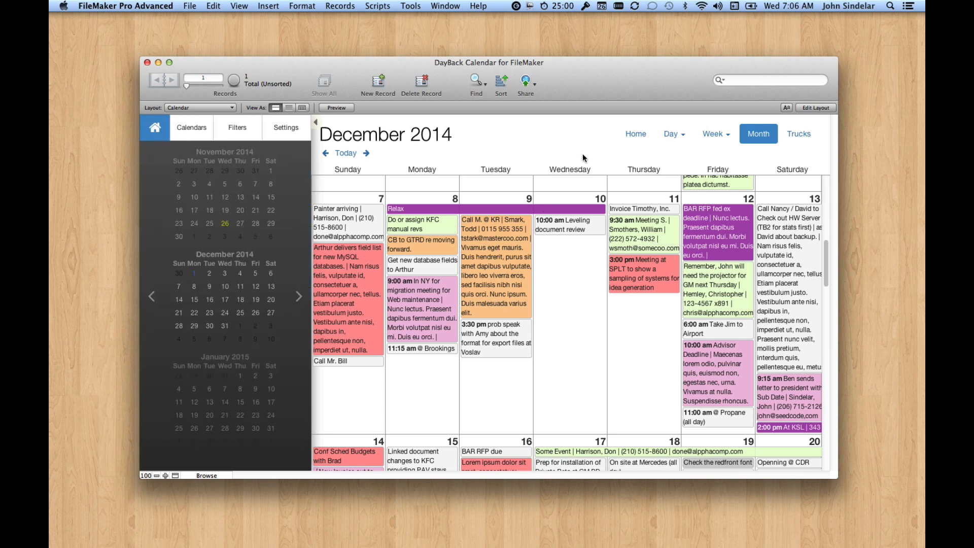
mouse_move(588, 298)
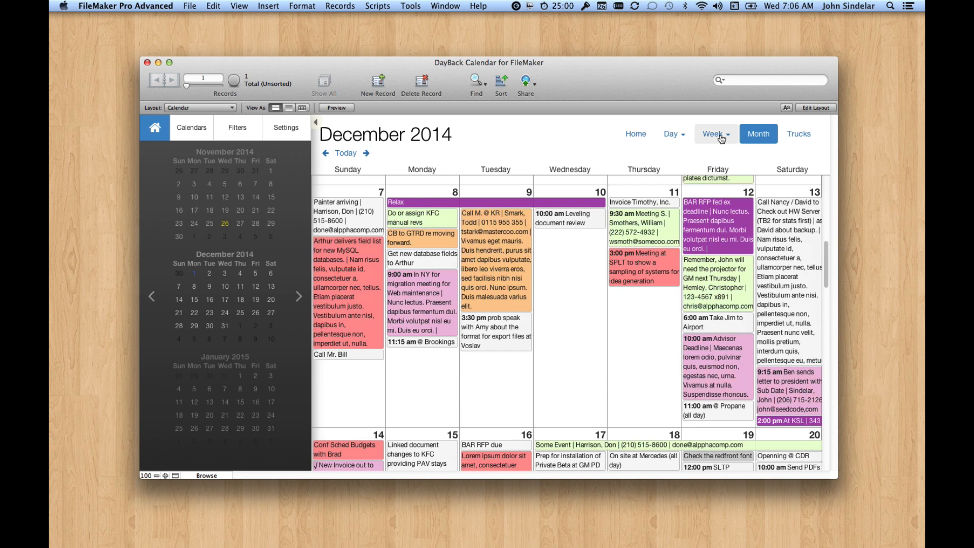
left_click(712, 134)
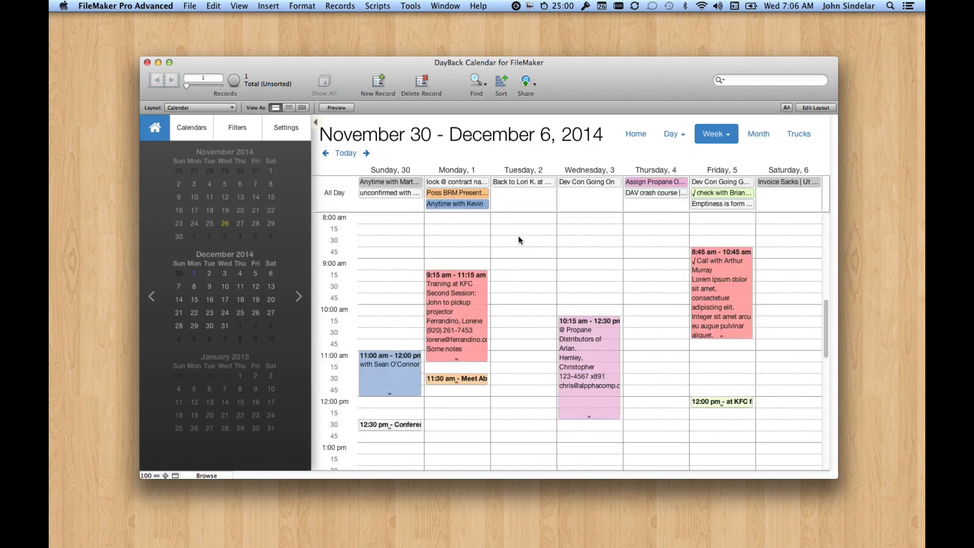
scroll("down", 3)
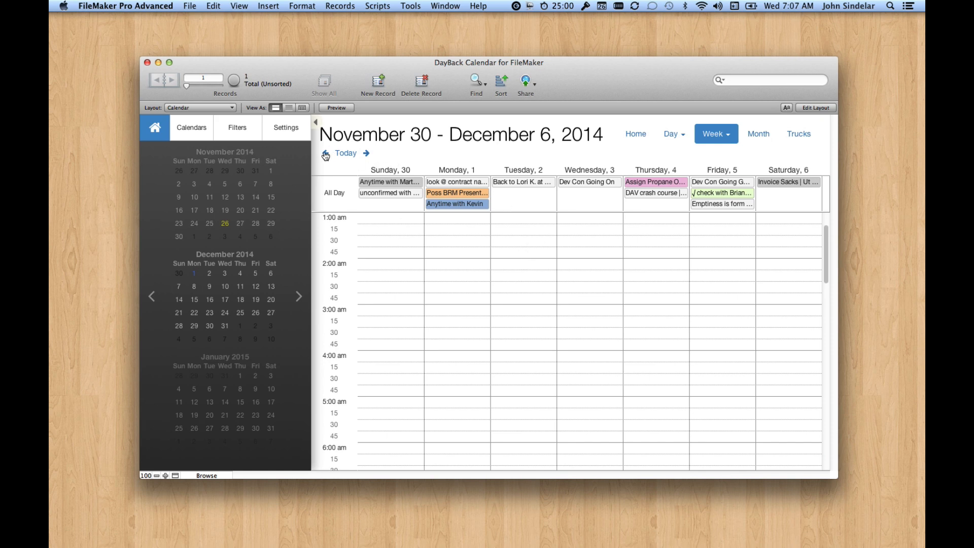
left_click(325, 154)
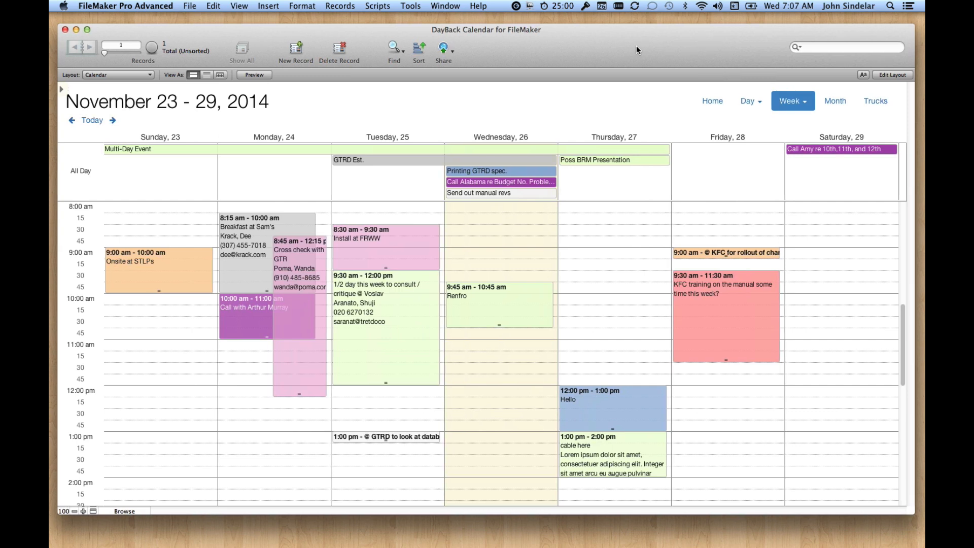
mouse_move(593, 219)
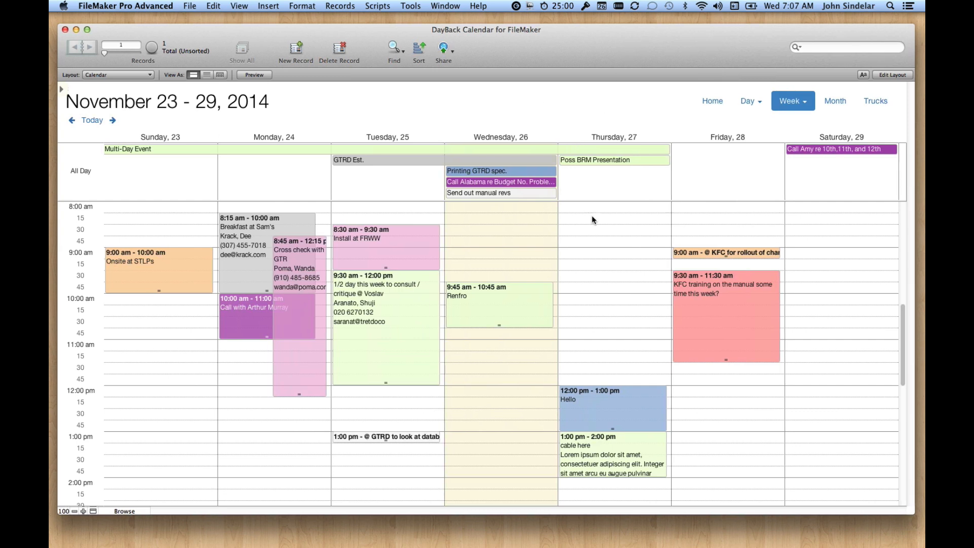
mouse_move(608, 266)
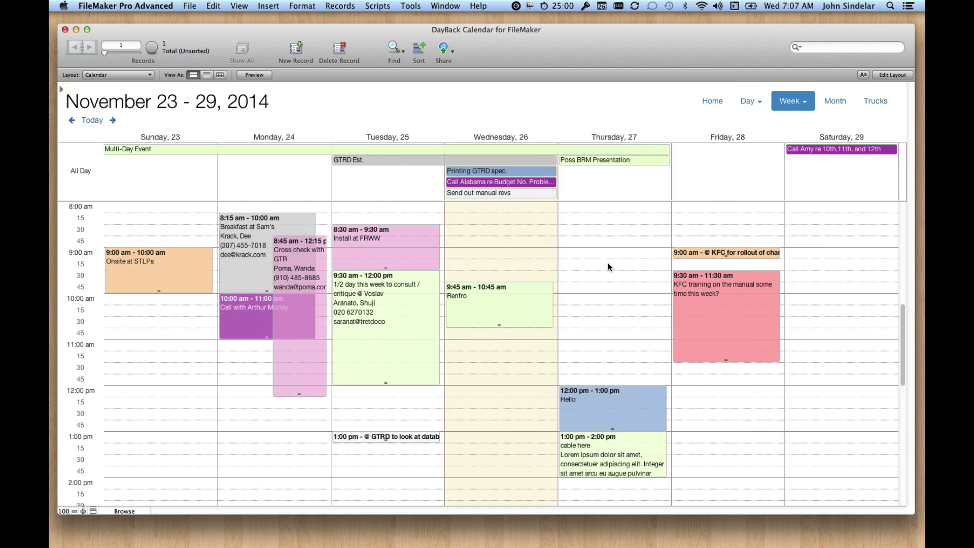
mouse_move(577, 113)
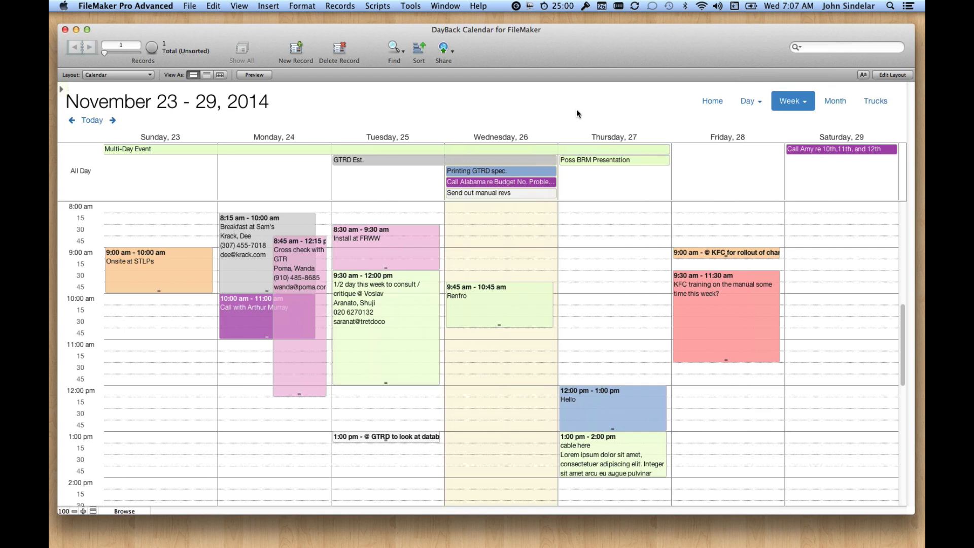
mouse_move(712, 102)
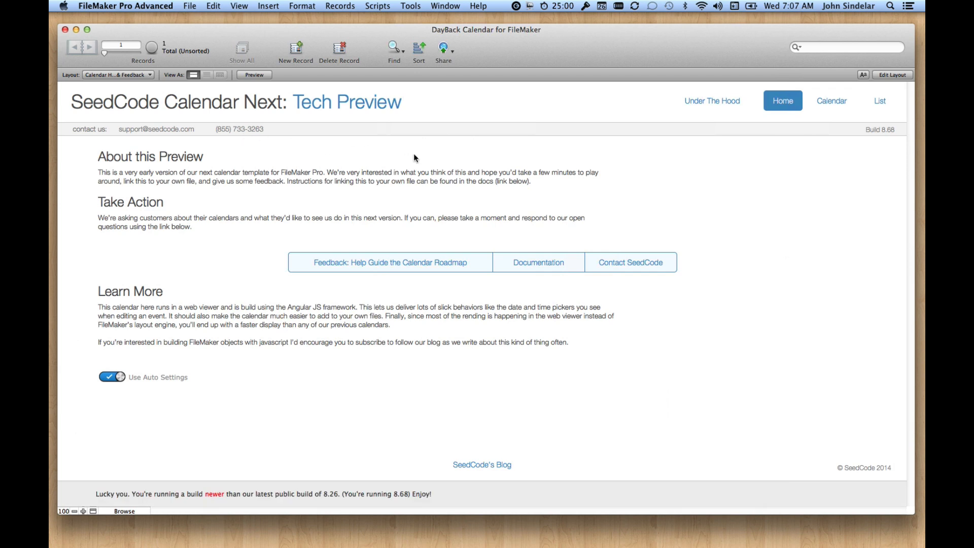
mouse_move(345, 128)
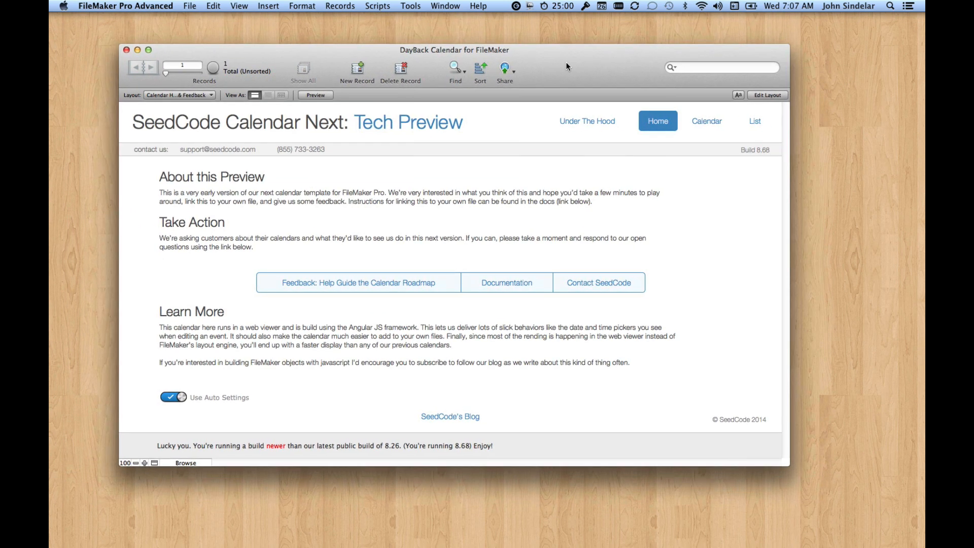
Switch Use Auto Settings off, keep Language on auto, and go back to the week calendar.
left_click(173, 397)
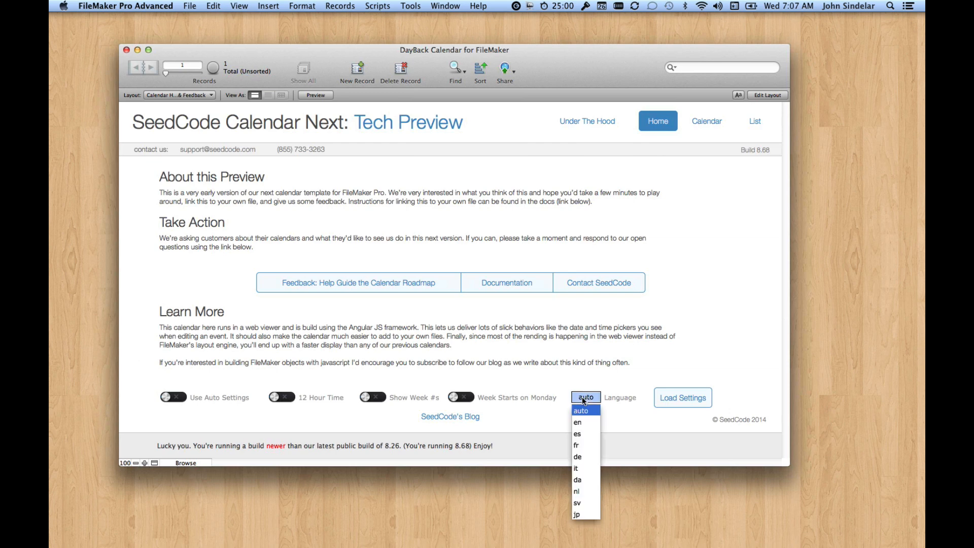
left_click(586, 410)
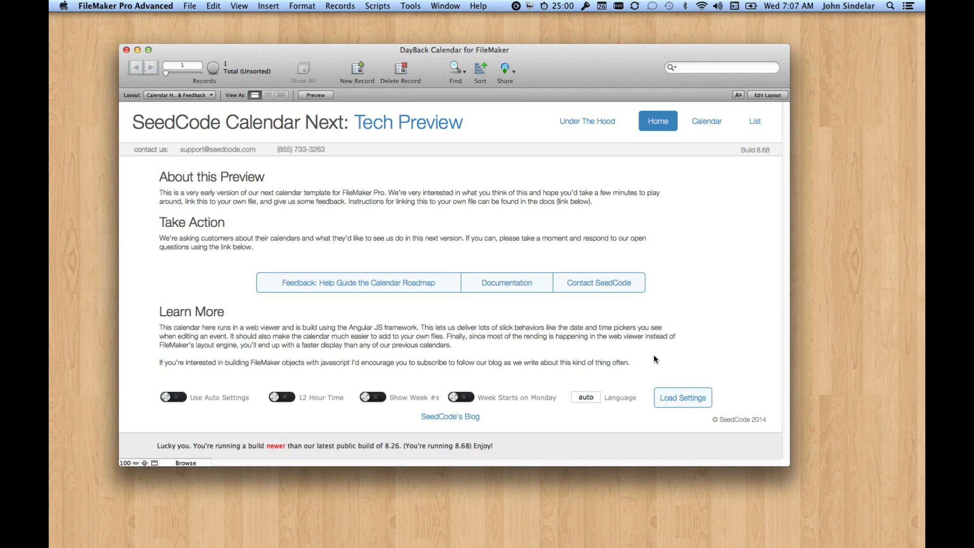
mouse_move(714, 132)
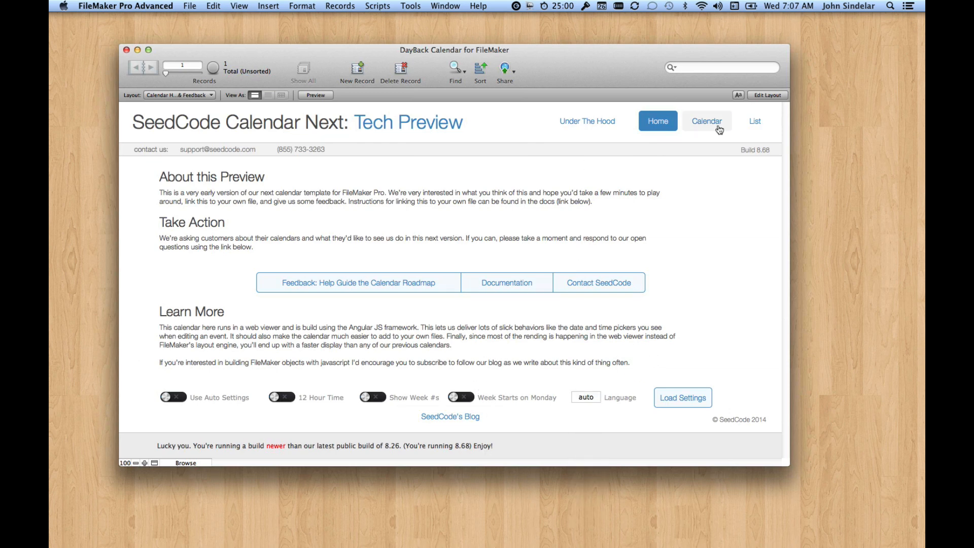
left_click(706, 120)
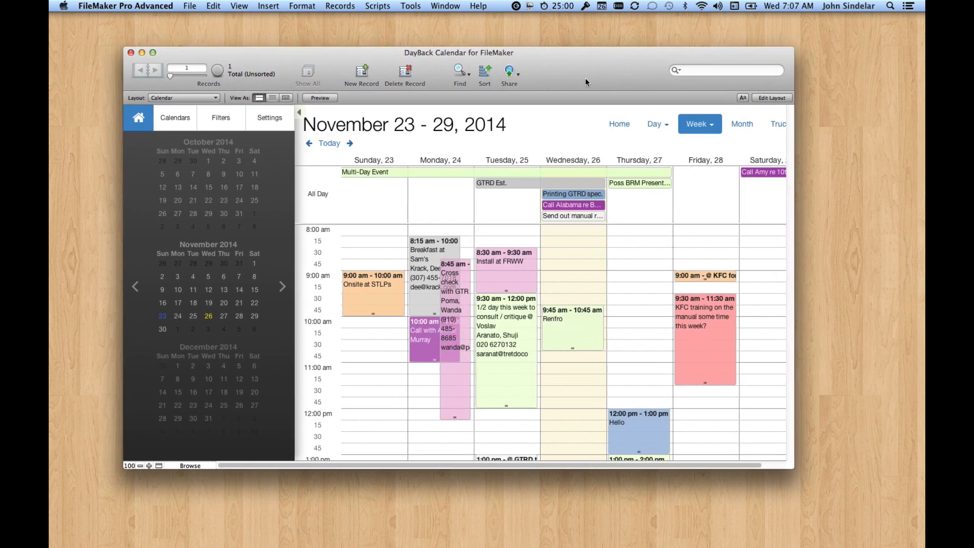
Check for updates from Account Settings in the Settings panel.
left_click(270, 118)
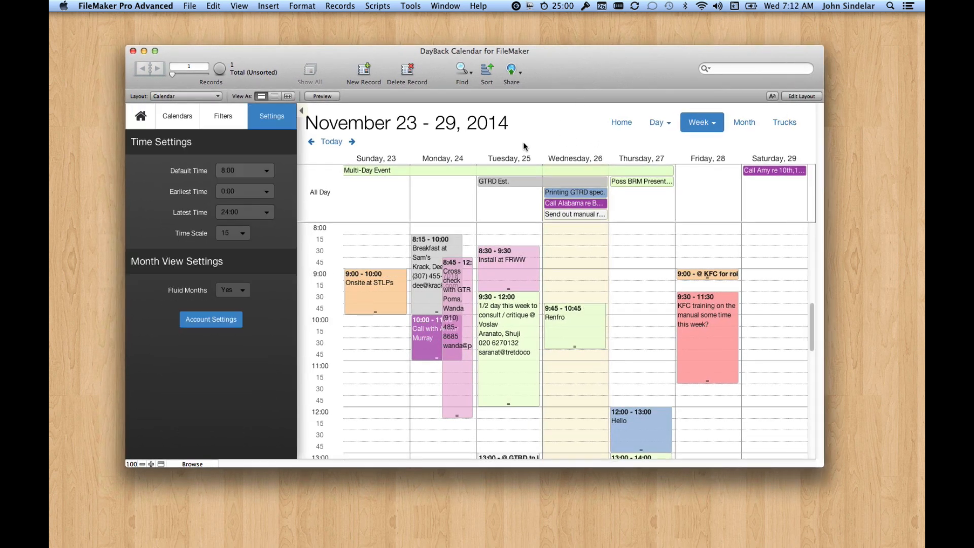
left_click(211, 318)
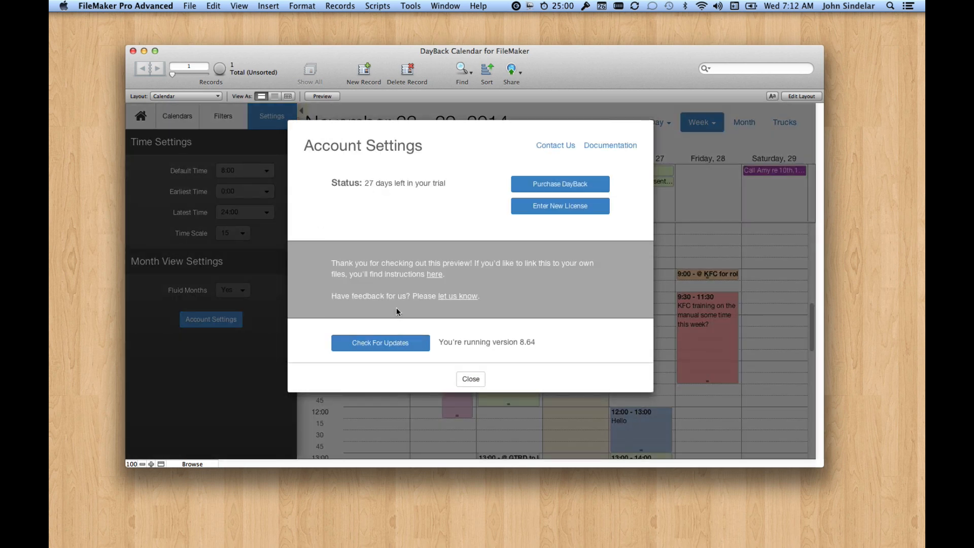
left_click(380, 343)
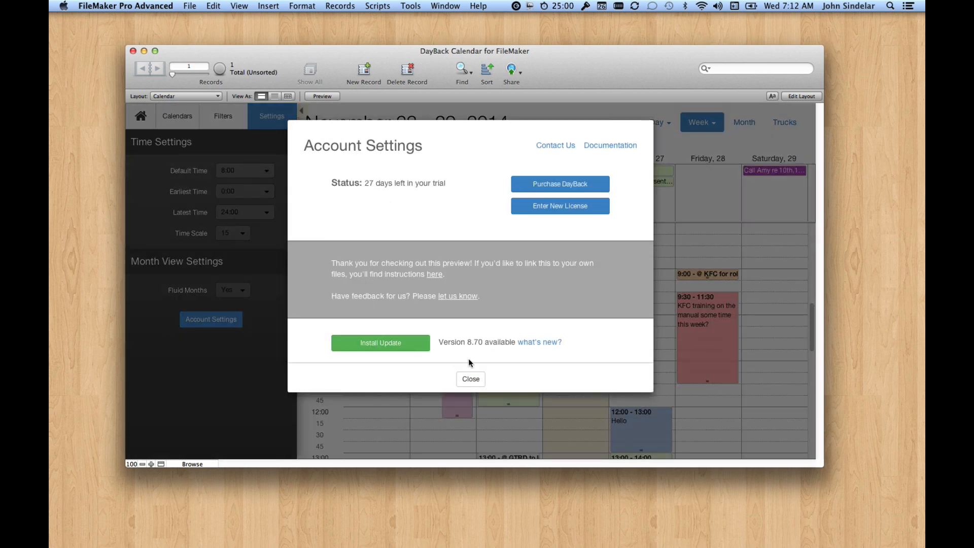
Install the version 8.70 update, confirm it, and return to the week calendar.
left_click(381, 343)
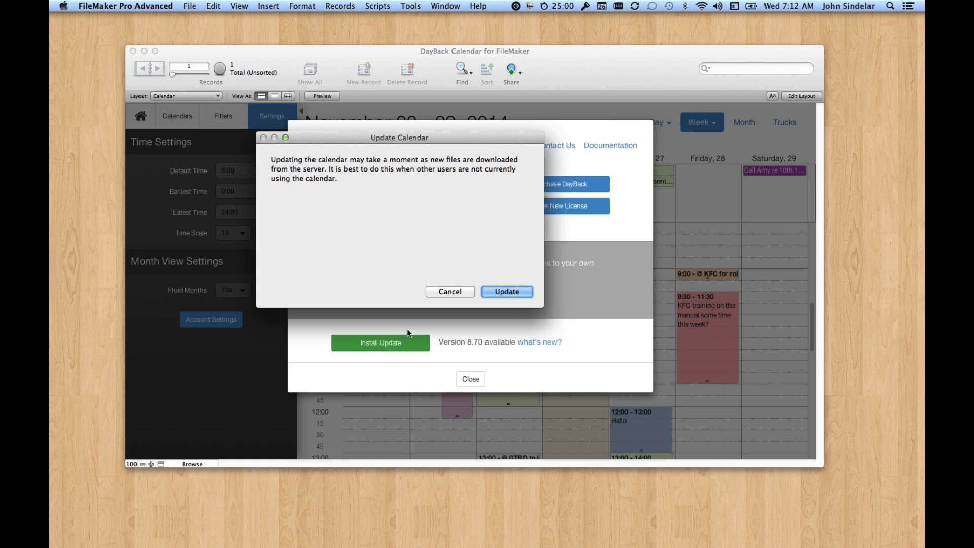
left_click(507, 292)
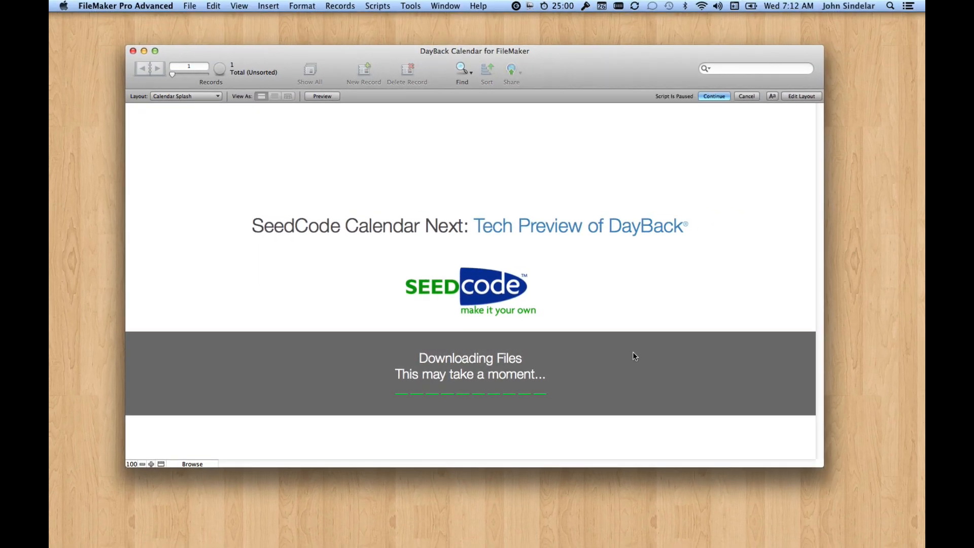
left_click(714, 96)
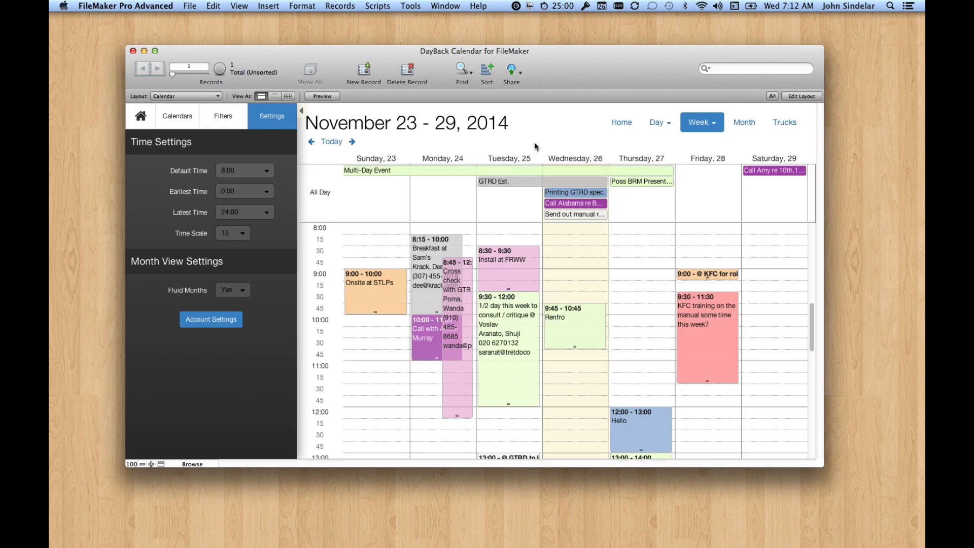